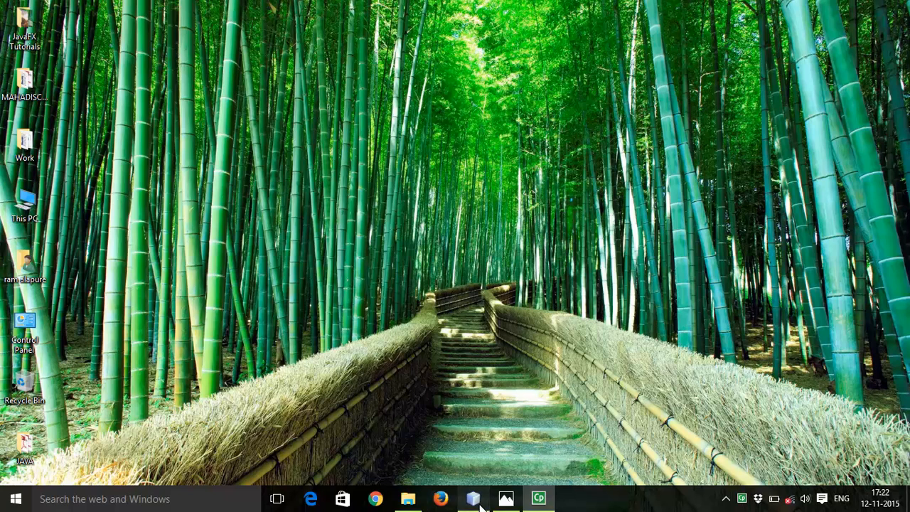
Restore NetBeans from the taskbar and scroll to the smile and body drawing code.
click(472, 498)
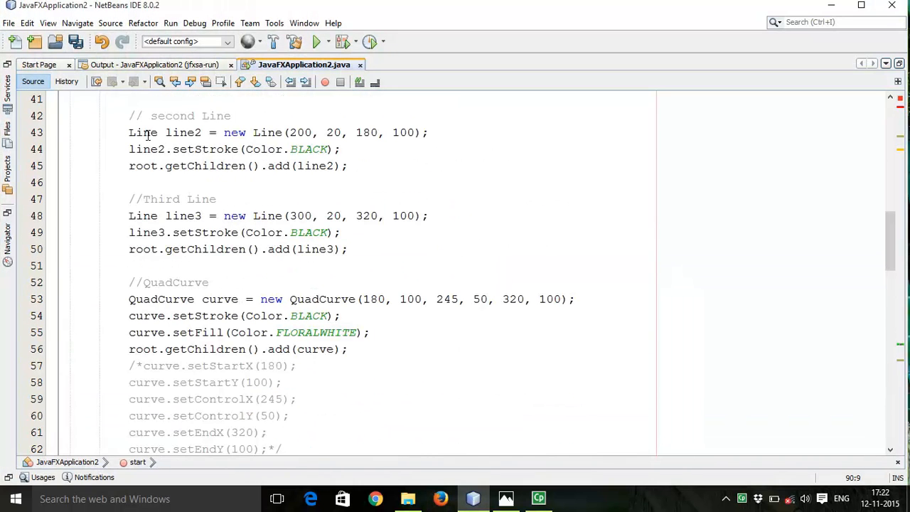
scroll(down, 3)
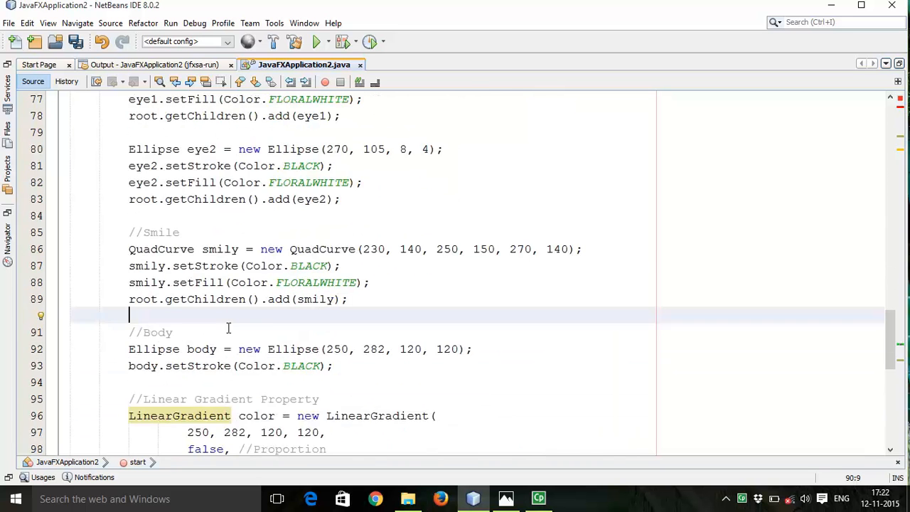
scroll(down, 3)
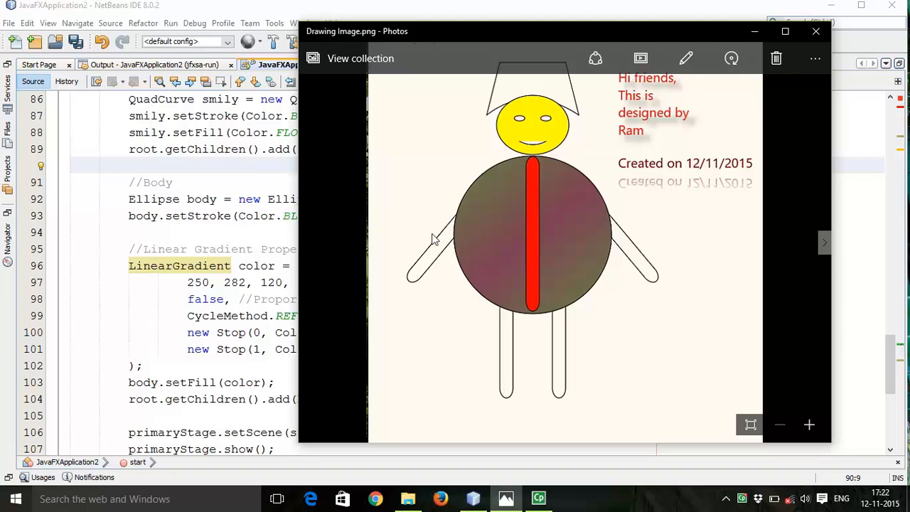
mouse_move(523, 216)
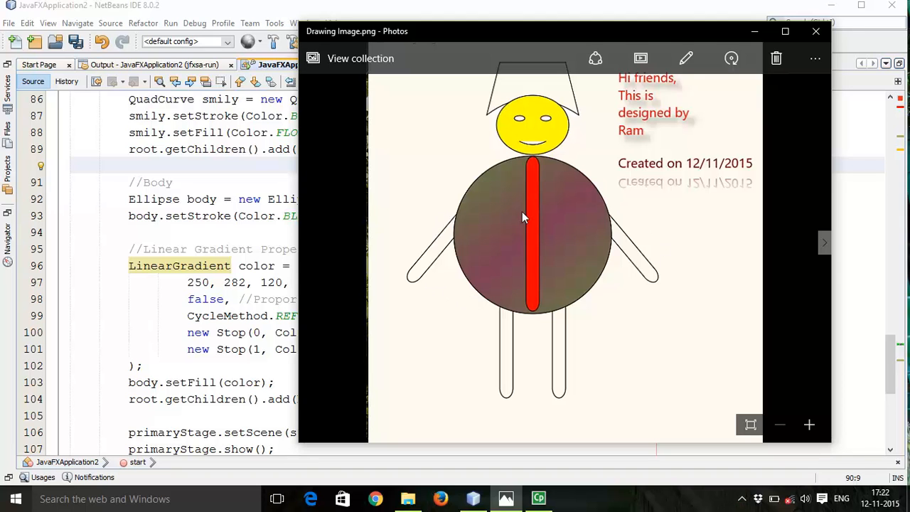
mouse_move(661, 277)
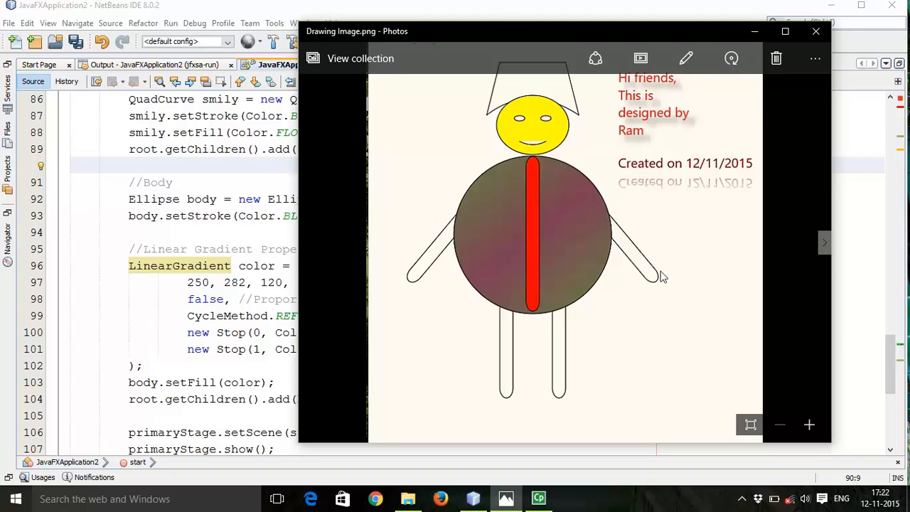
mouse_move(516, 361)
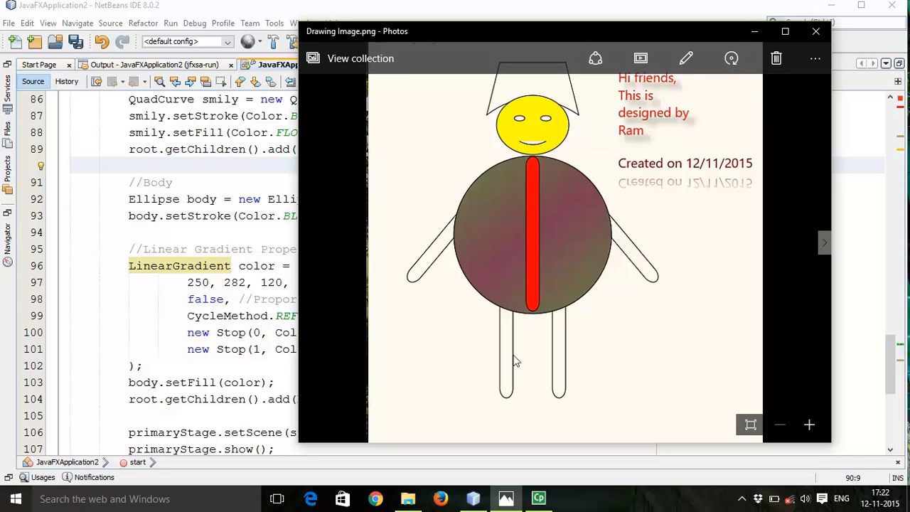
mouse_move(746, 33)
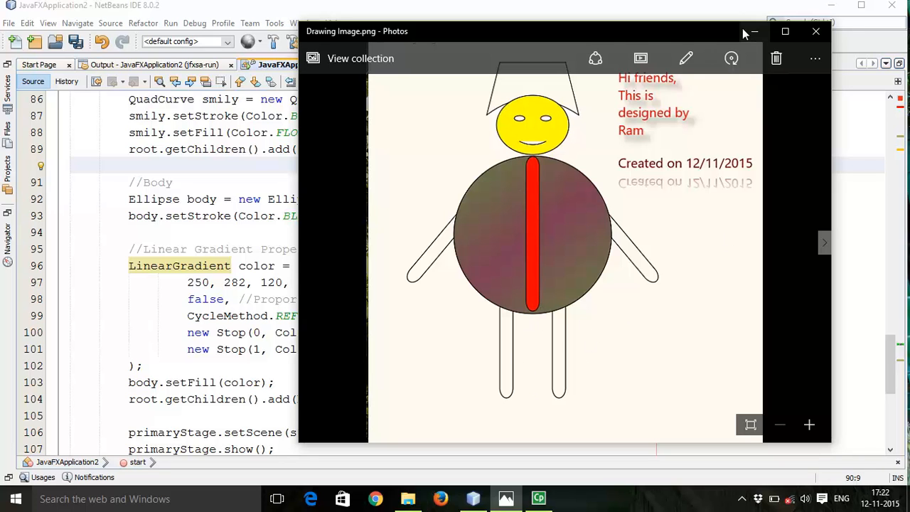
mouse_move(783, 41)
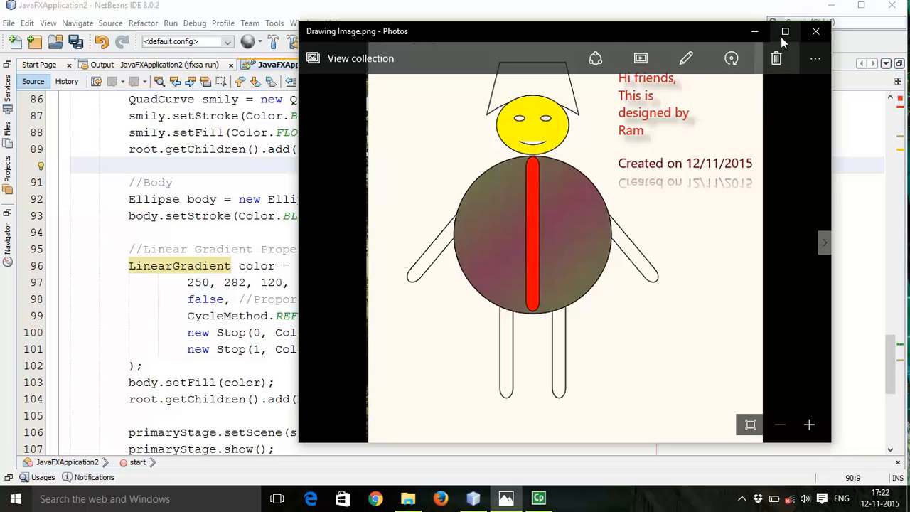
Dismiss the Photos reference drawing and return to the code.
click(815, 32)
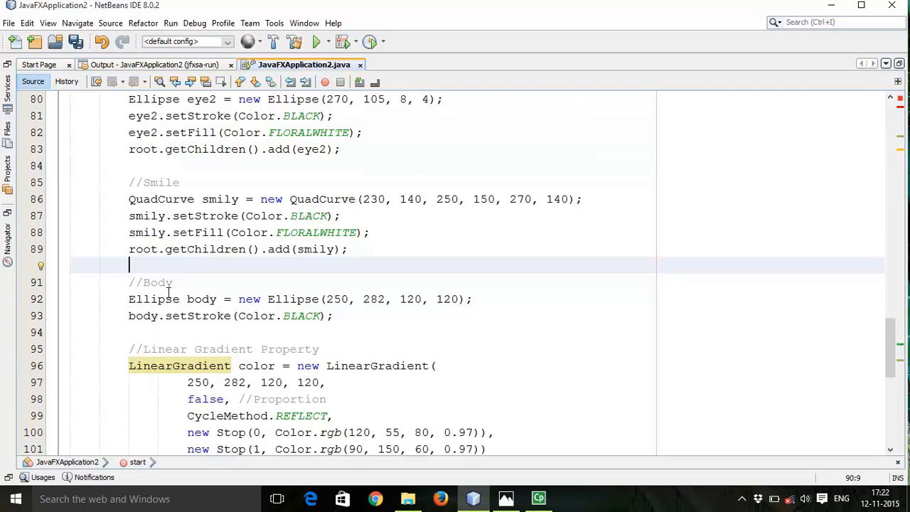
Write a //Hands comment and declare Rectangle hand1 = new Rectangle();.
text(//)
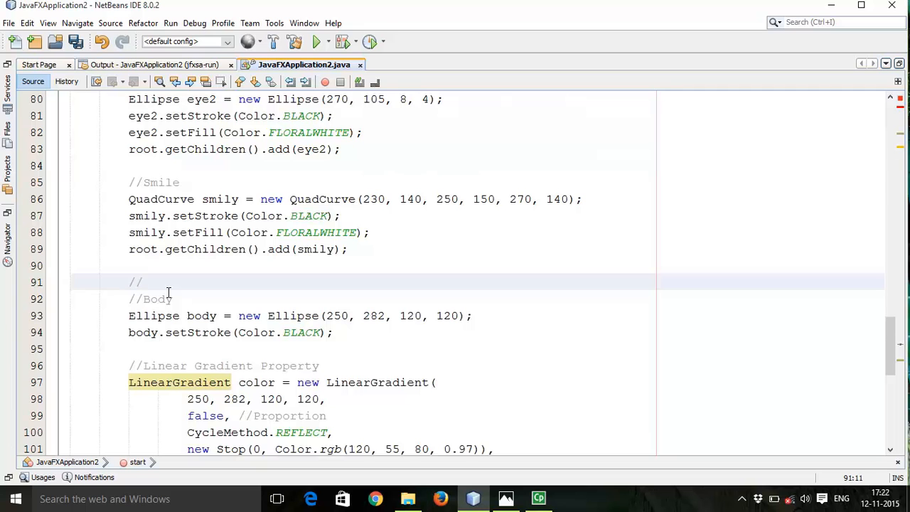
text(Hands)
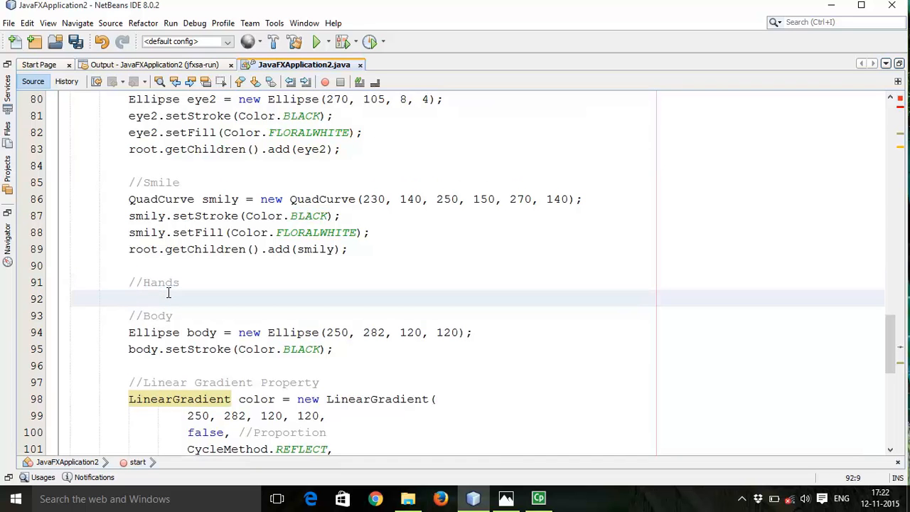
text(Recta)
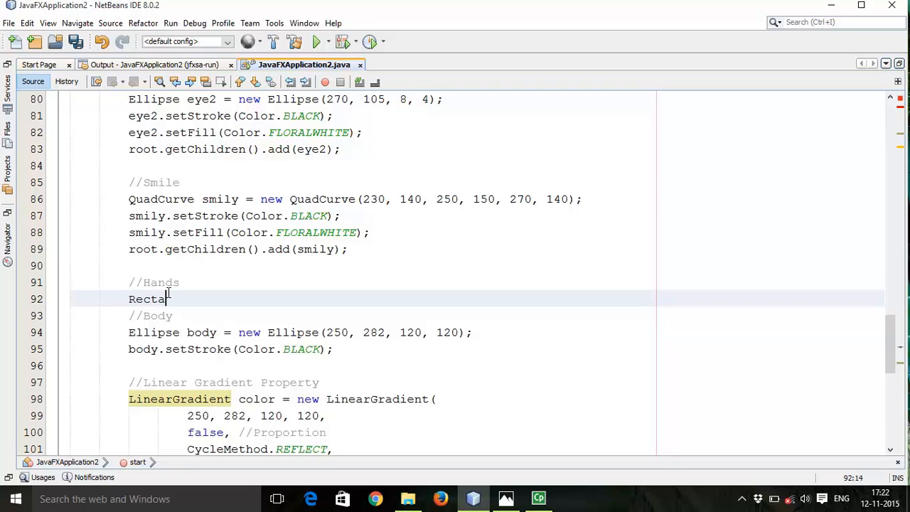
text(ngle)
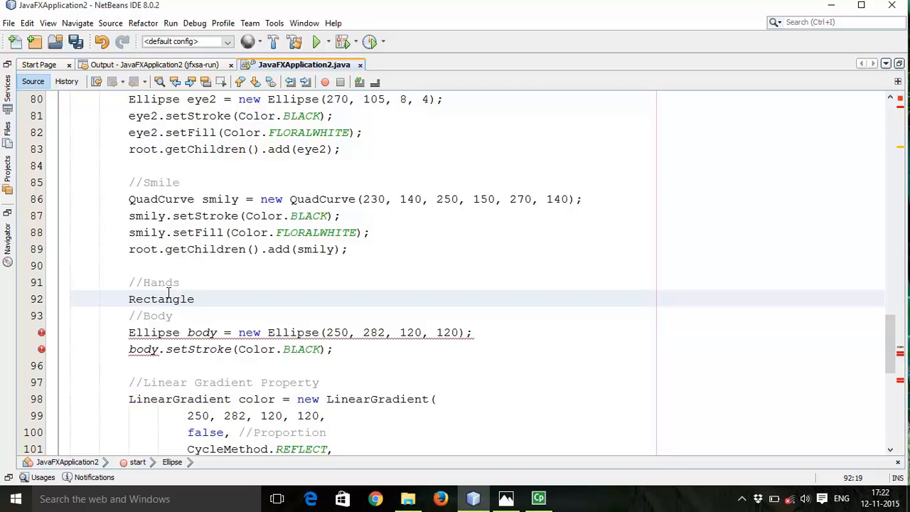
text(hand)
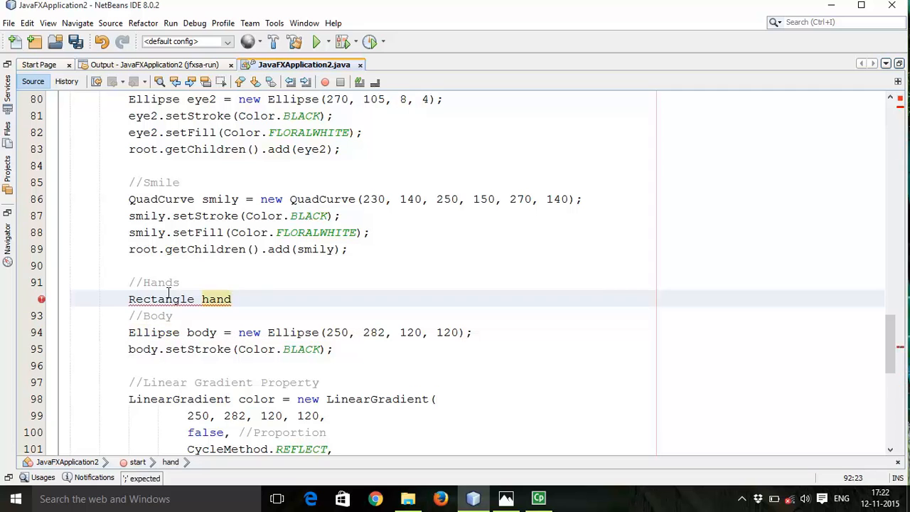
text(1 =)
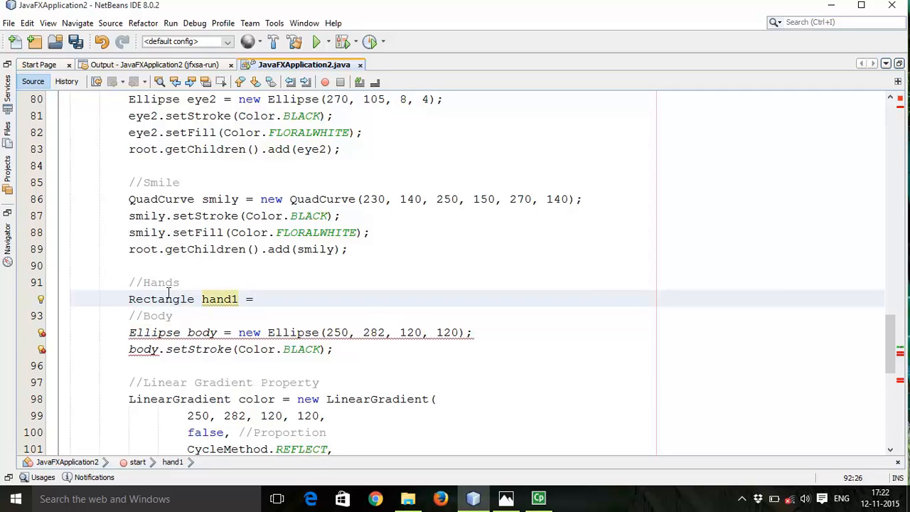
text(new)
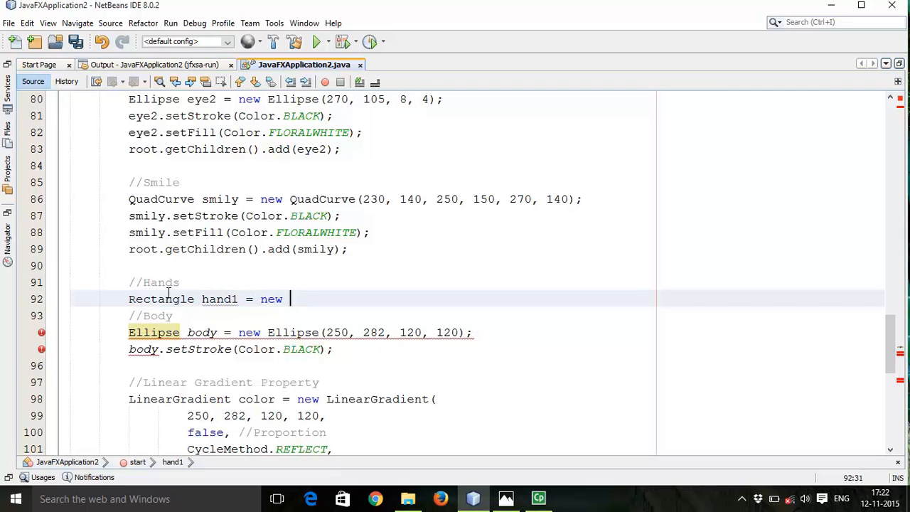
text(Rect)
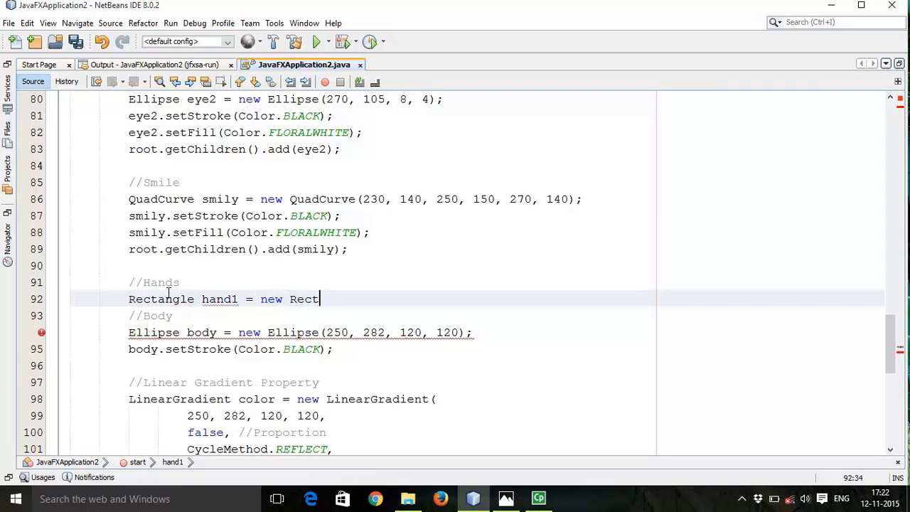
text(angl)
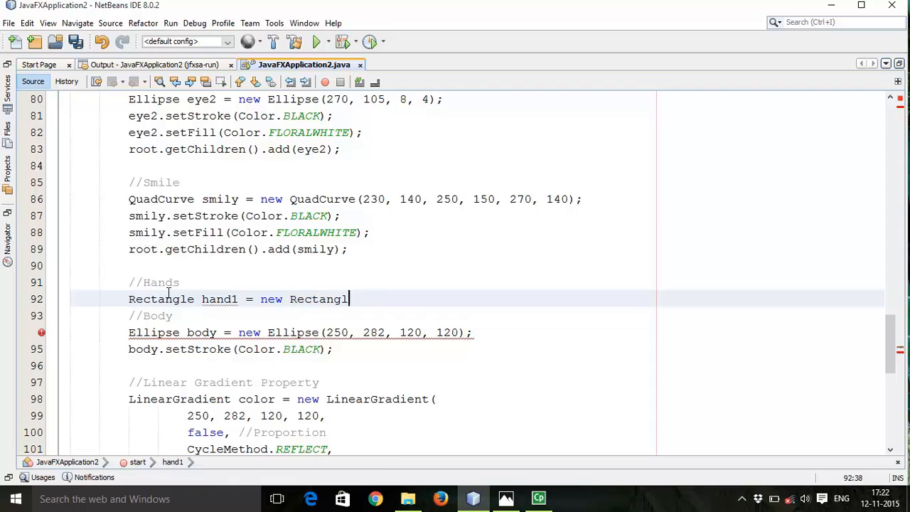
text(e();)
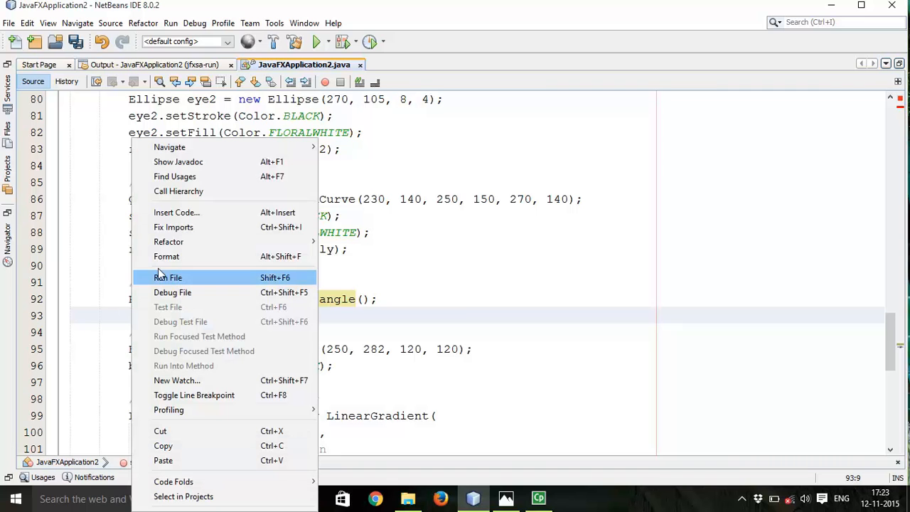
mouse_move(174, 227)
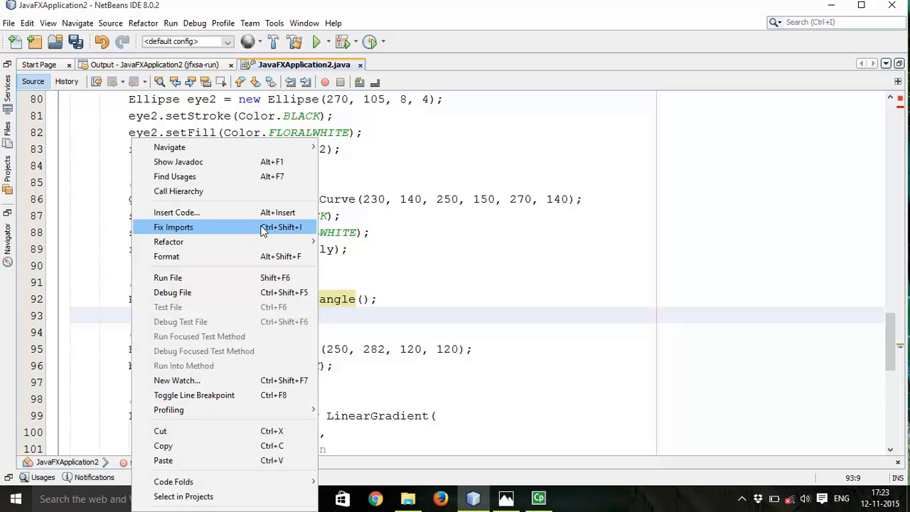
Fix imports to add javafx.scene.shape.Rectangle and return to the Hands code.
click(174, 227)
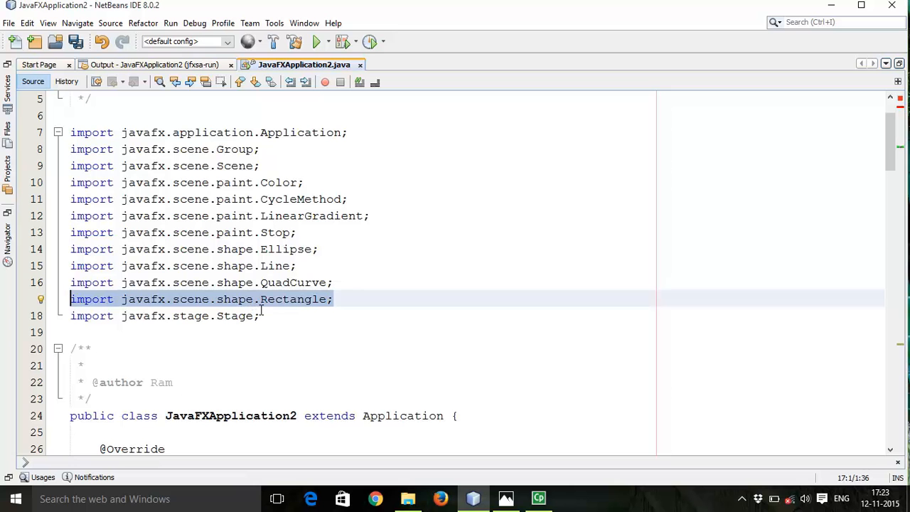
scroll(down, 3)
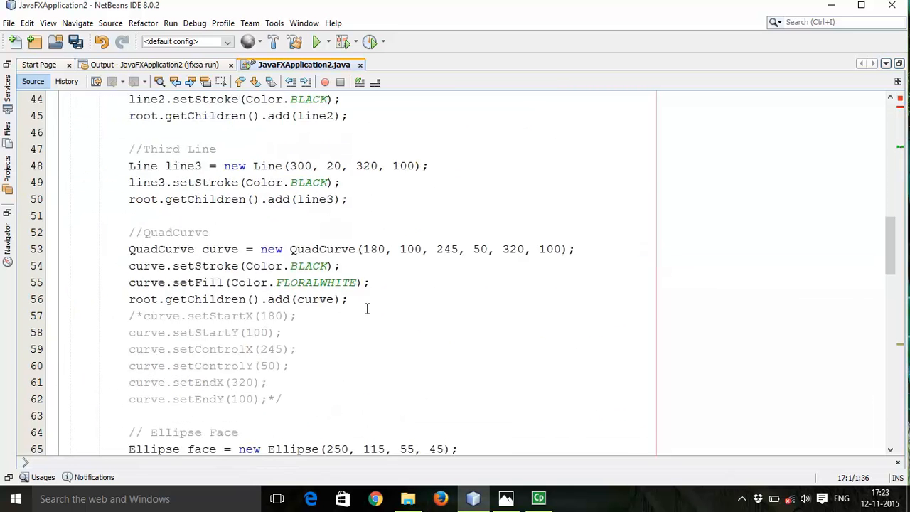
scroll(down, 3)
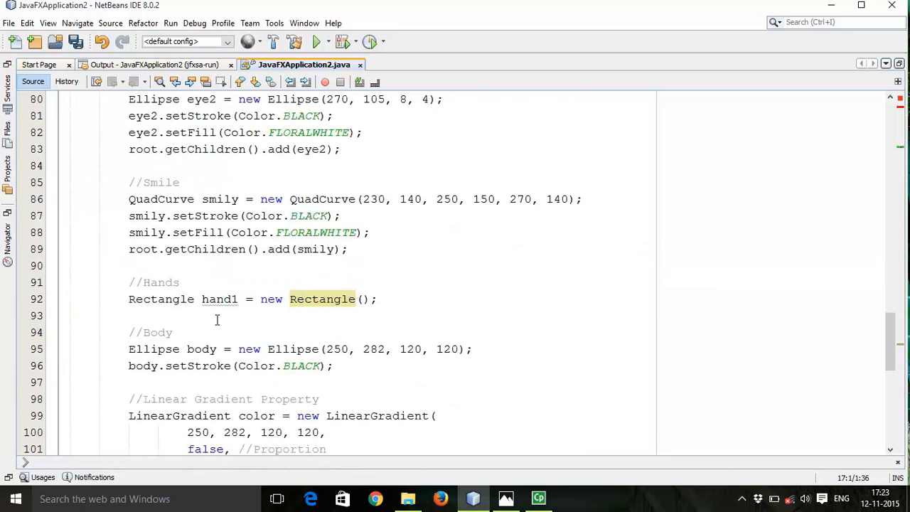
Give hand1 a black stroke and a floral-white fill via code completion.
text(han)
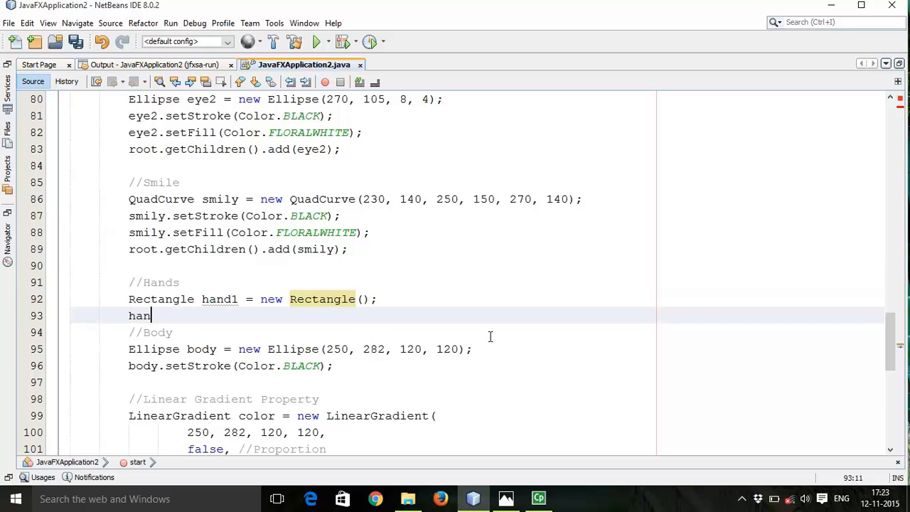
text(d1.)
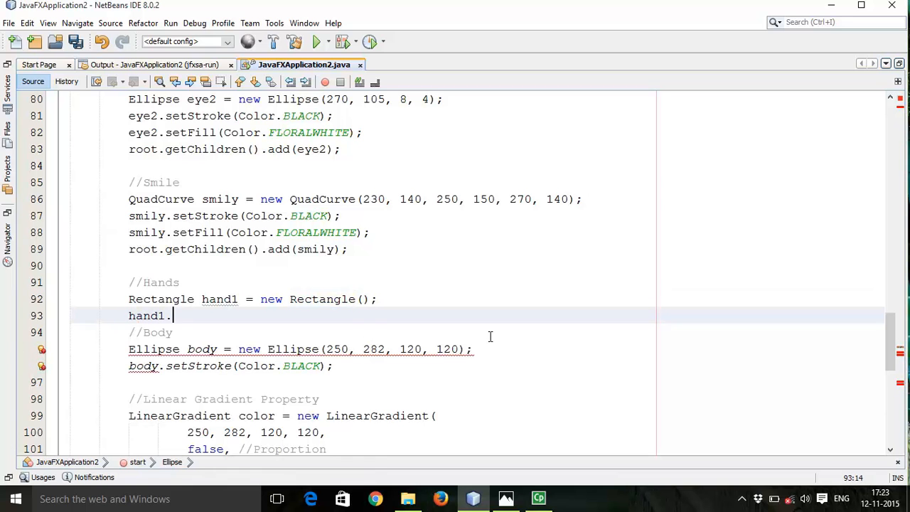
text(s)
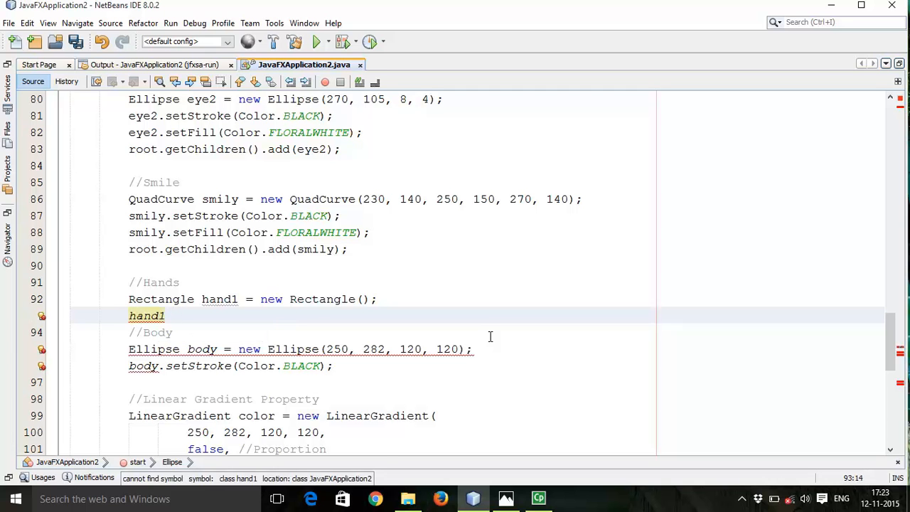
text(.s)
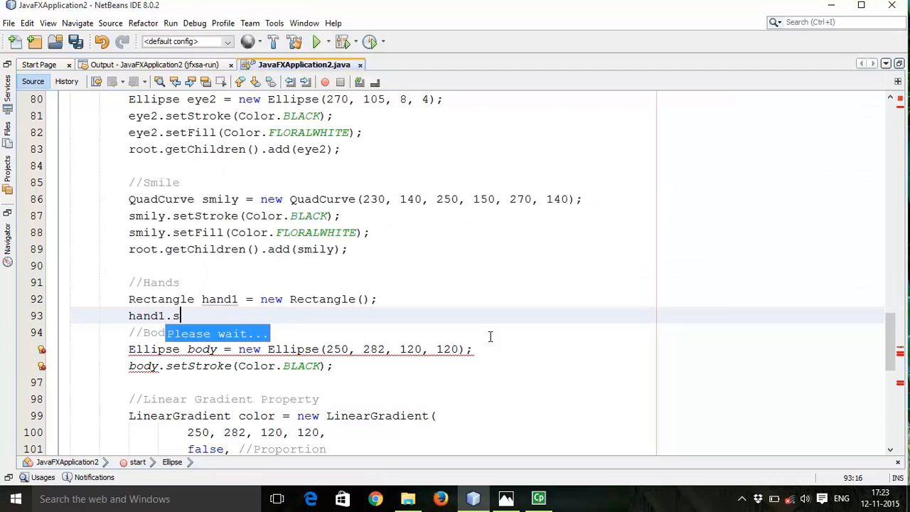
text(et)
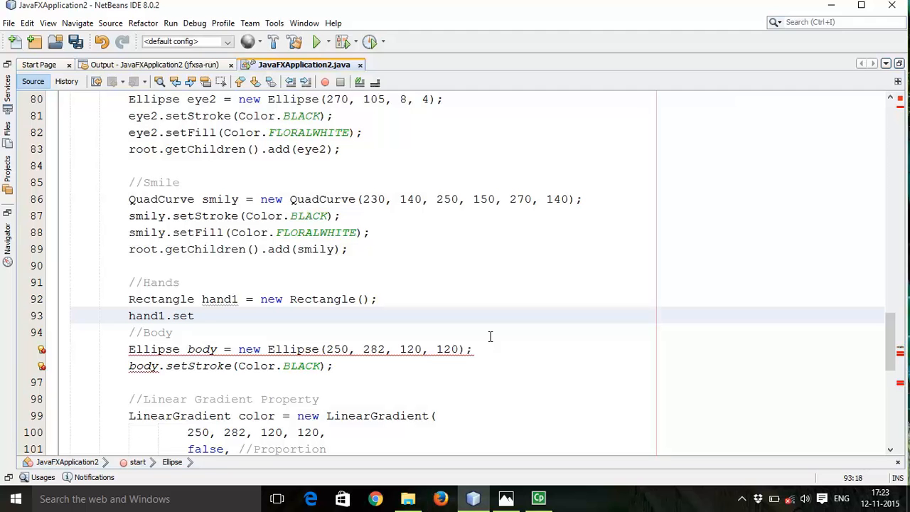
click(194, 315)
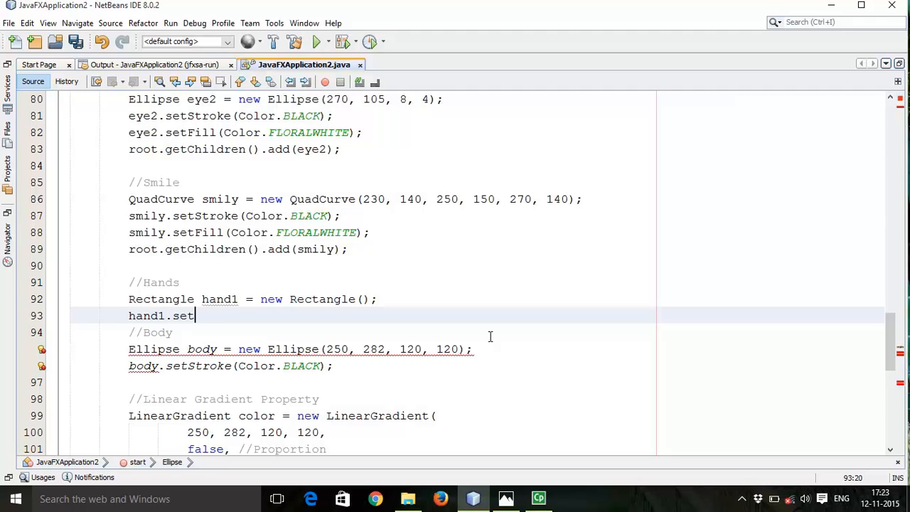
text(Stroke()
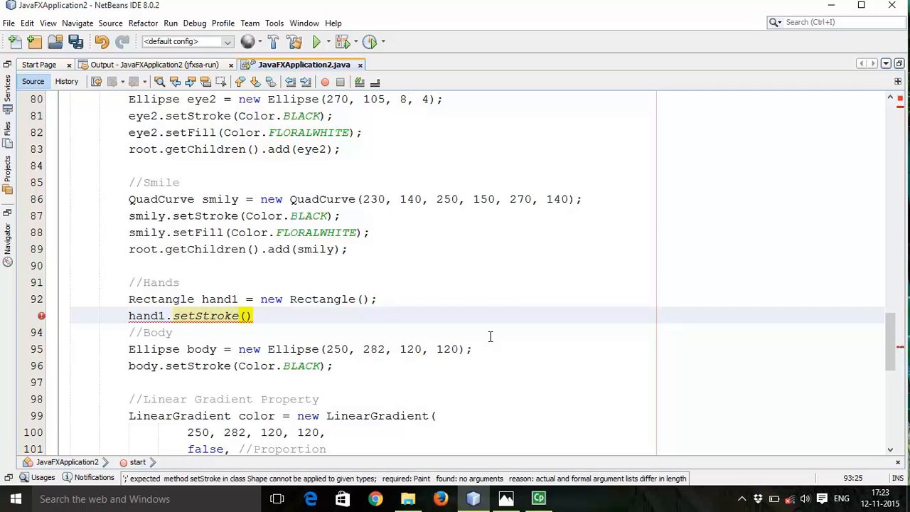
text(Color.)
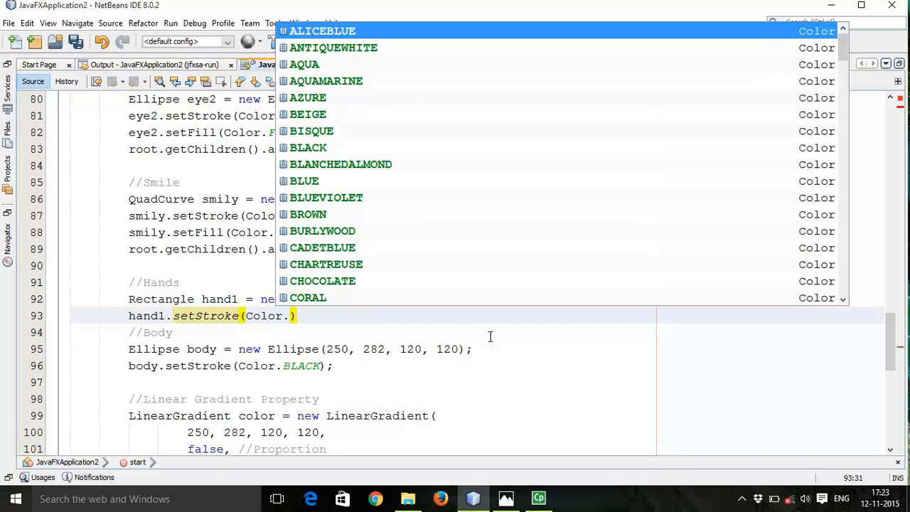
click(308, 147)
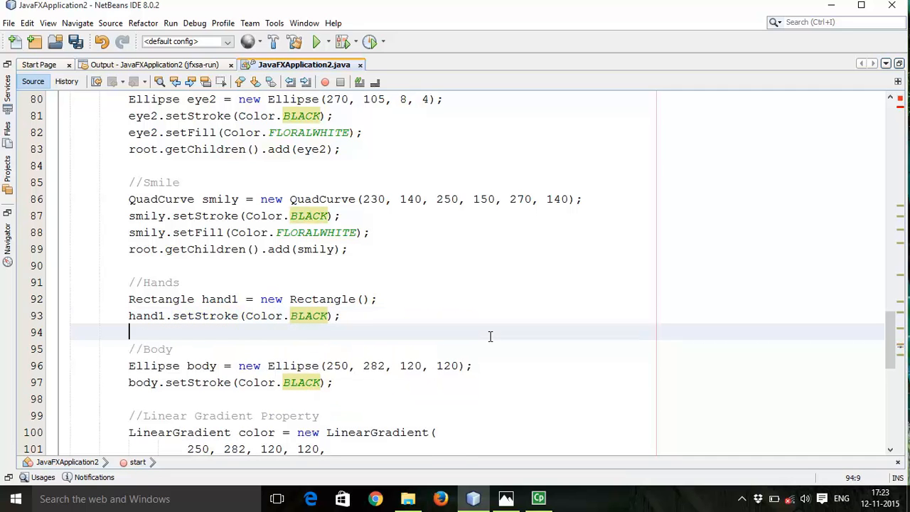
text(hand1)
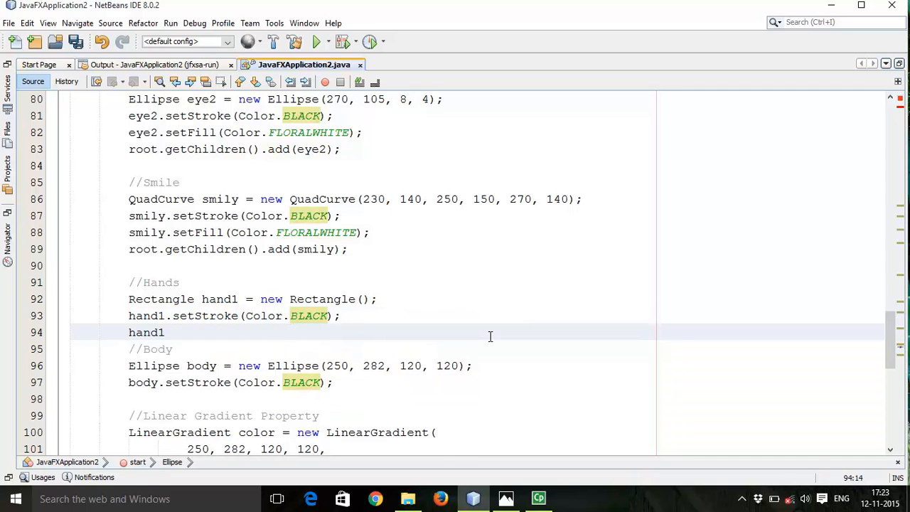
text(.)
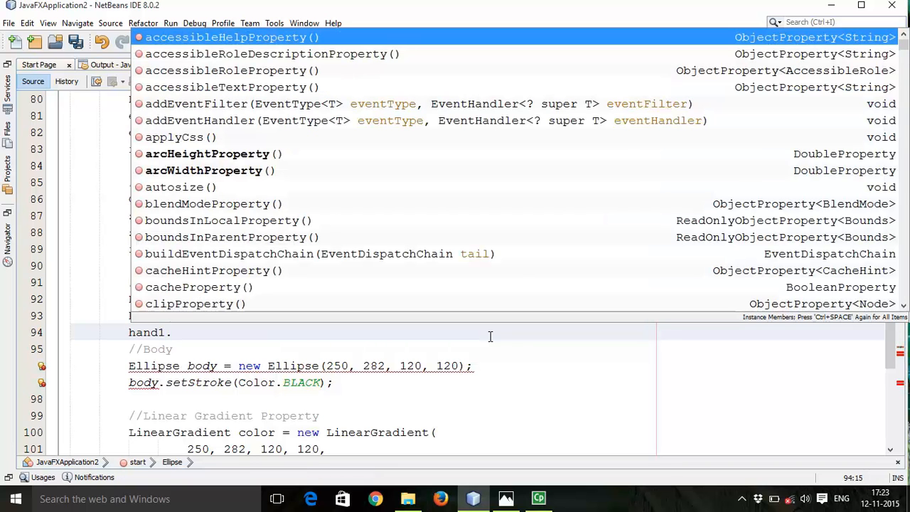
text(s)
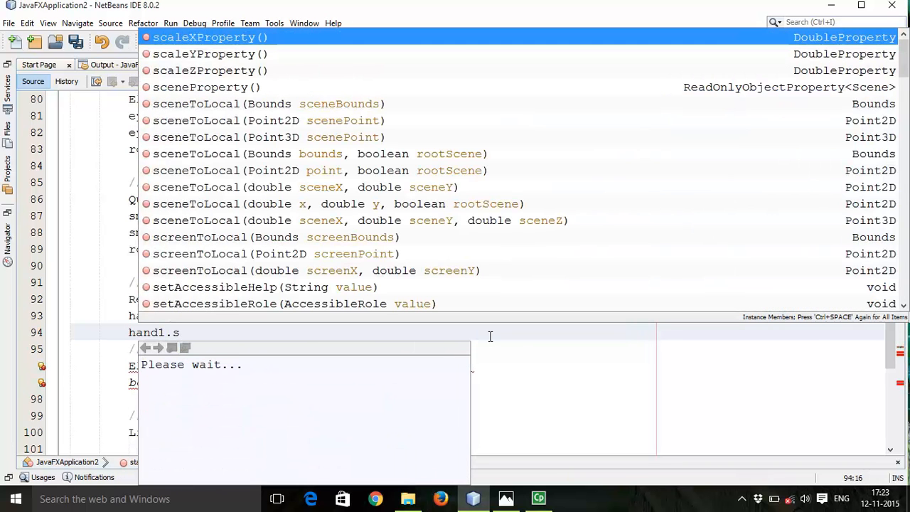
text(etFill(null);)
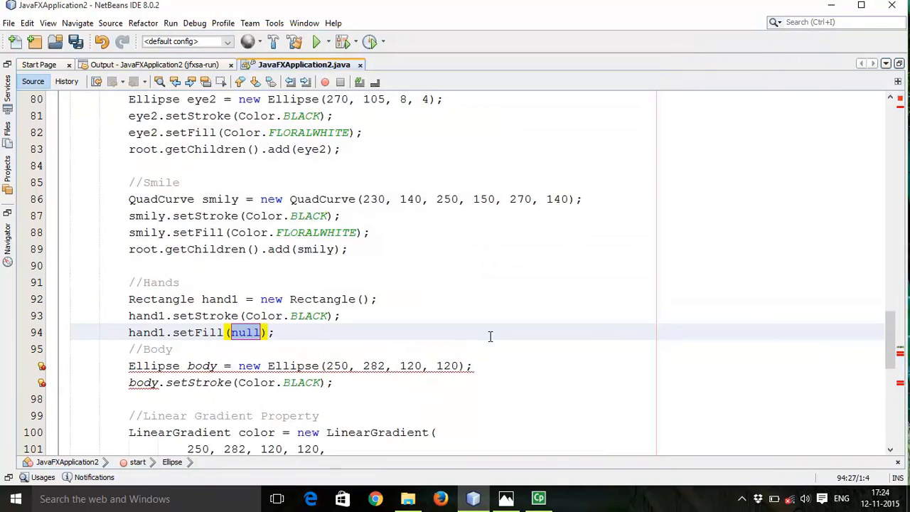
text(Color.)
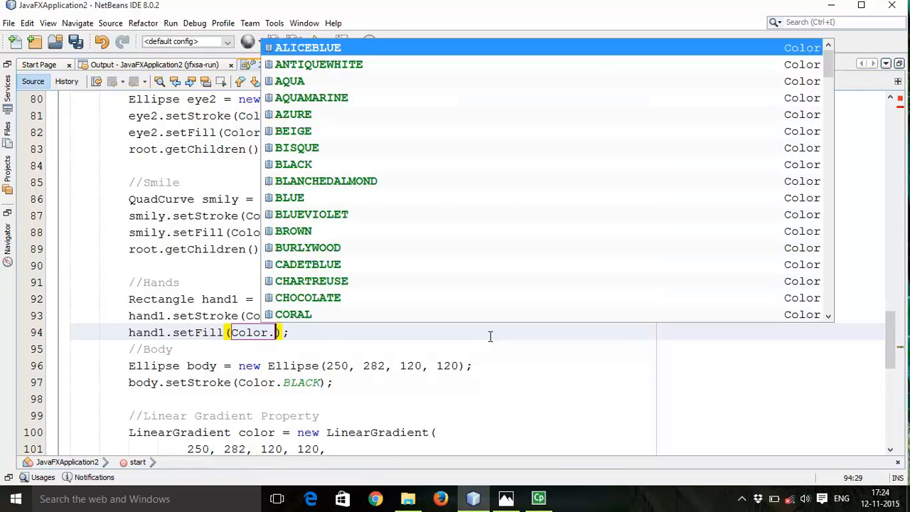
text(flo)
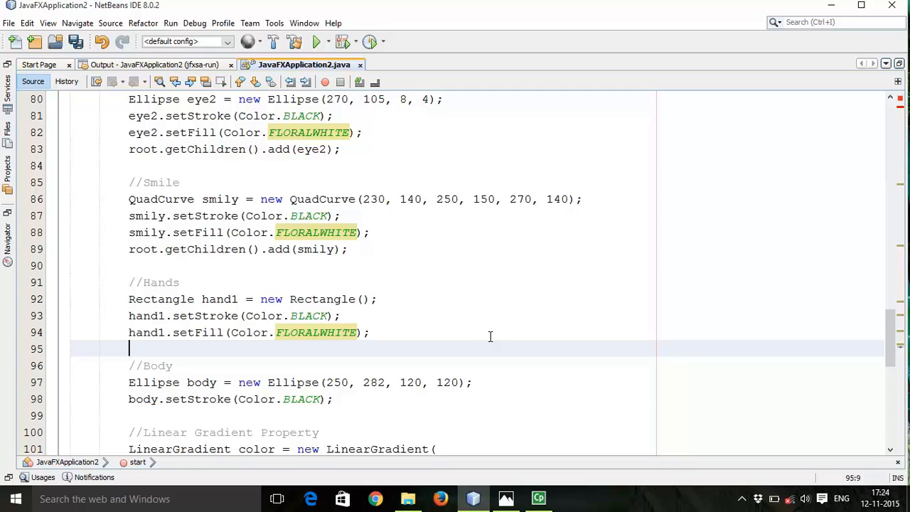
Set hand1's width to 20 and height to 150, then begin the next setter.
text(hand1.)
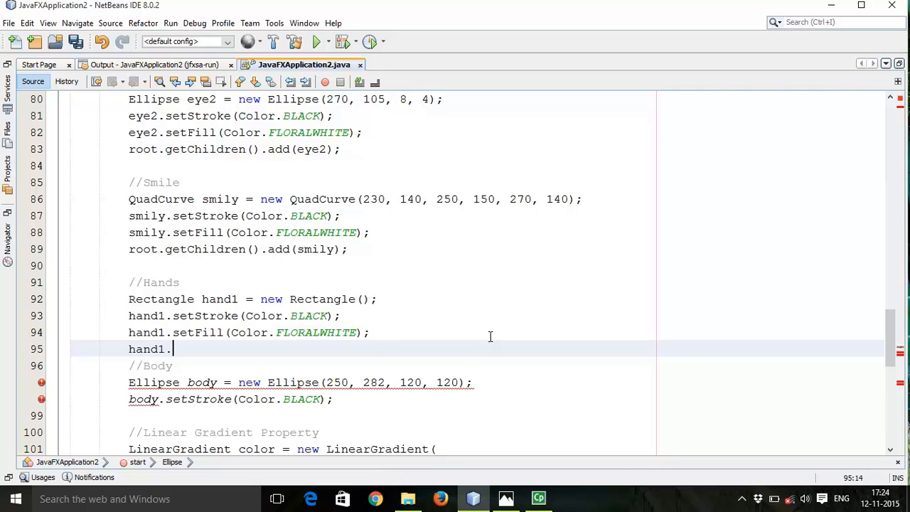
text(setWidth(value);)
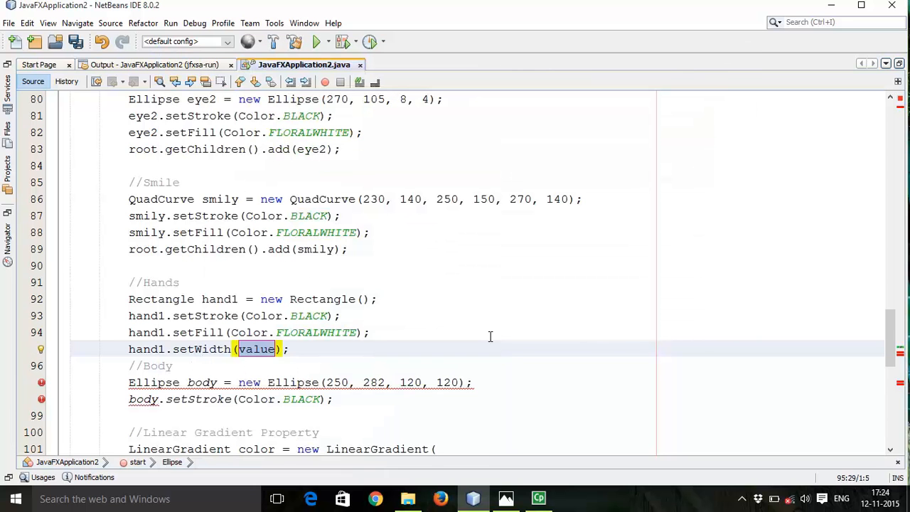
text(20)
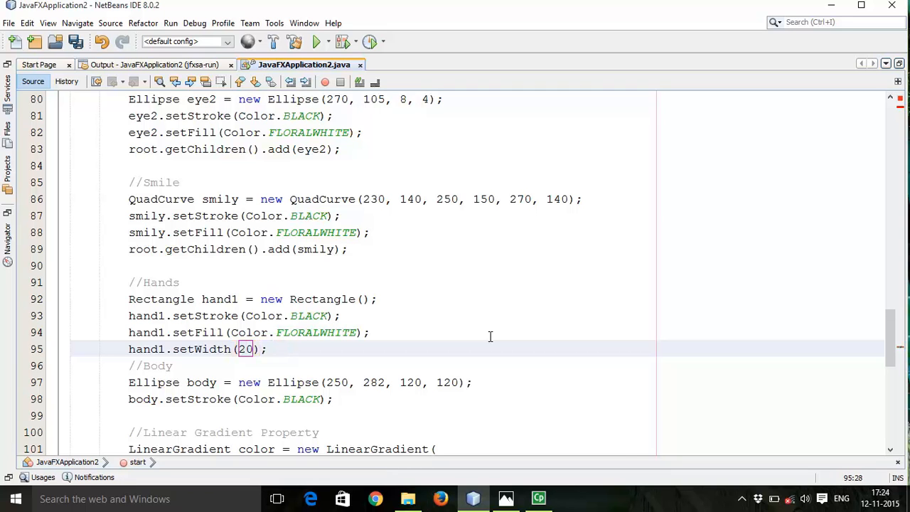
text(hand)
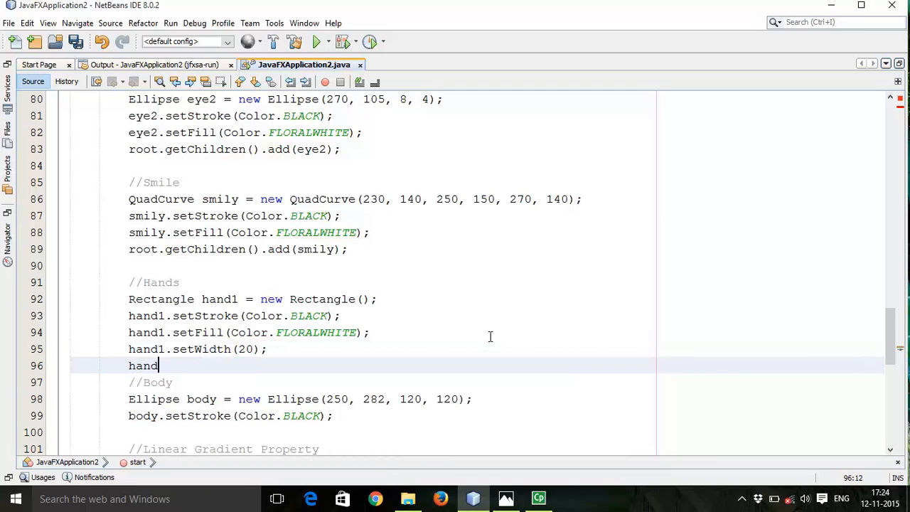
text(1.)
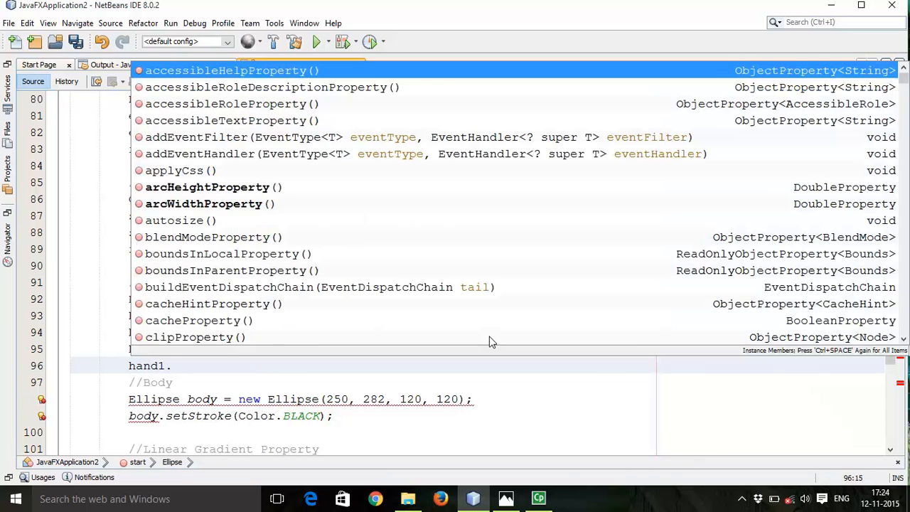
text(set)
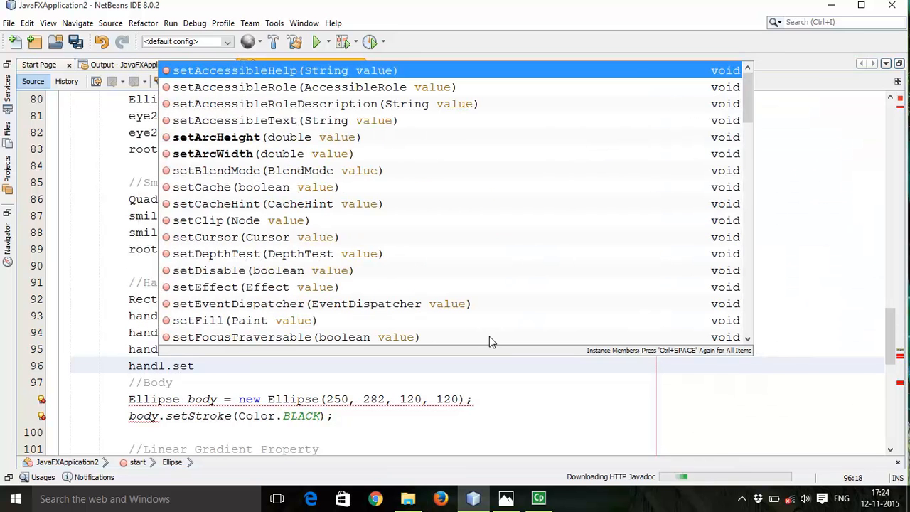
click(215, 137)
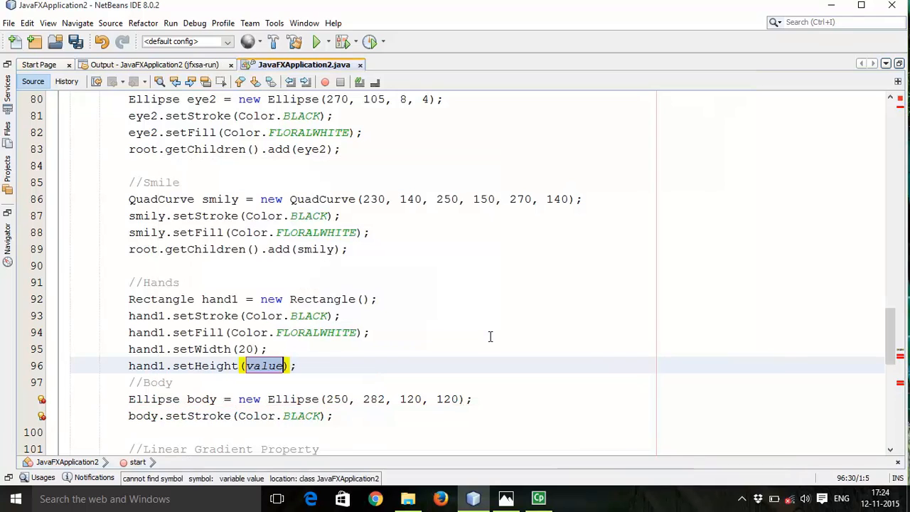
text(150)
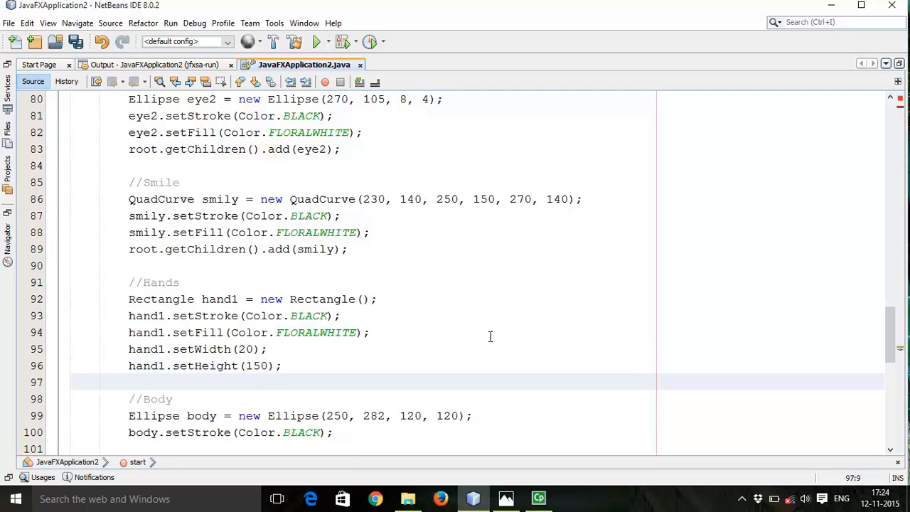
text(hans)
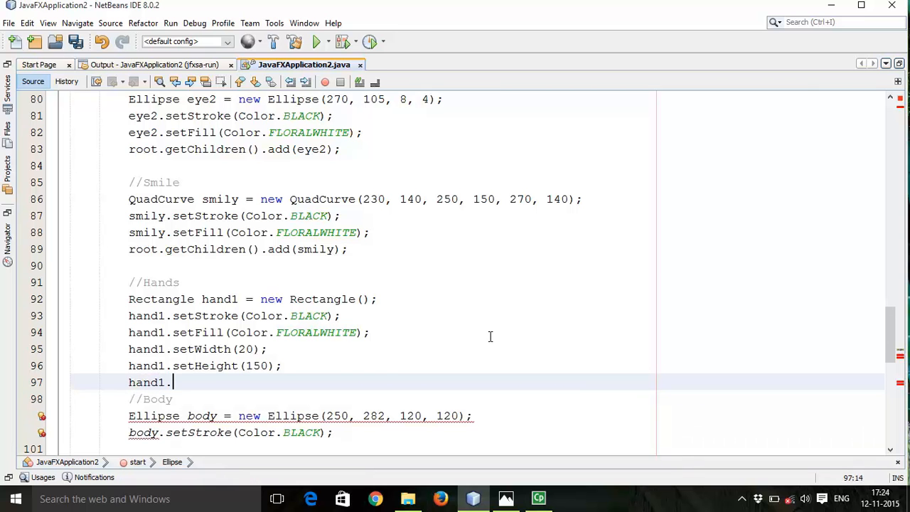
text(set)
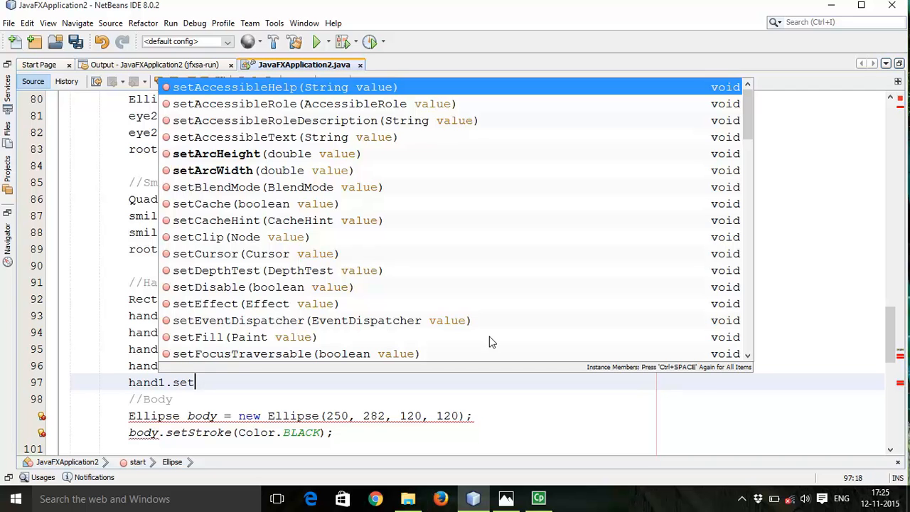
Position hand1 at x 100 and y 220, then begin a setRotate call.
text(x)
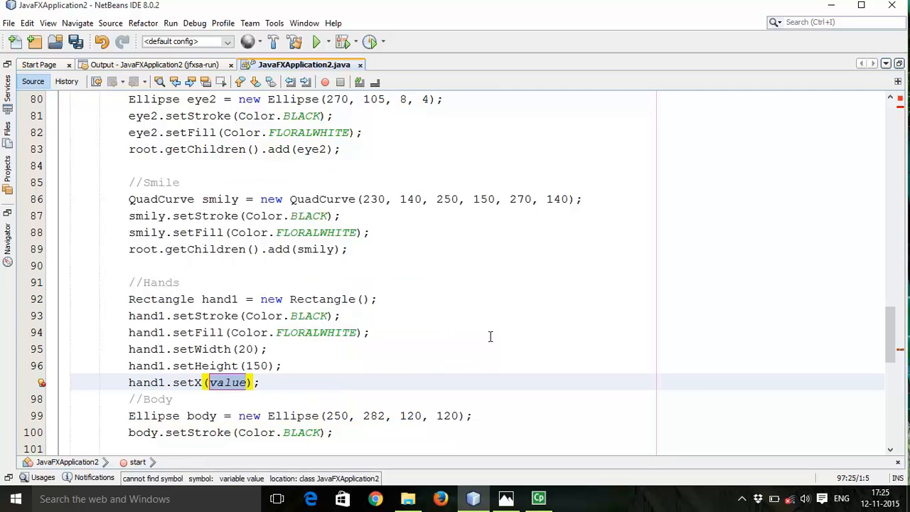
text(100)
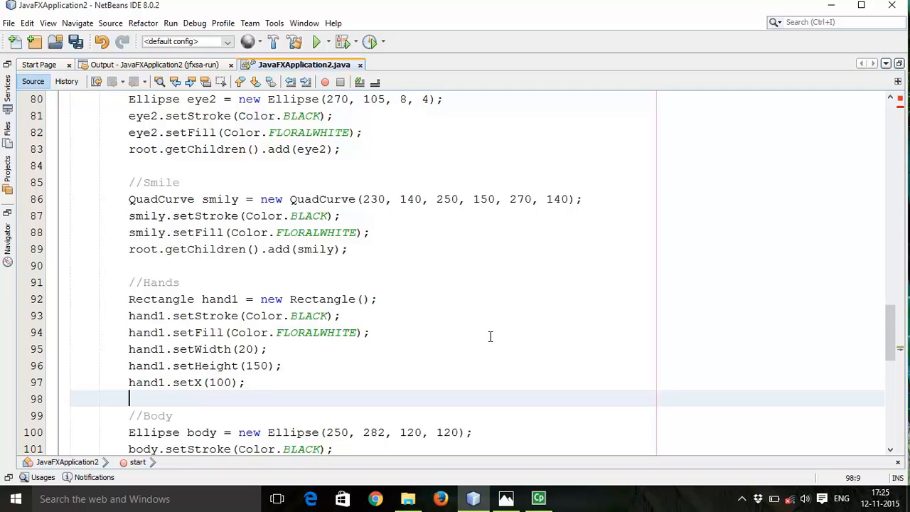
text(hand)
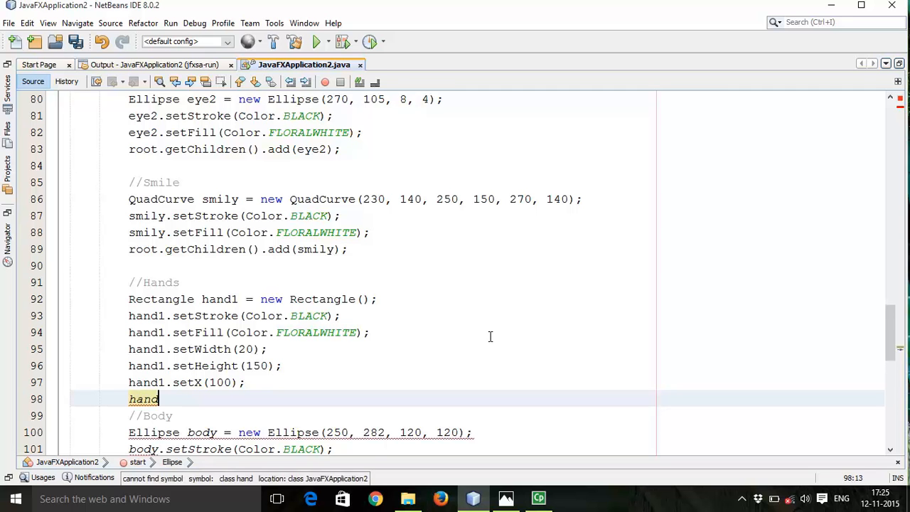
text(1.se)
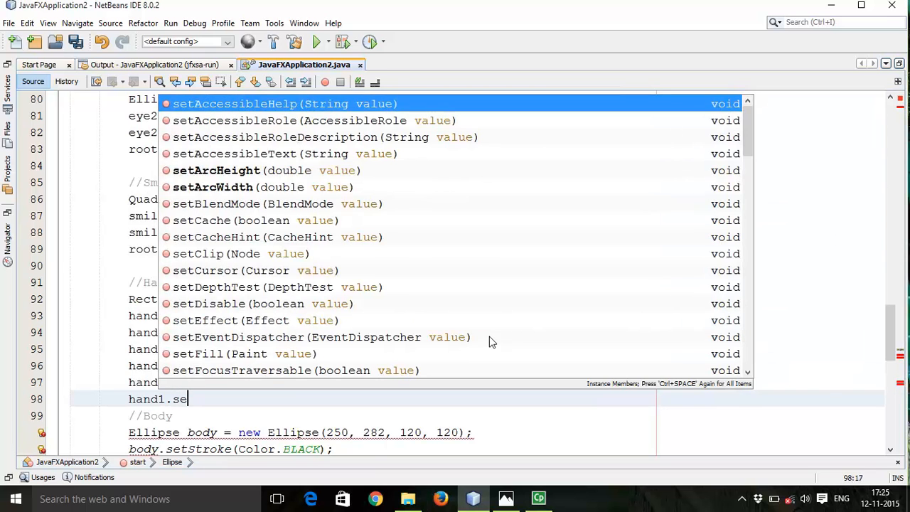
text(tY(value);)
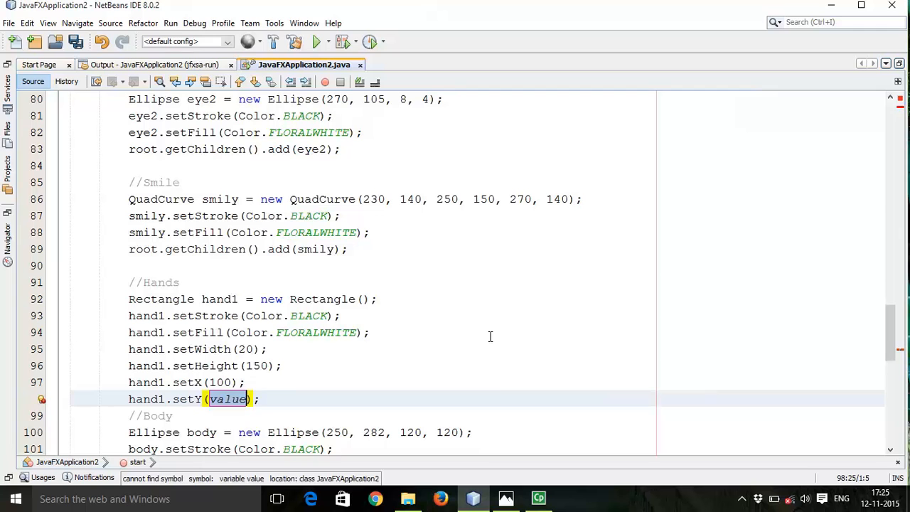
text(220)
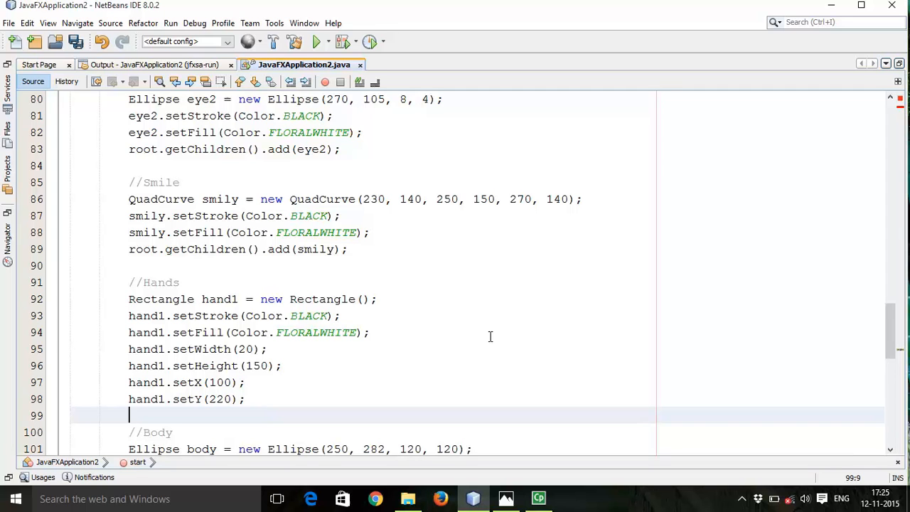
text(set)
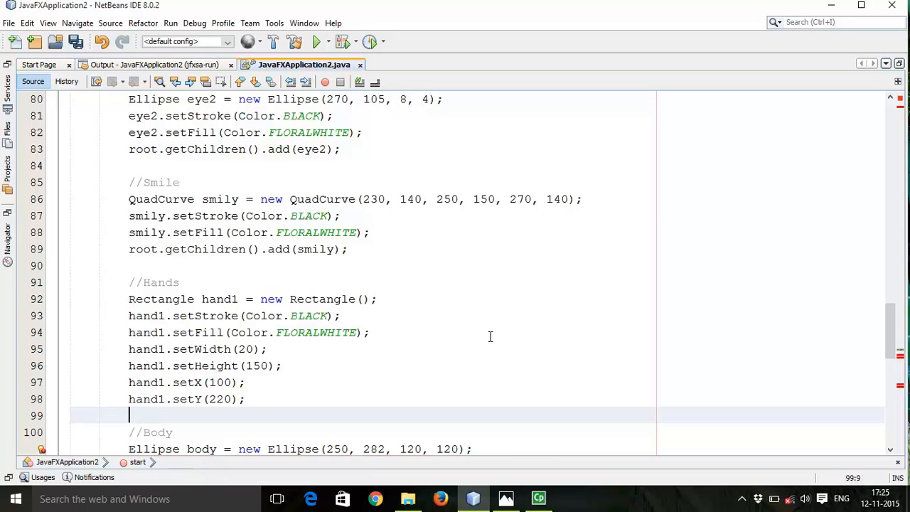
text(hand1)
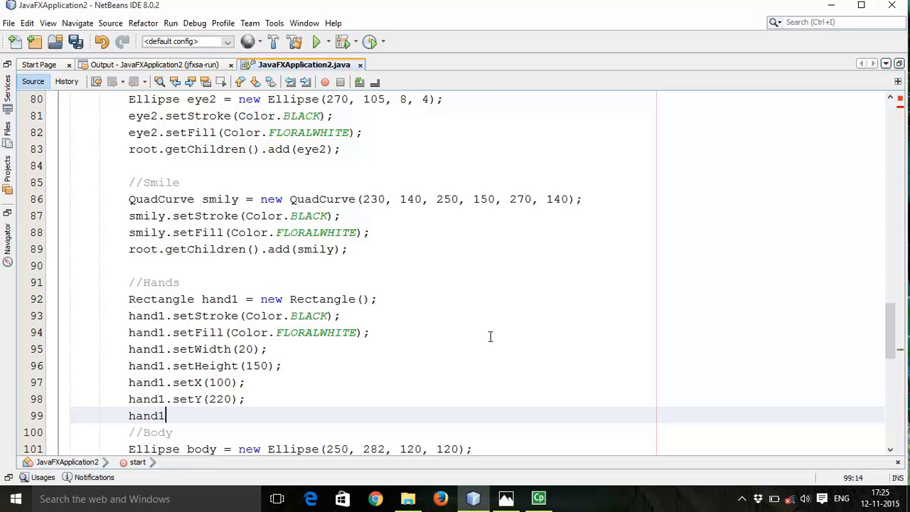
text(.s)
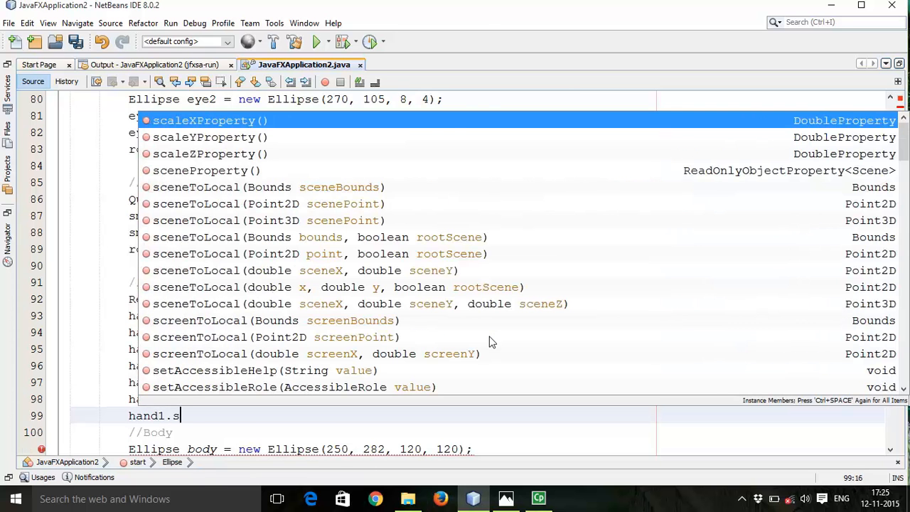
text(etr)
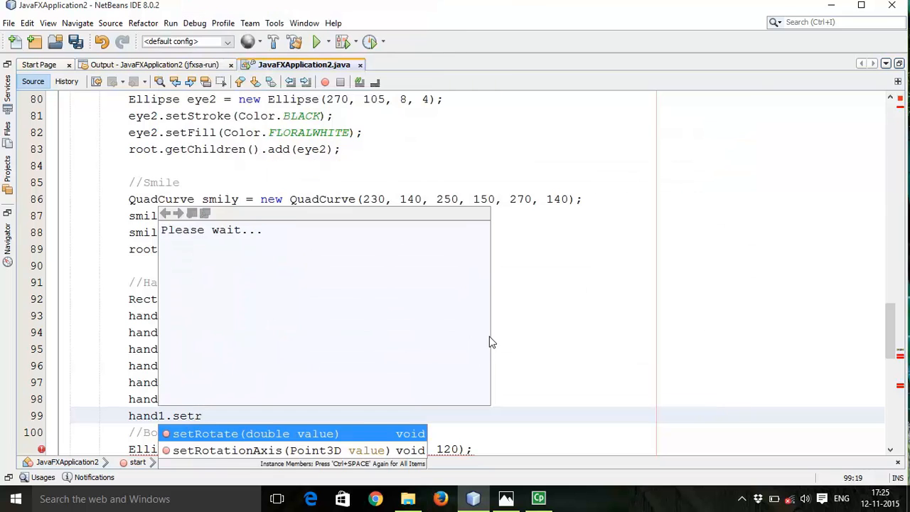
Set hand1's rotation to 40 after checking the reference arms, then put Photos away.
click(254, 433)
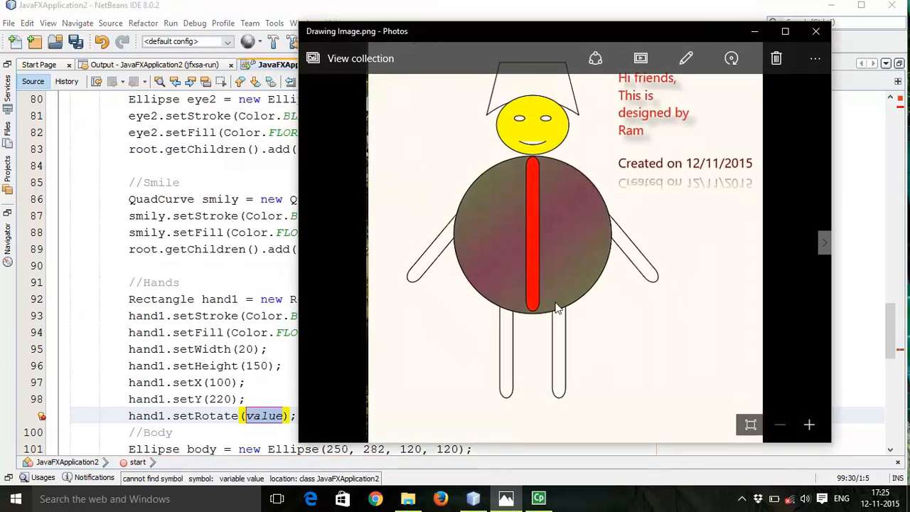
mouse_move(504, 224)
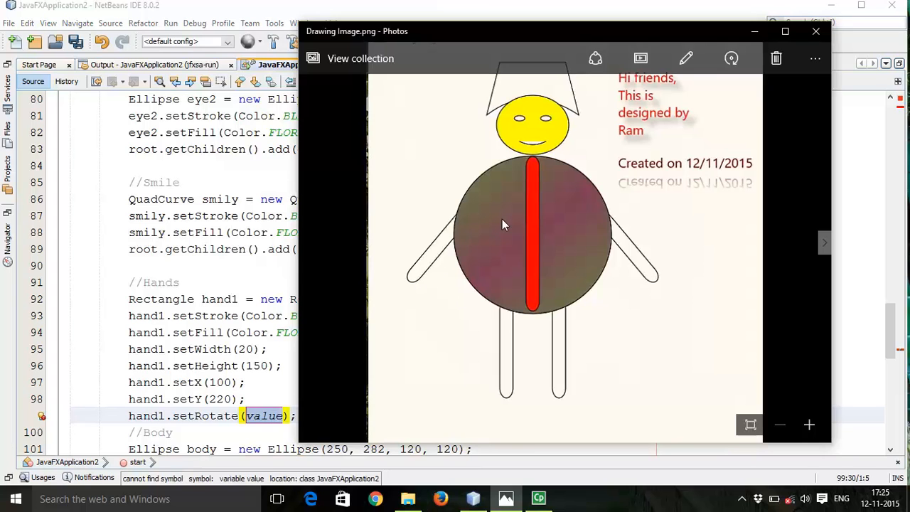
mouse_move(744, 81)
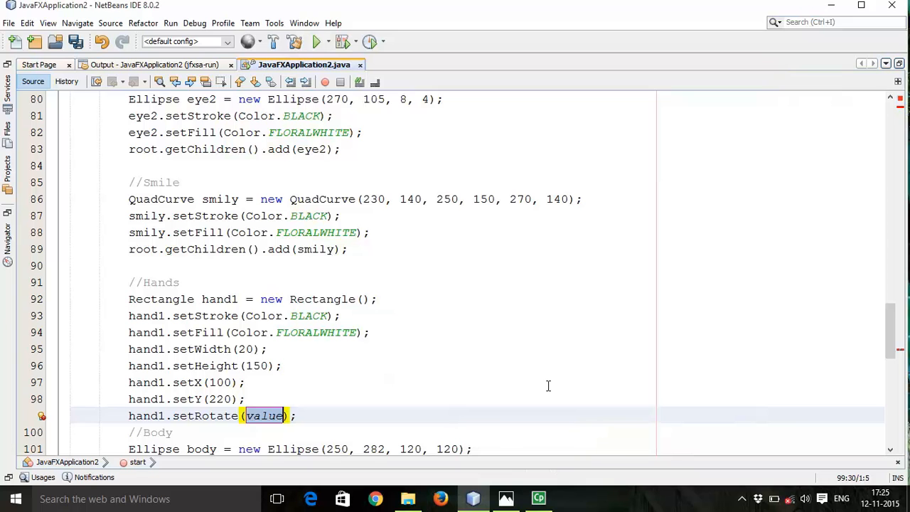
text(40)
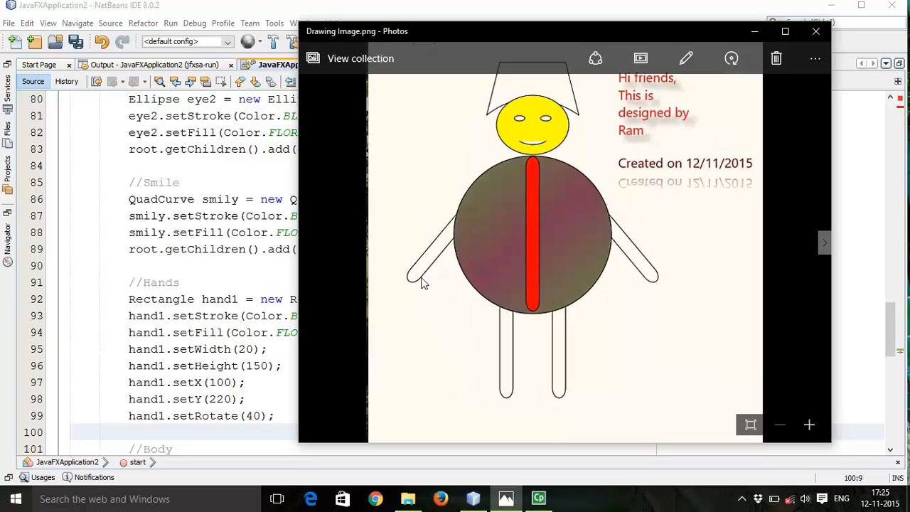
mouse_move(407, 285)
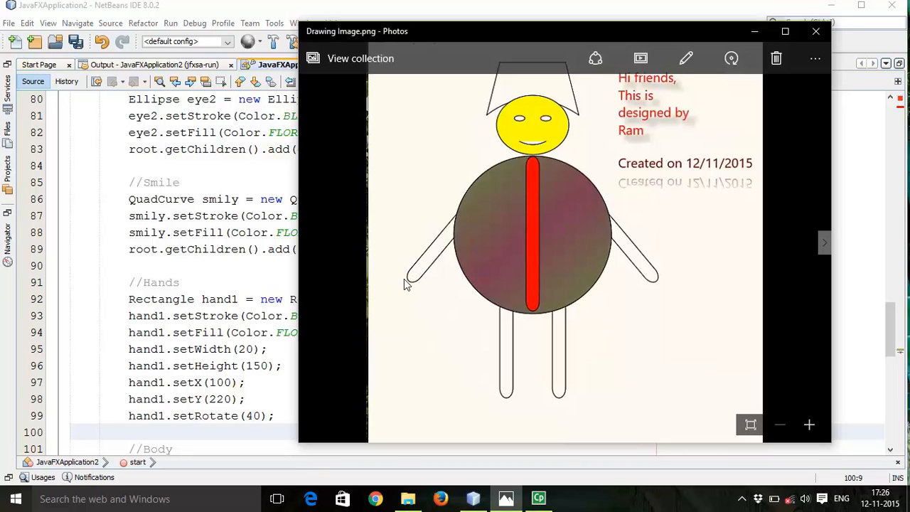
mouse_move(644, 272)
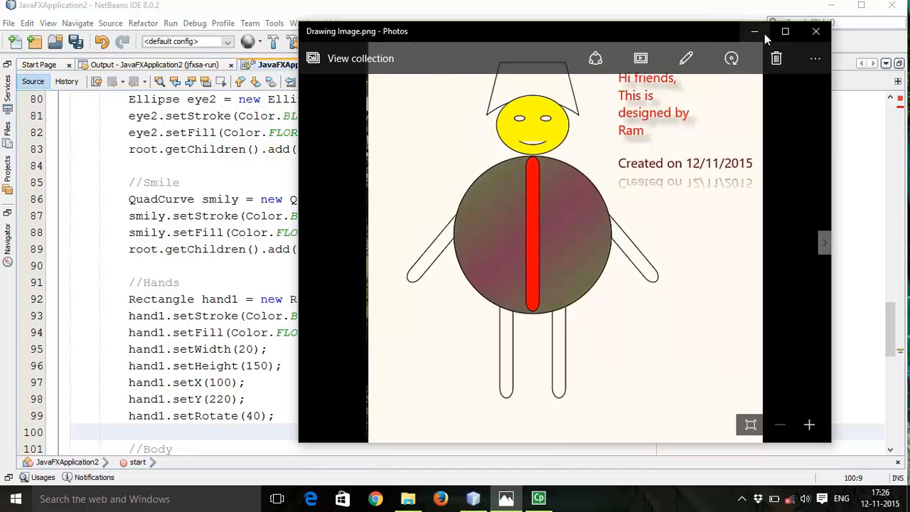
click(816, 30)
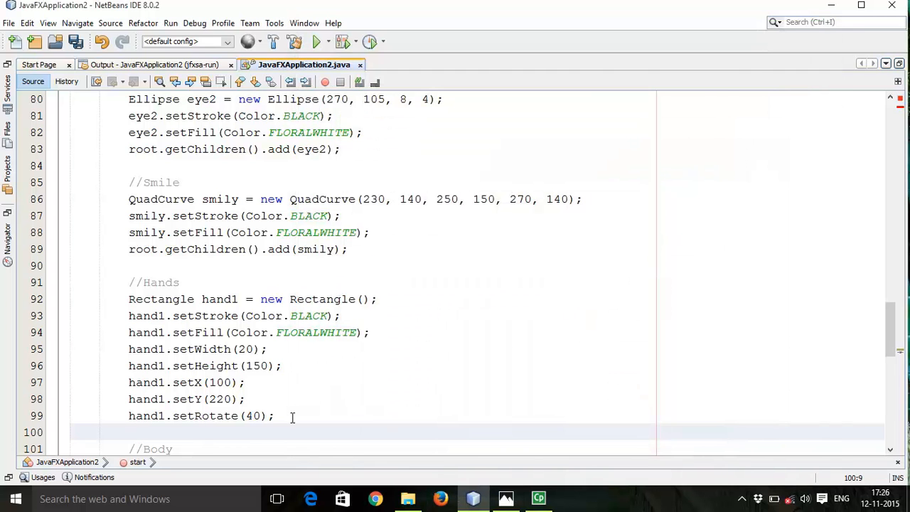
Round hand1's corners with setArcHeight(30) and setArcWidth(20).
text(hand)
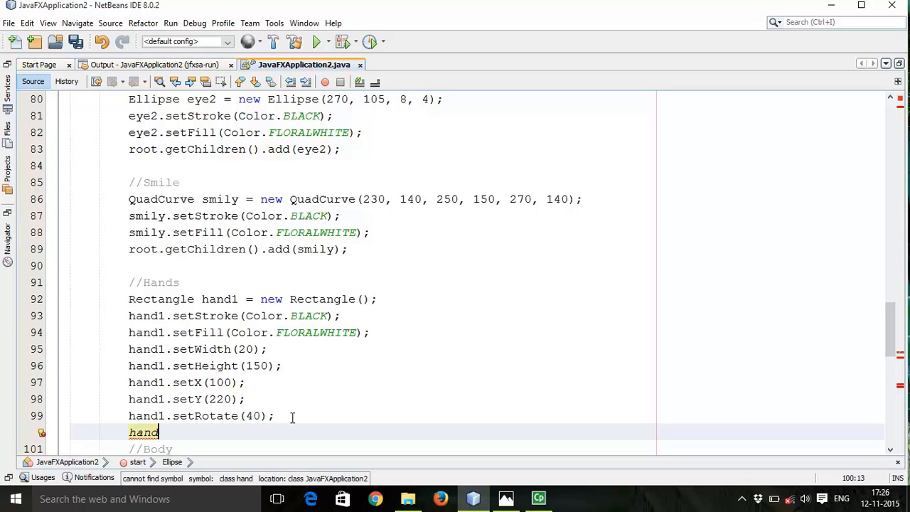
text(1)
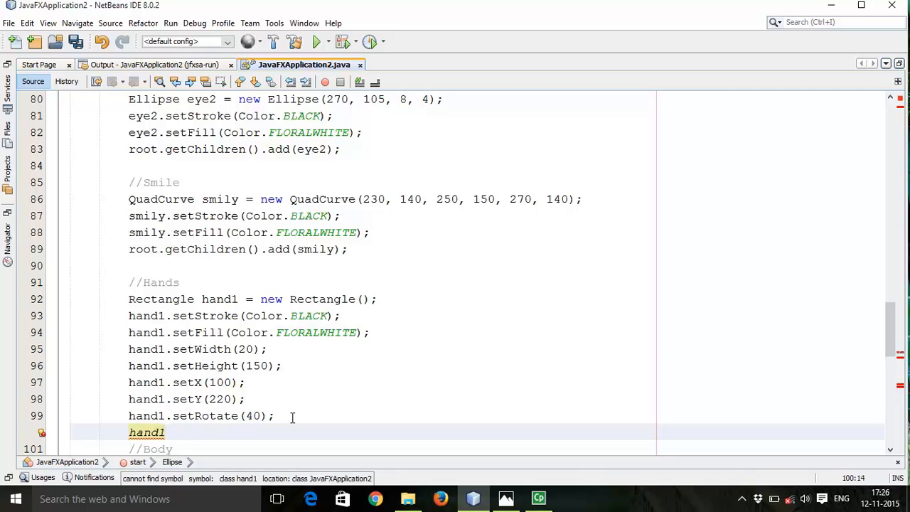
text(.seta)
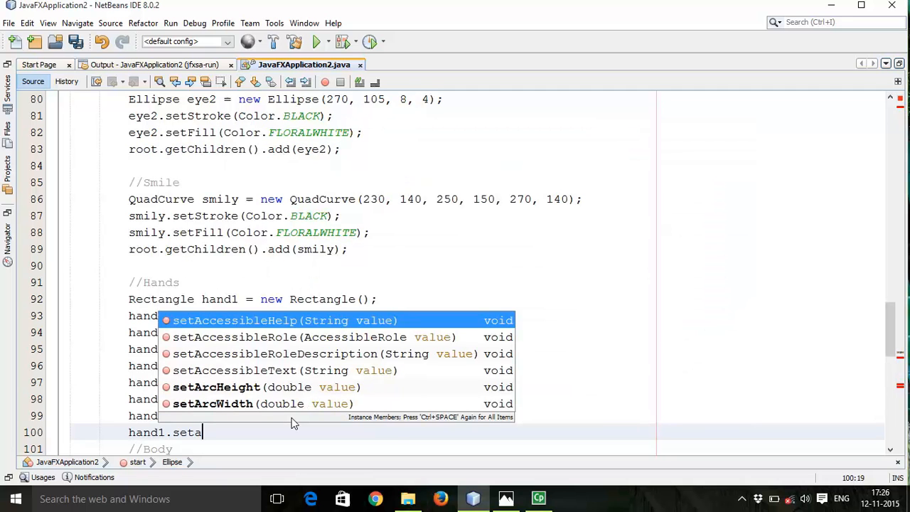
text(r)
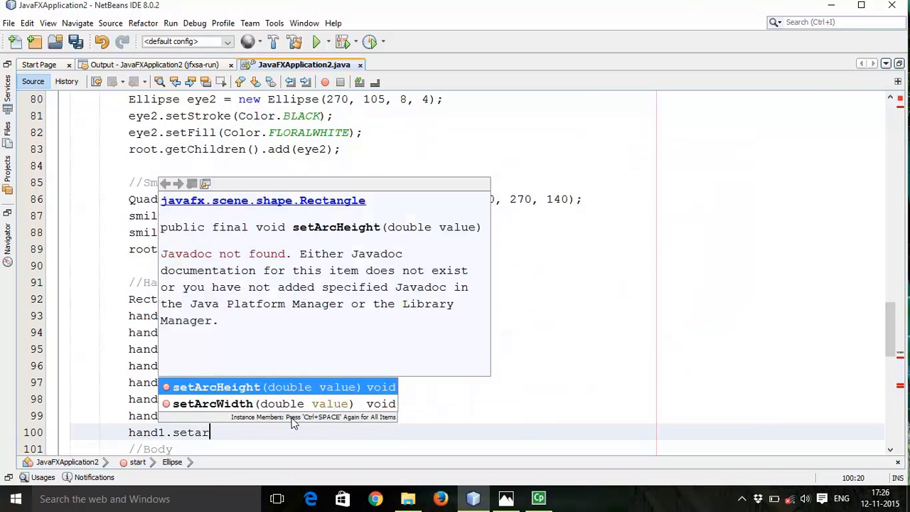
click(216, 387)
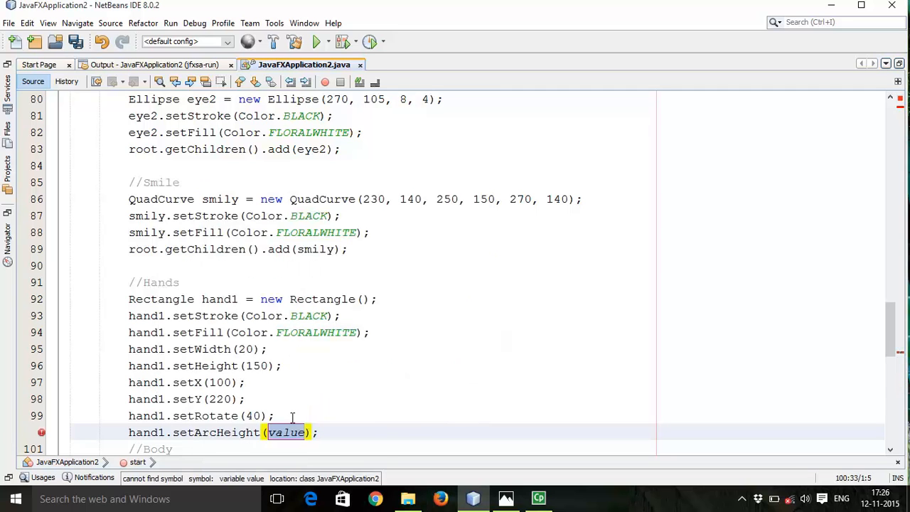
text(30)
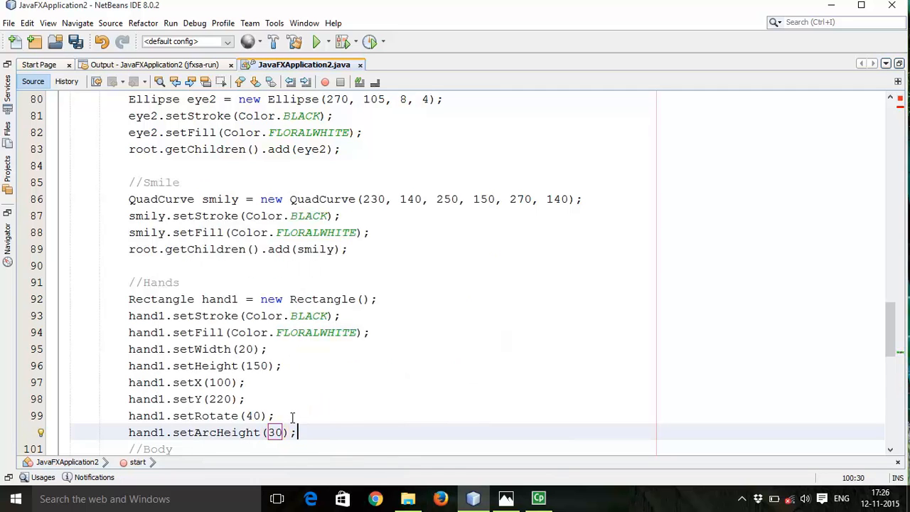
text(hand1)
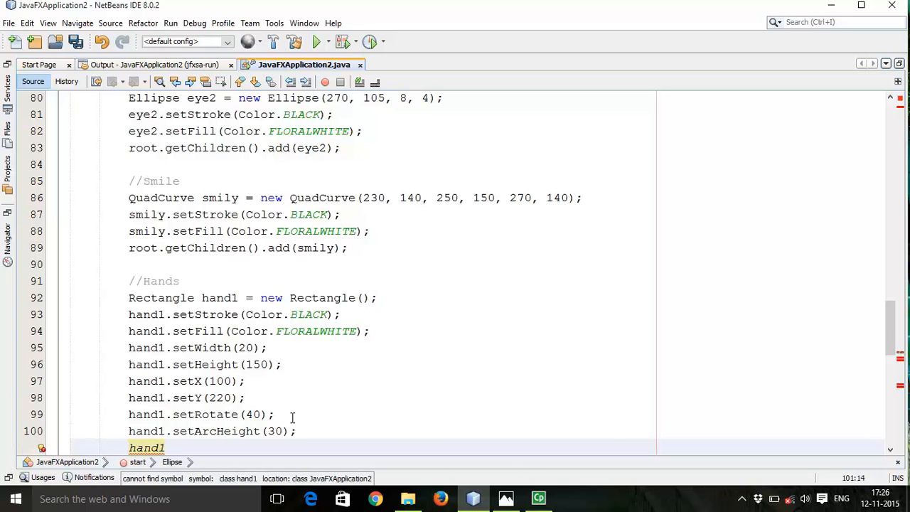
text(.set)
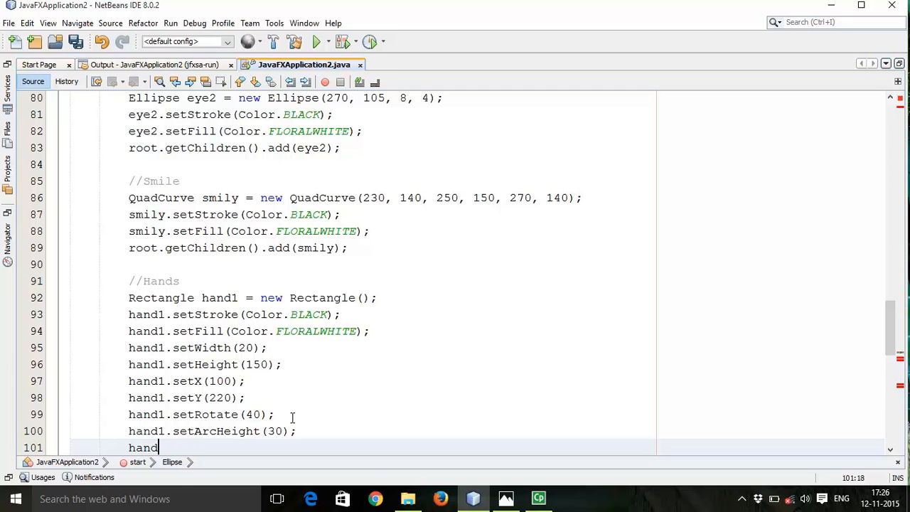
text(1.)
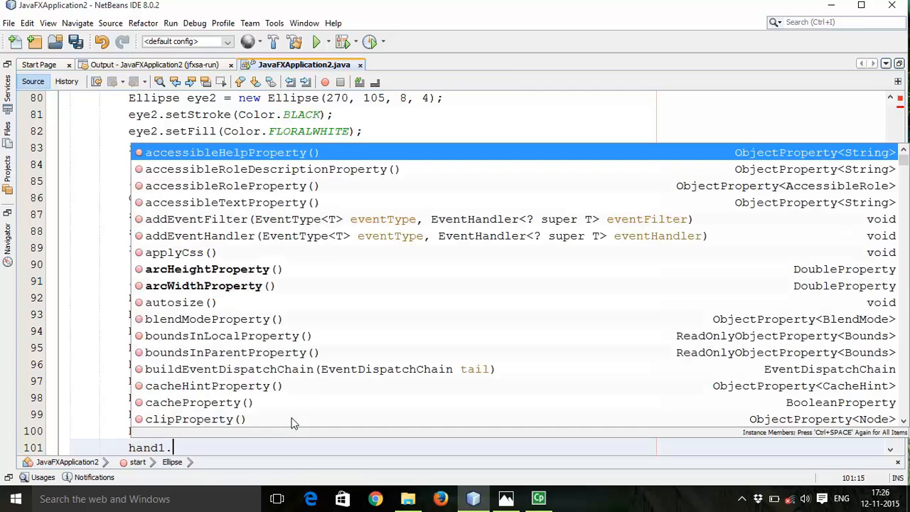
text(seta)
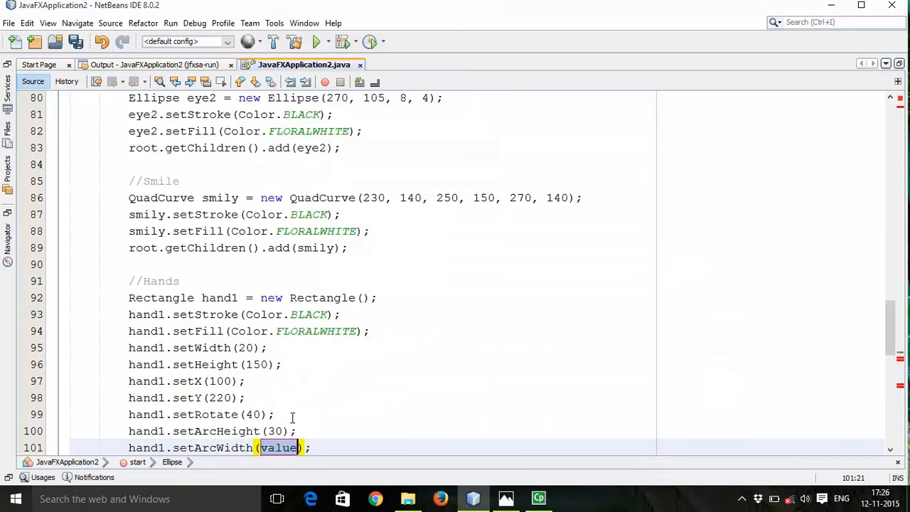
text(2)
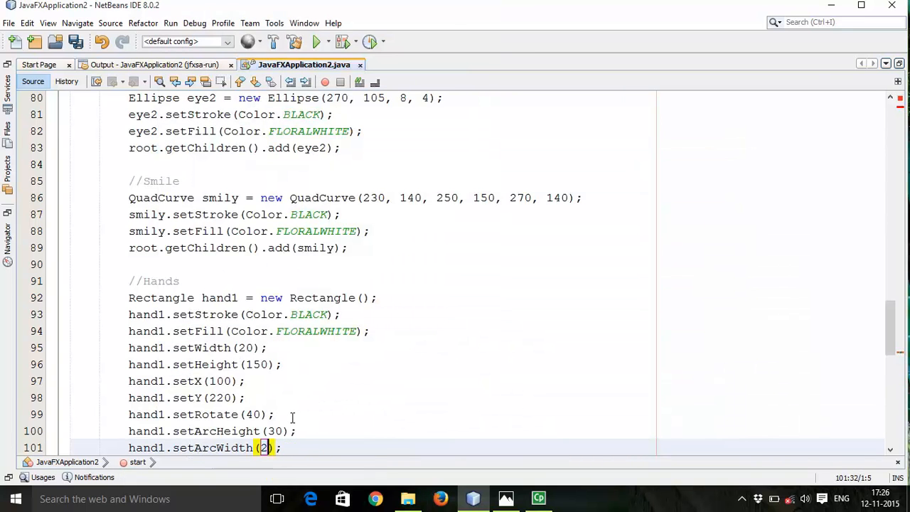
text(0)
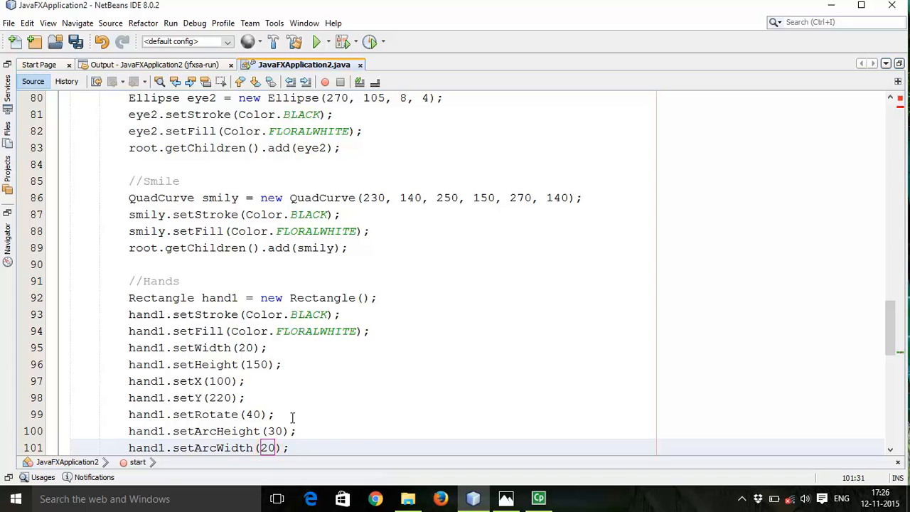
scroll(down, 3)
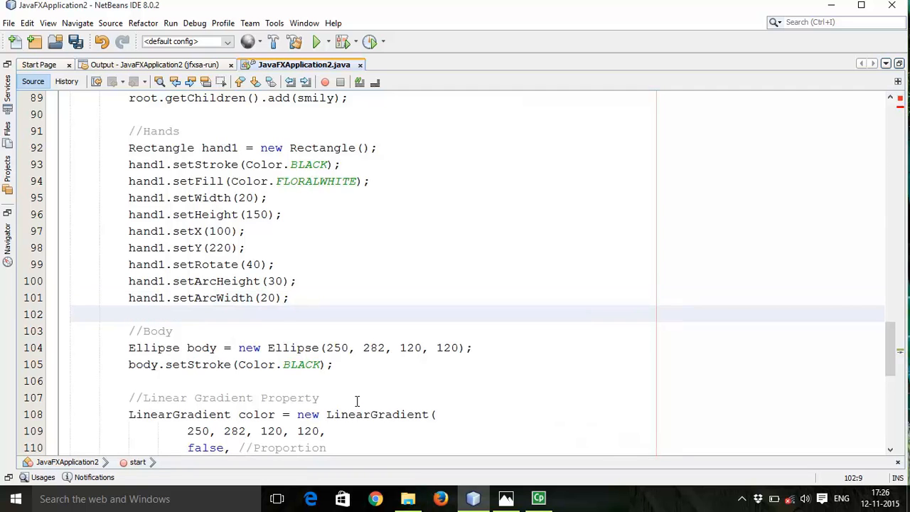
Add hand1 to the scene with root.getChildren().add(hand1);.
text(roo)
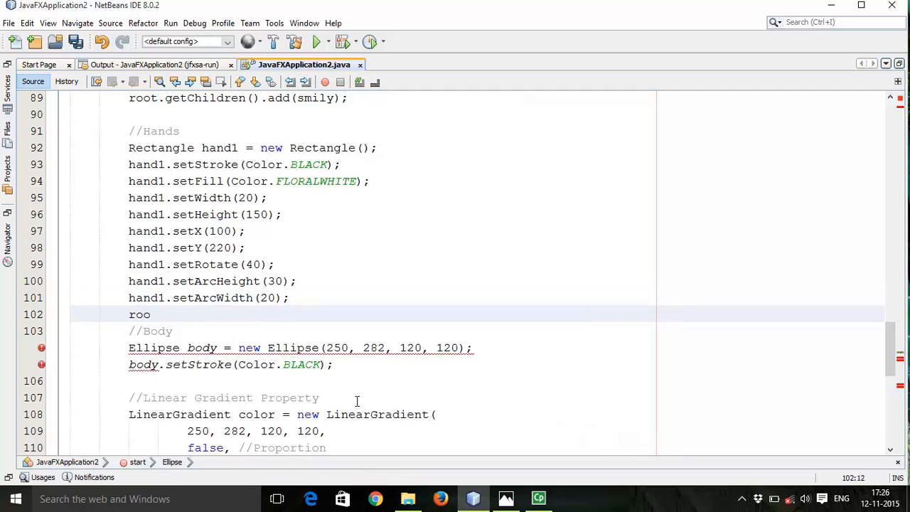
text(t)
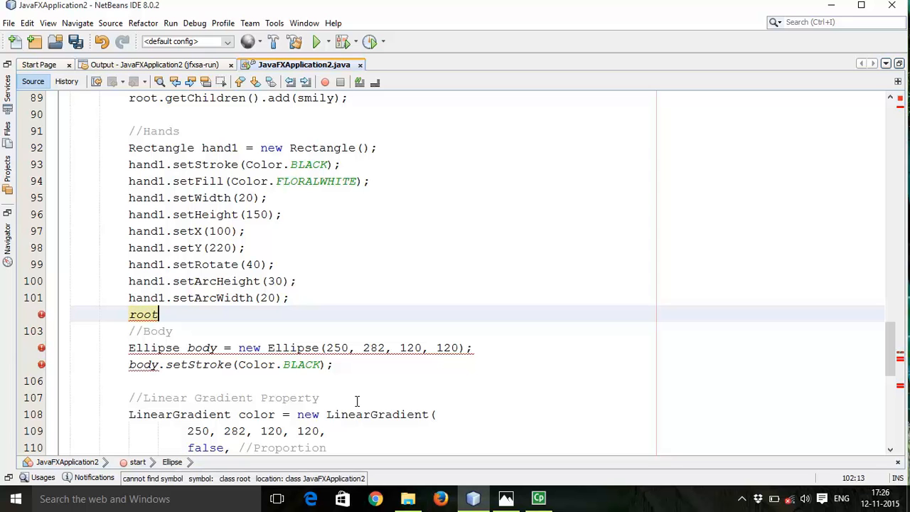
text(.)
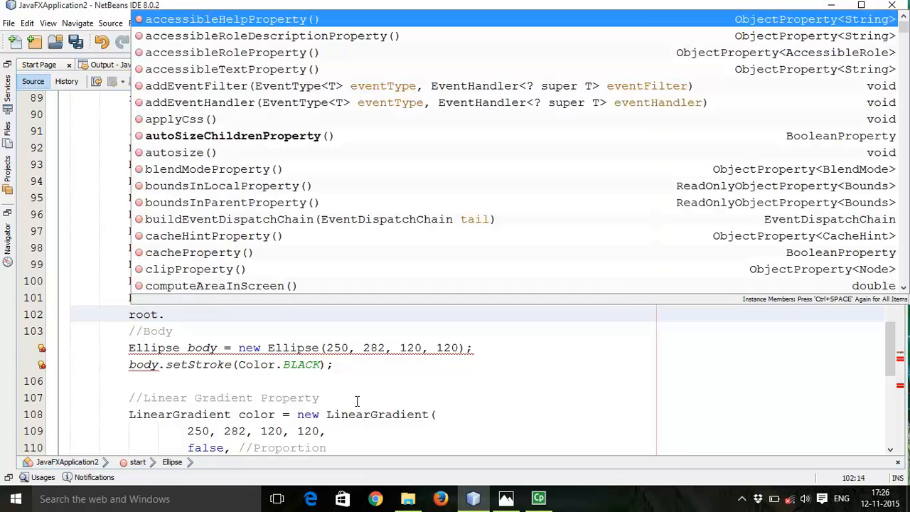
text(ge)
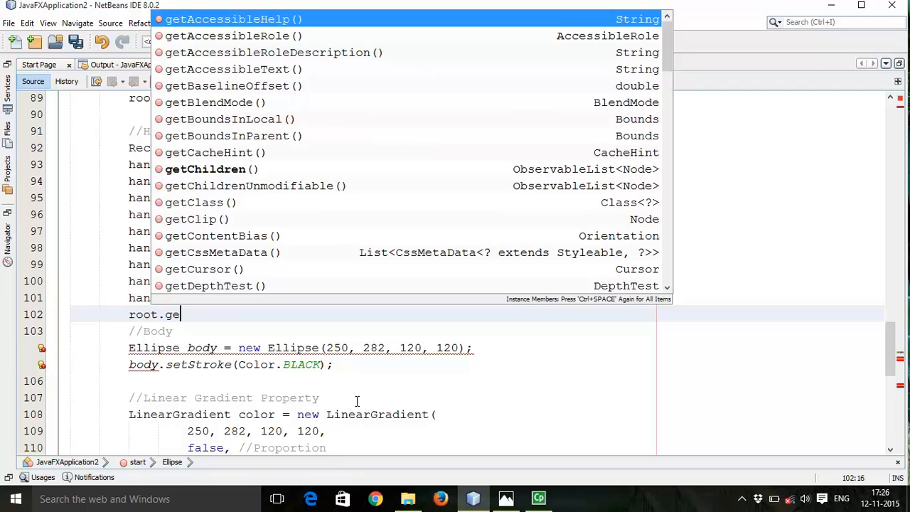
text(tch)
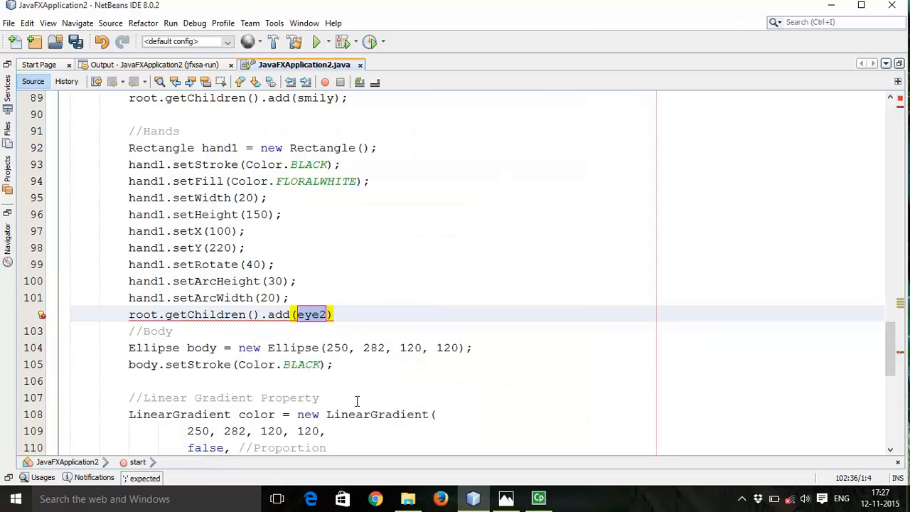
key(Delete)
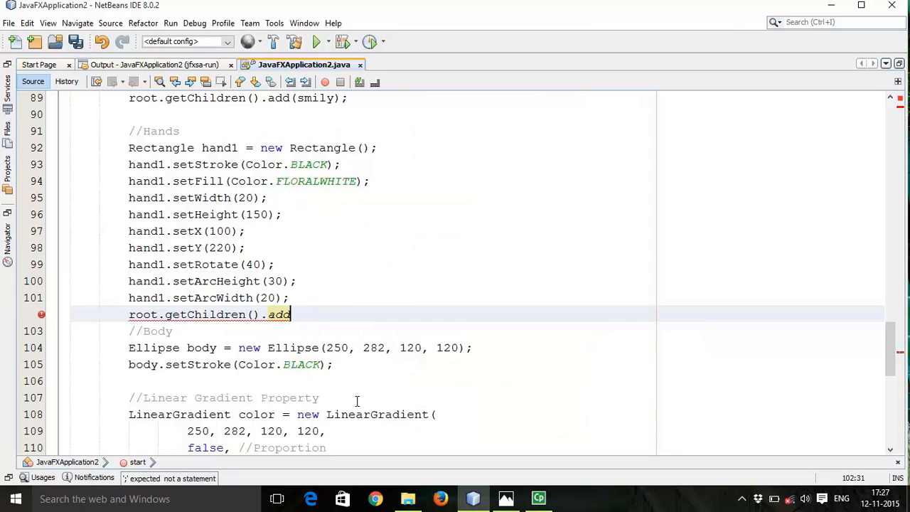
text(())
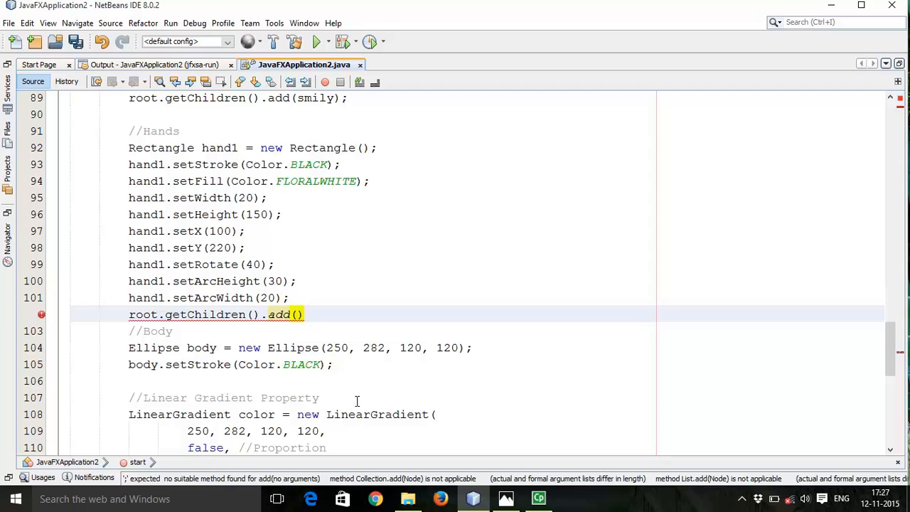
text(han)
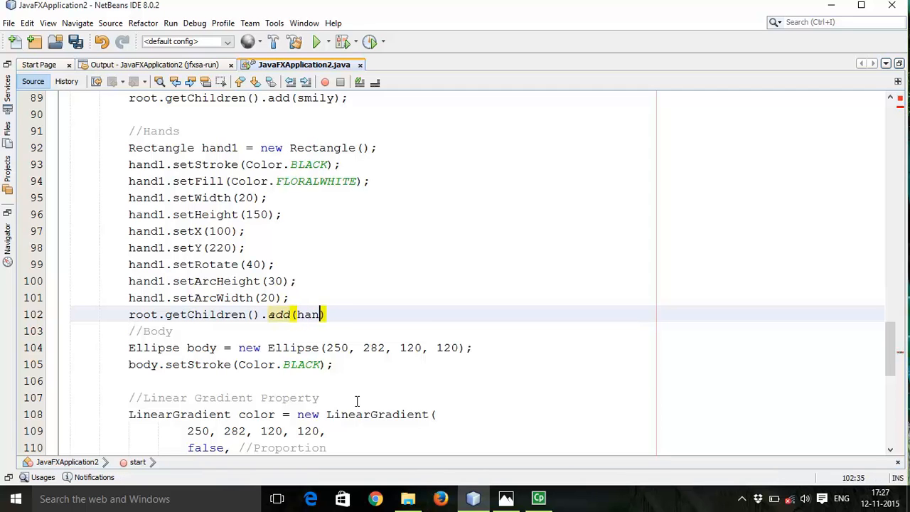
text(d1))
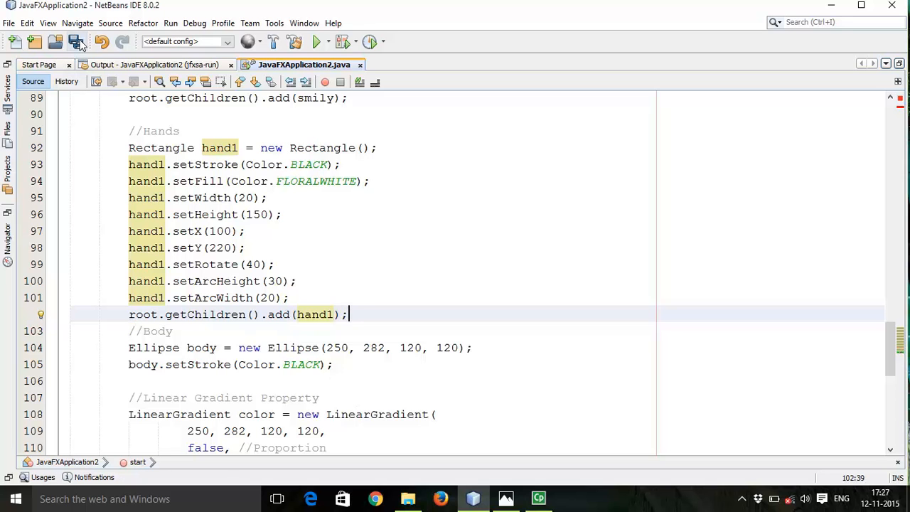
Save and run the project to preview the arm, then close the figure and return to the source.
click(77, 40)
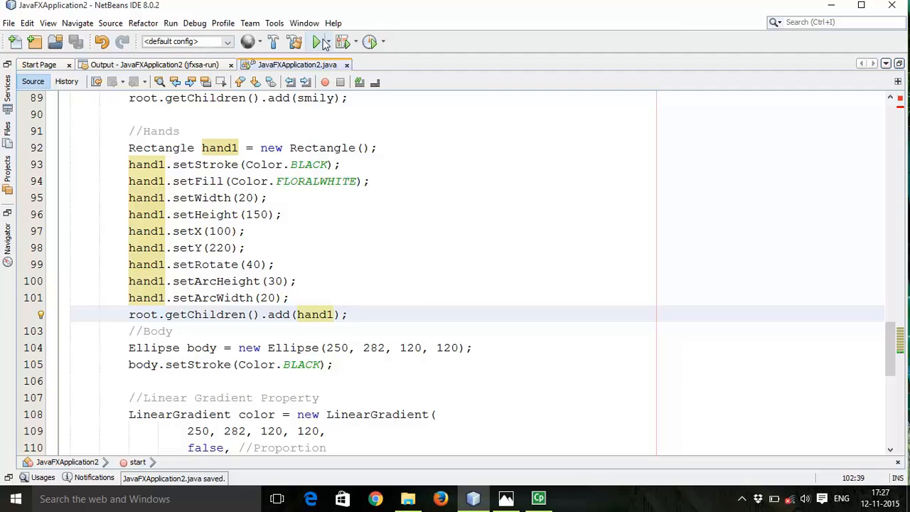
click(317, 41)
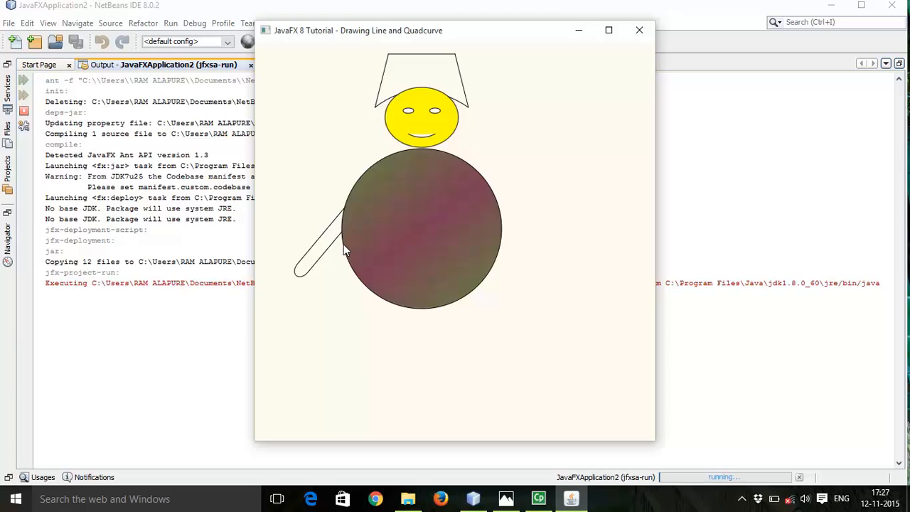
mouse_move(639, 30)
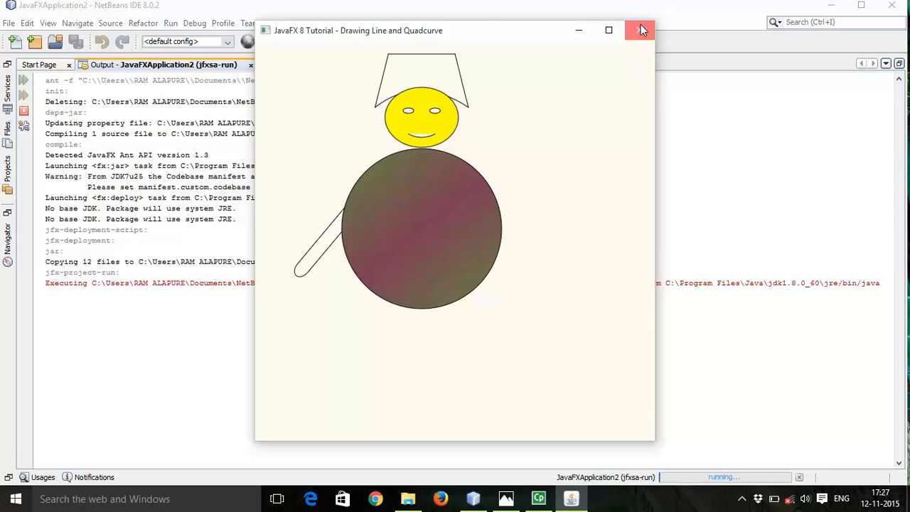
click(639, 29)
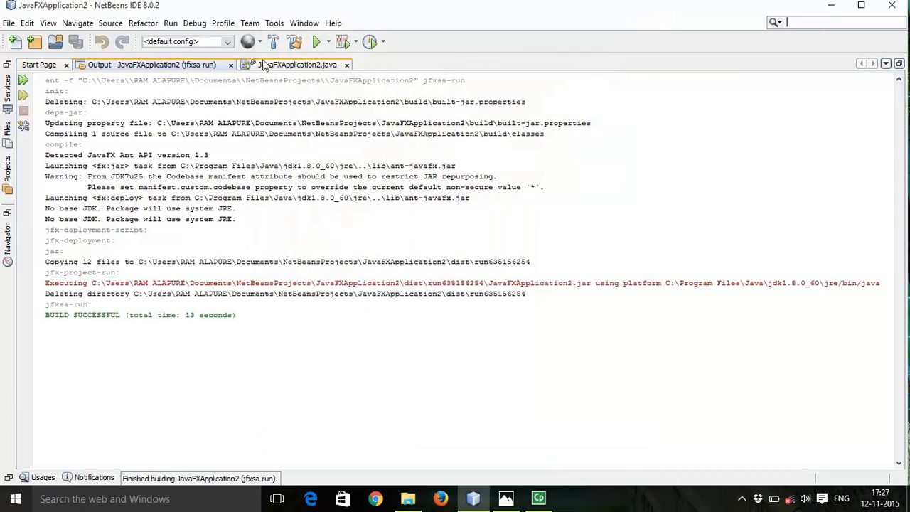
click(302, 65)
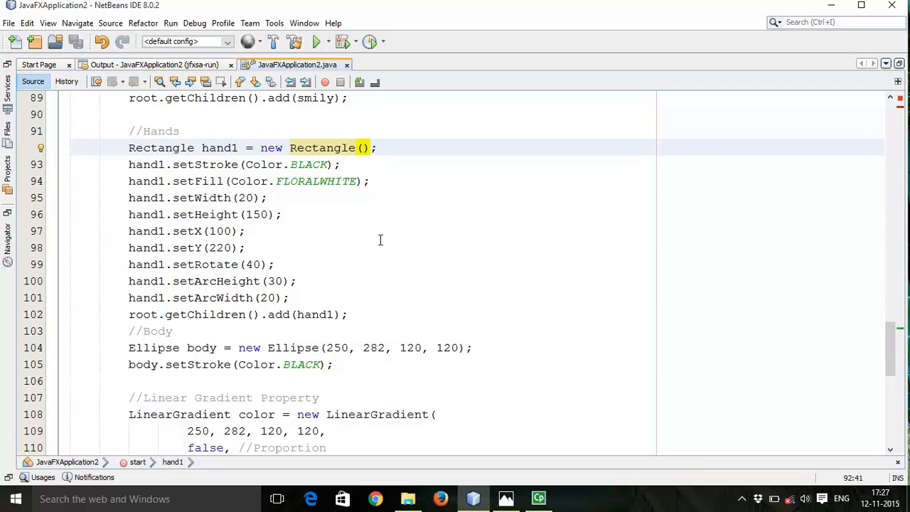
Make hand1 a Rectangle(20, 150), comment out its setWidth/setHeight lines, and save.
text(20)
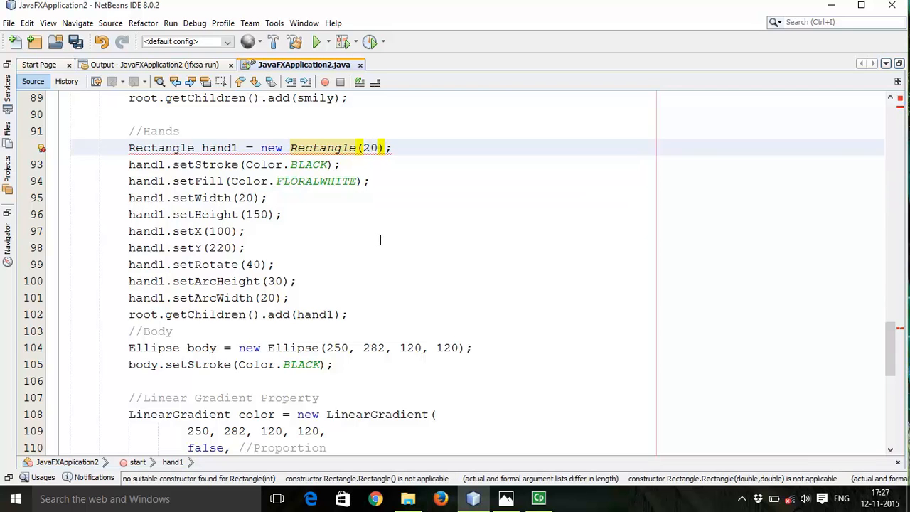
text(,)
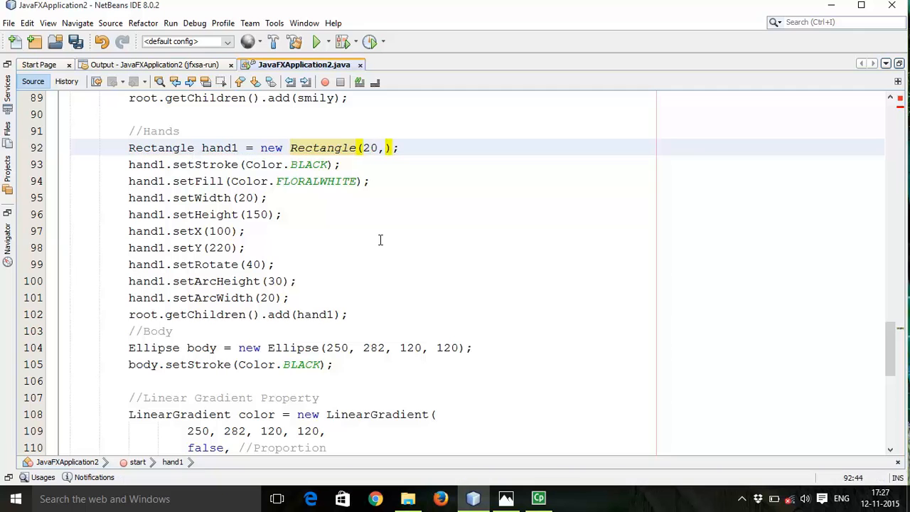
text(150)
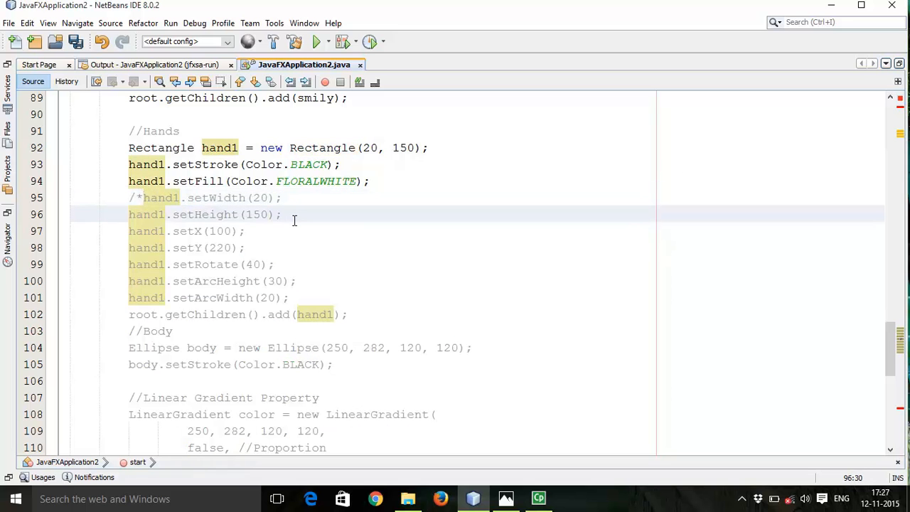
text(*/)
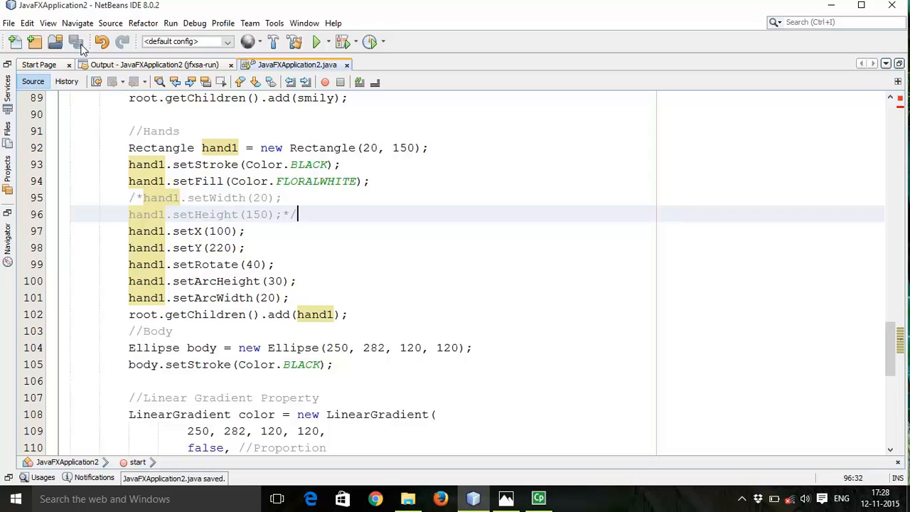
click(310, 41)
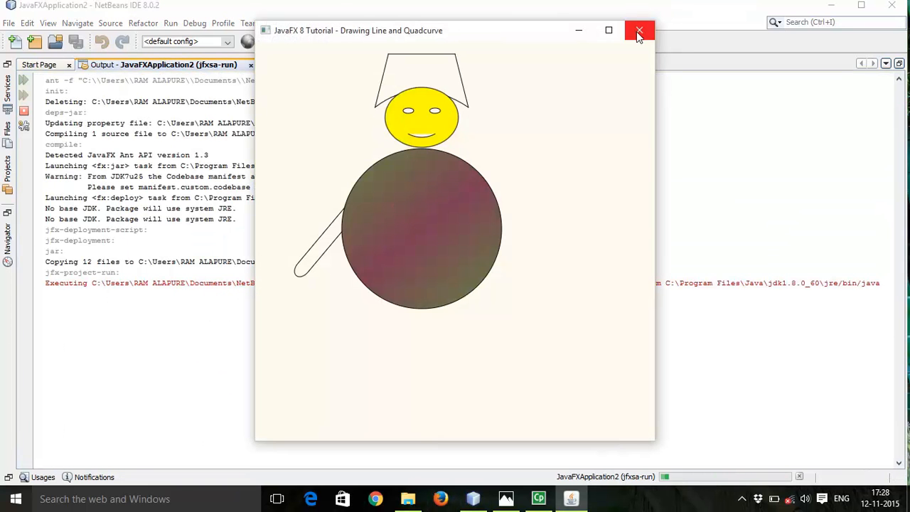
Close the figure window and add a blank line after the hand1 code.
click(638, 31)
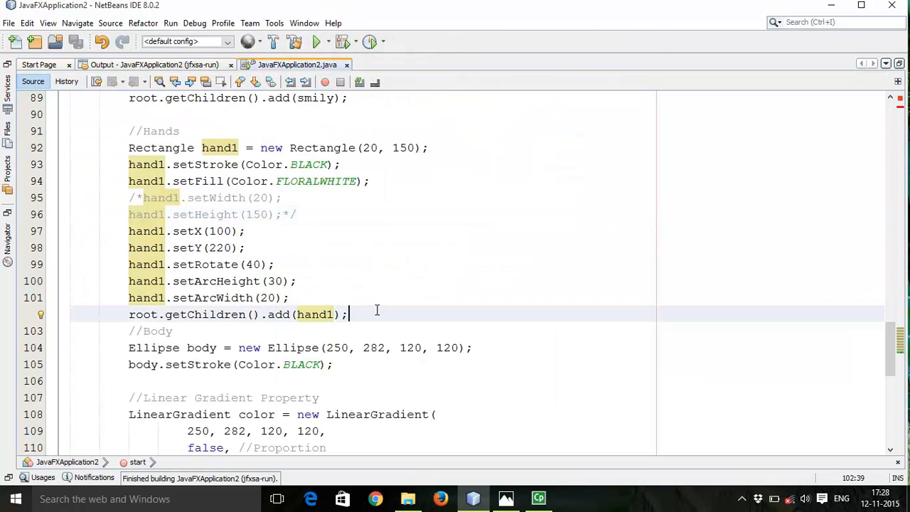
key(enter)
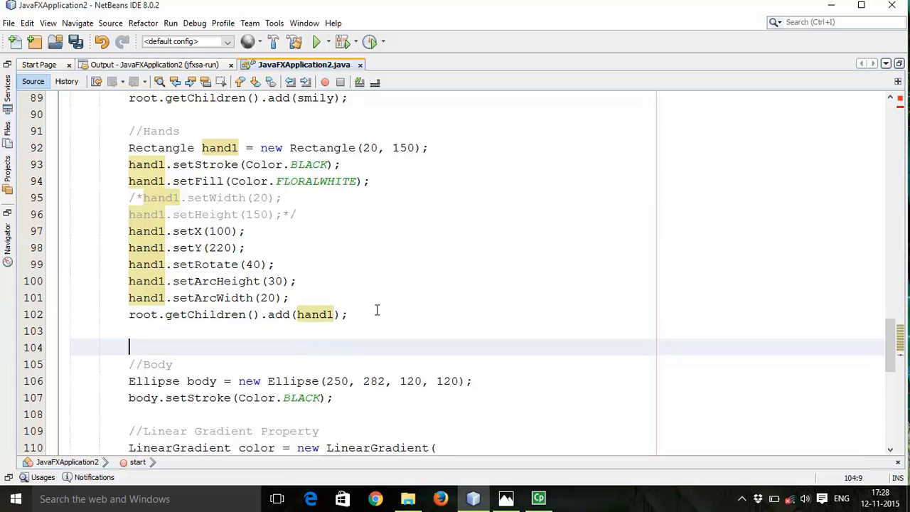
Copy the hand1 block into a hand2 rectangle placed at x 380.
drag(128, 148, 347, 314)
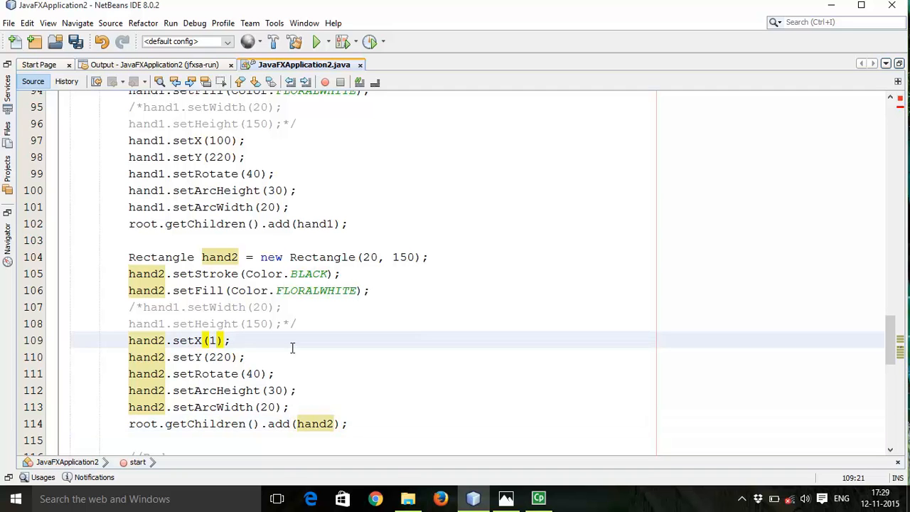
key(BackSpace)
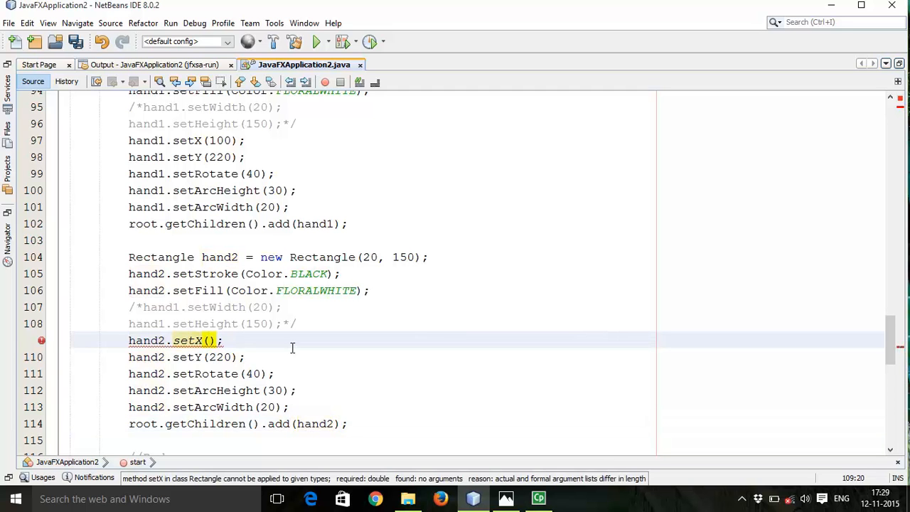
text(380)
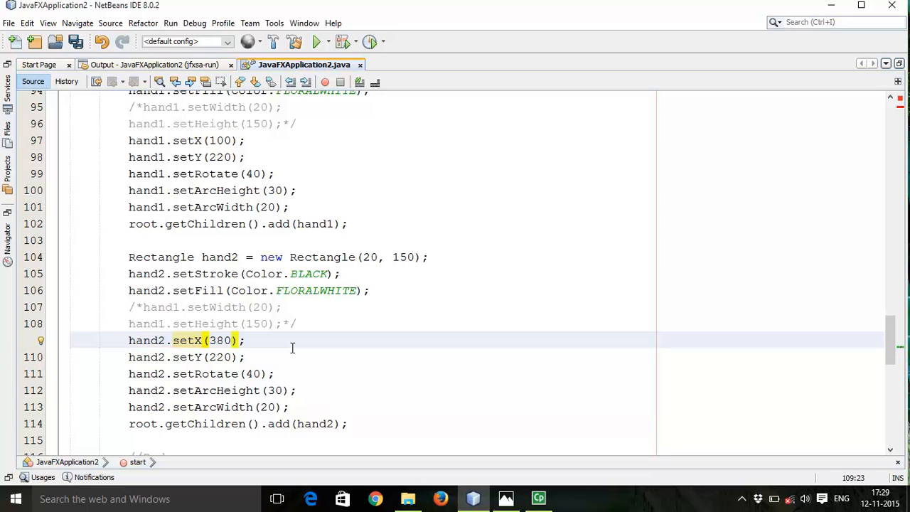
mouse_move(283, 351)
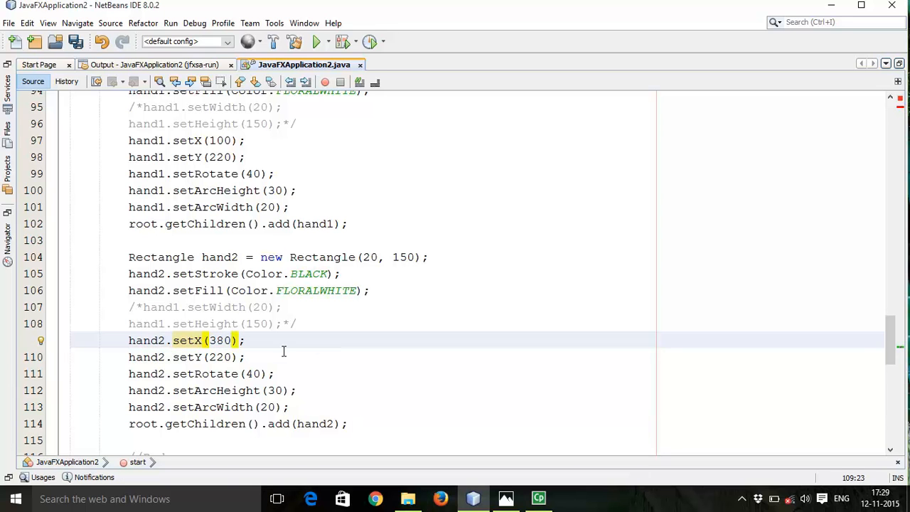
mouse_move(324, 382)
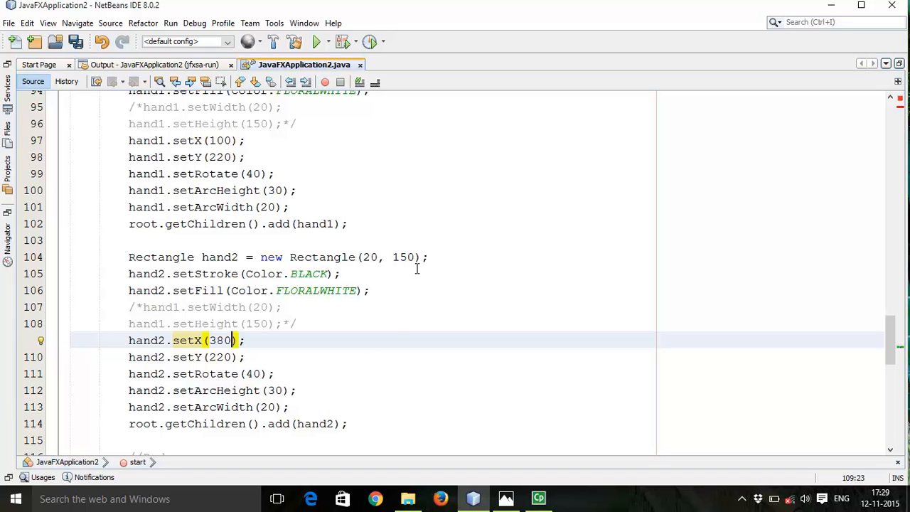
mouse_move(448, 356)
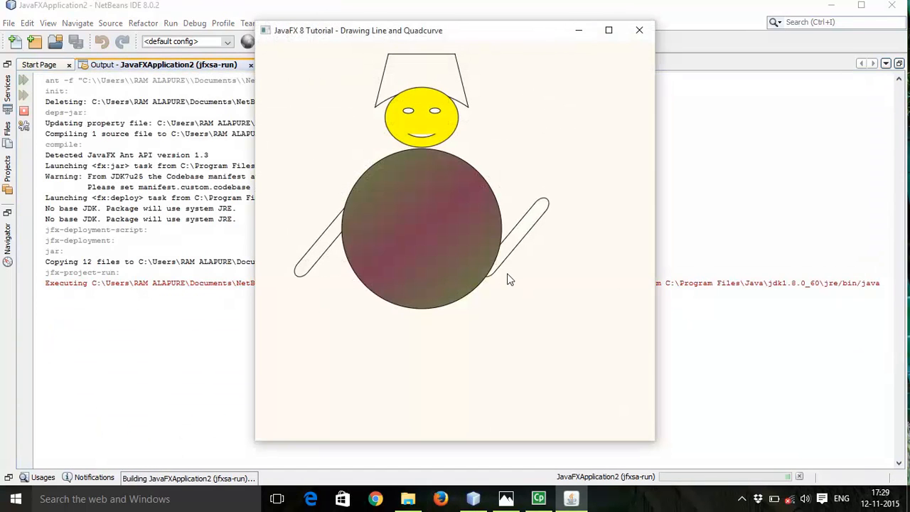
mouse_move(510, 238)
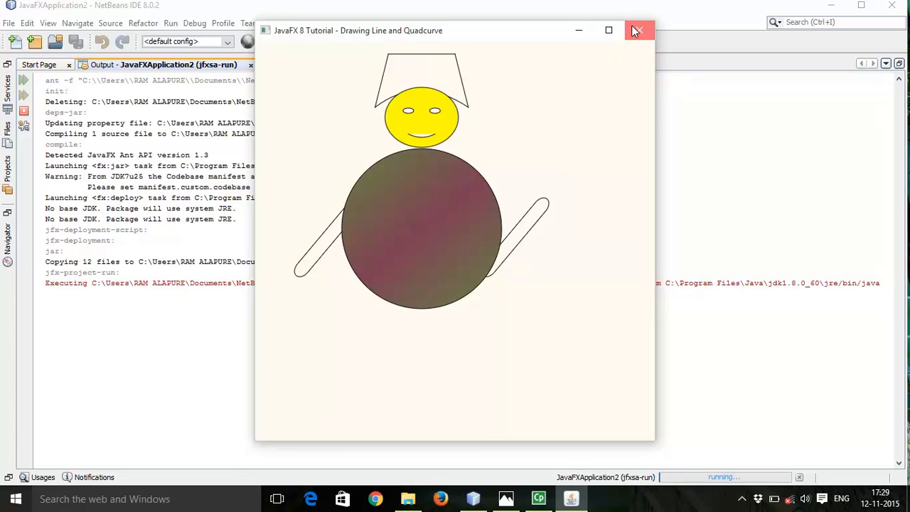
click(639, 30)
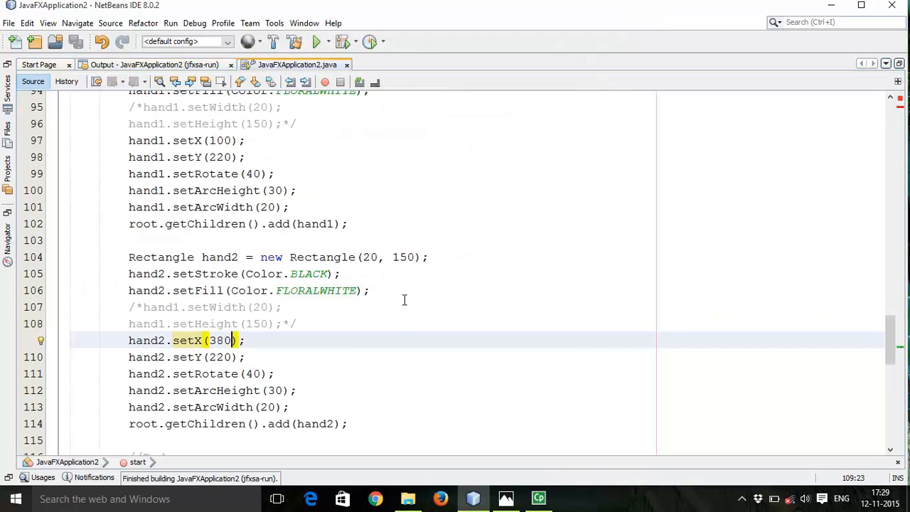
mouse_move(297, 357)
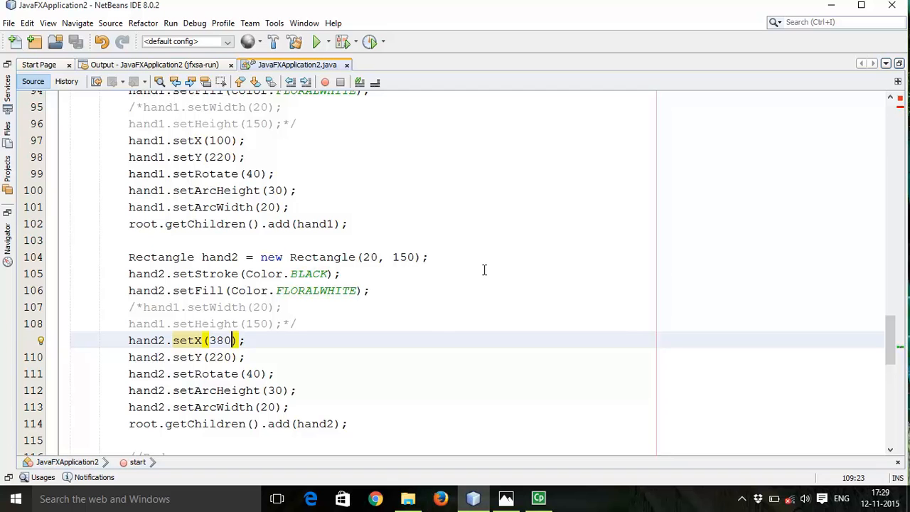
mouse_move(303, 369)
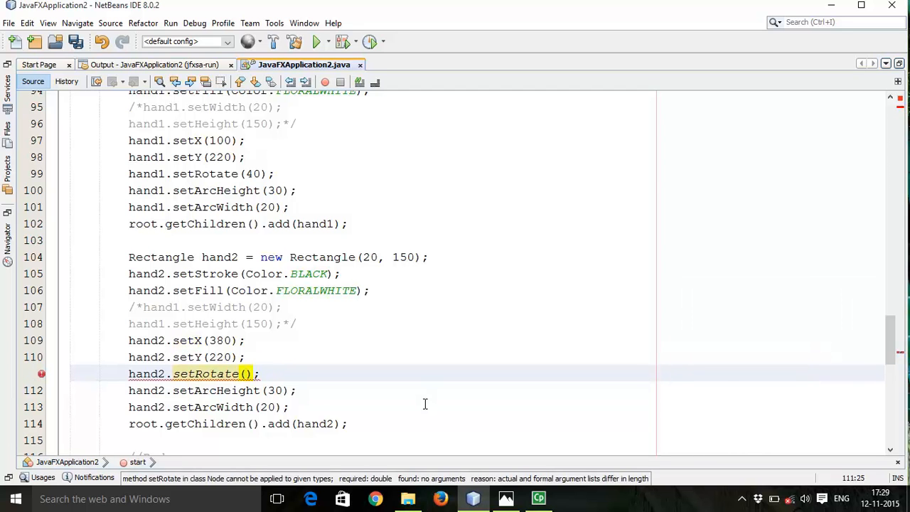
Set hand2's rotation to 320, check both arms, and return to the source.
text(320)
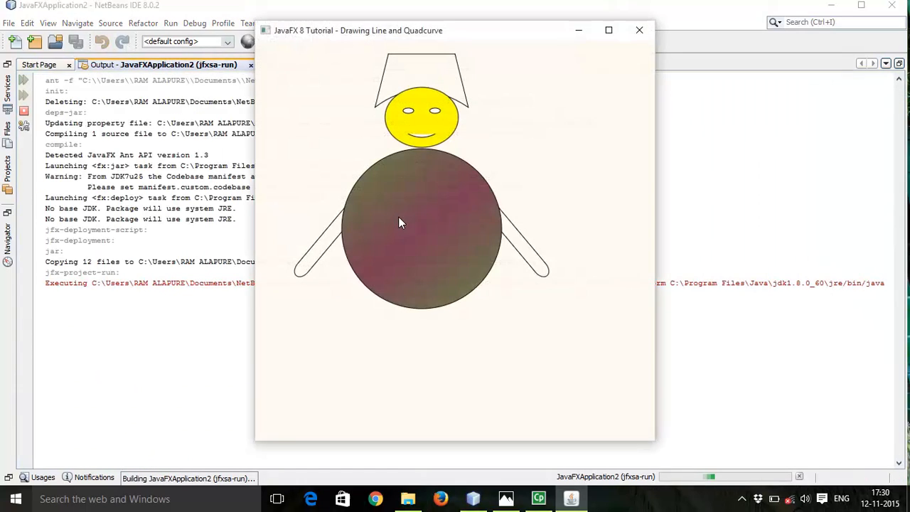
mouse_move(526, 358)
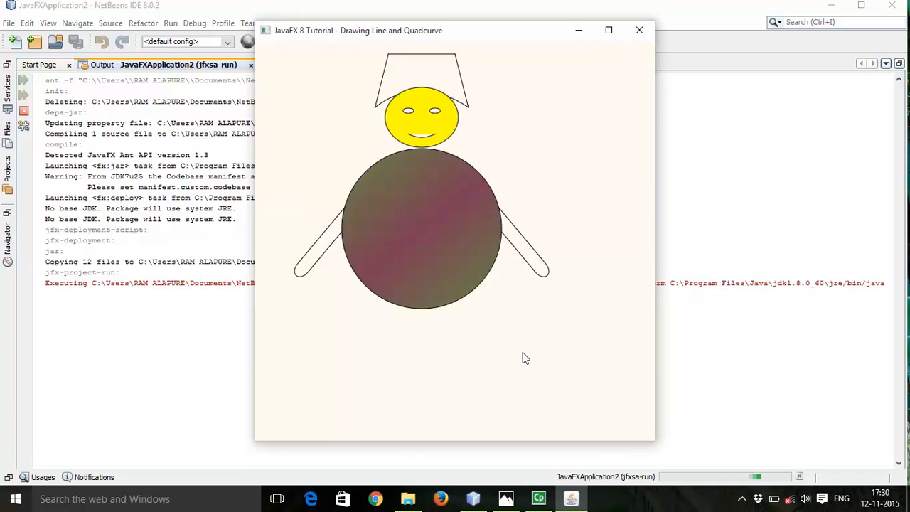
click(639, 29)
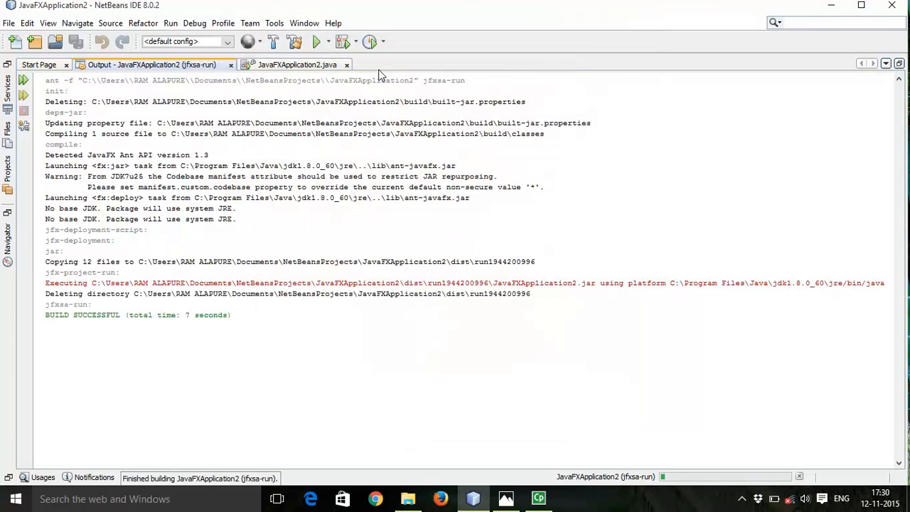
click(305, 65)
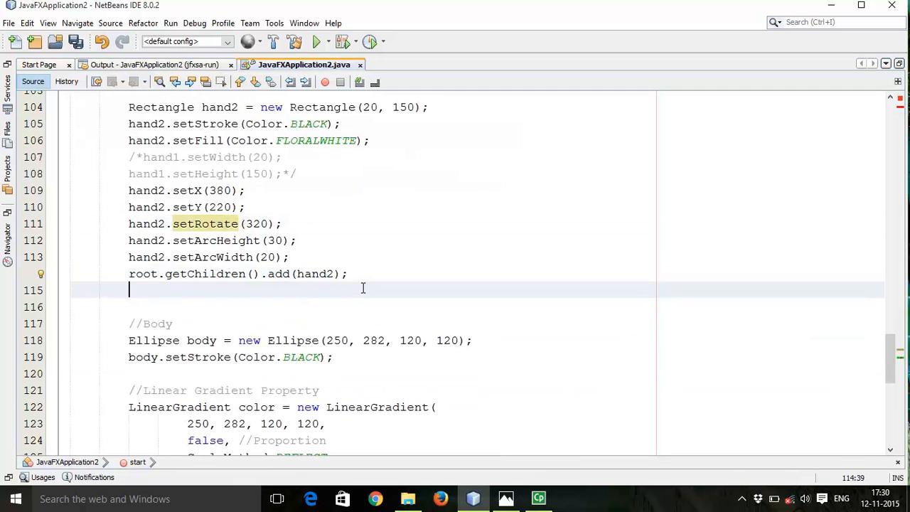
Start a //Legs section with a copied rectangle moved to x 200, y 380.
text(/)
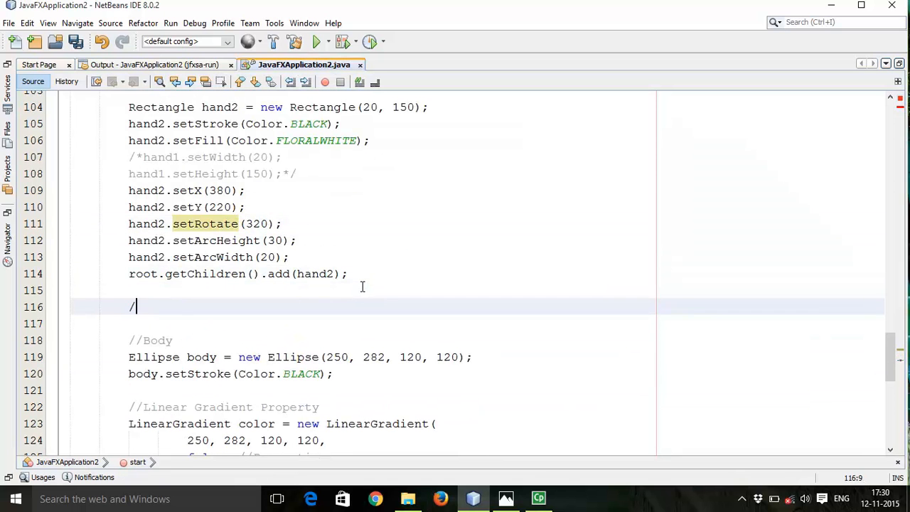
text(/:)
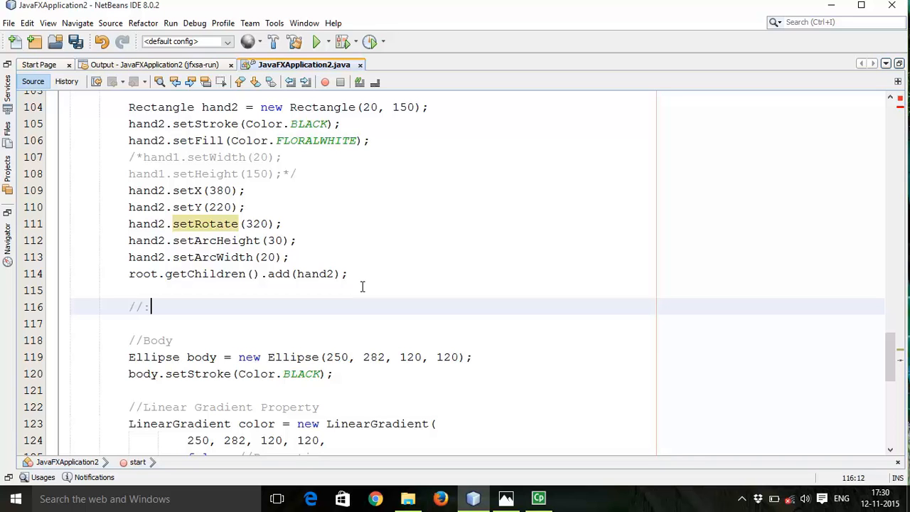
text(Legs)
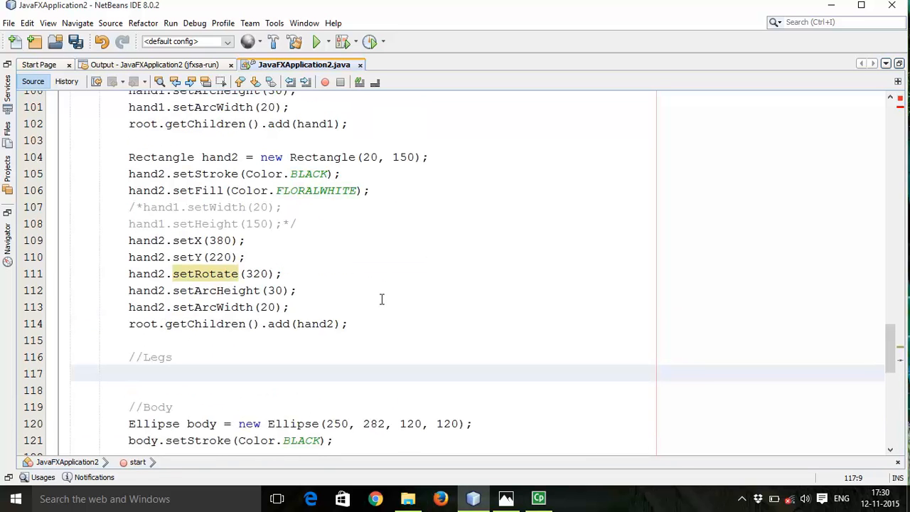
drag(129, 157, 348, 323)
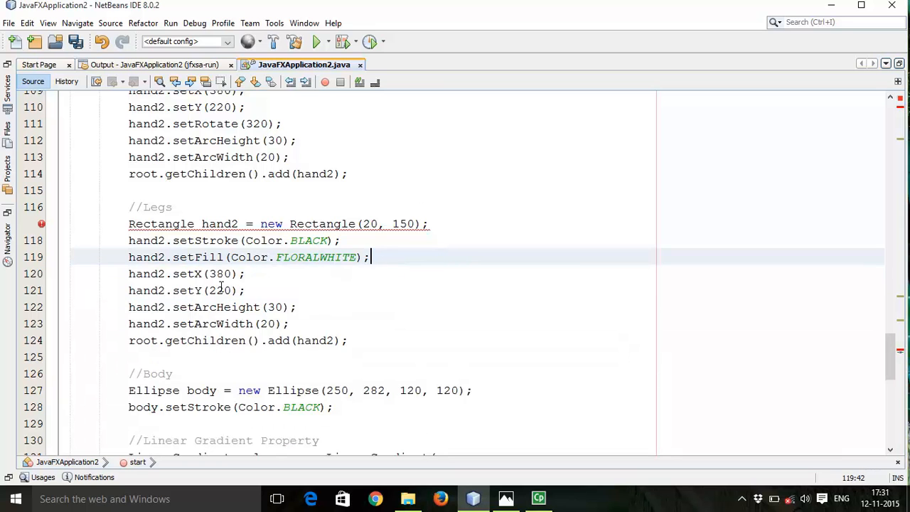
mouse_move(223, 290)
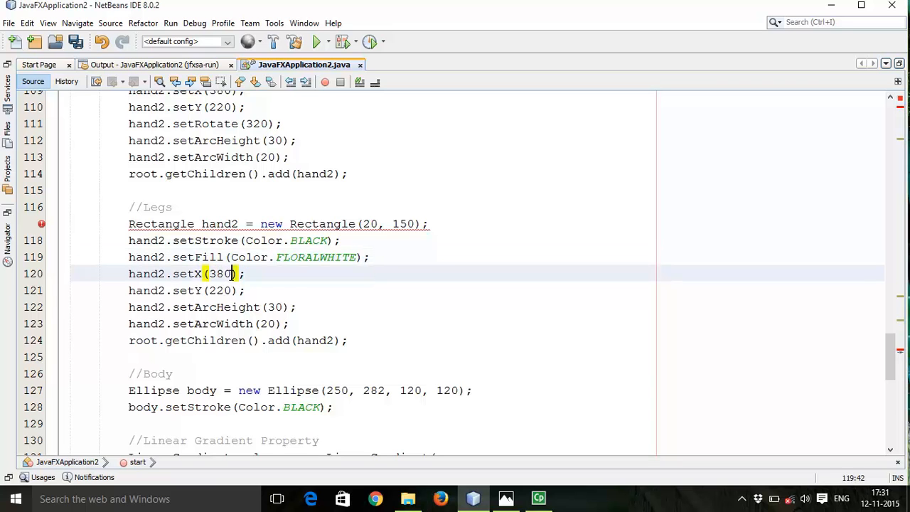
key(Backspace)
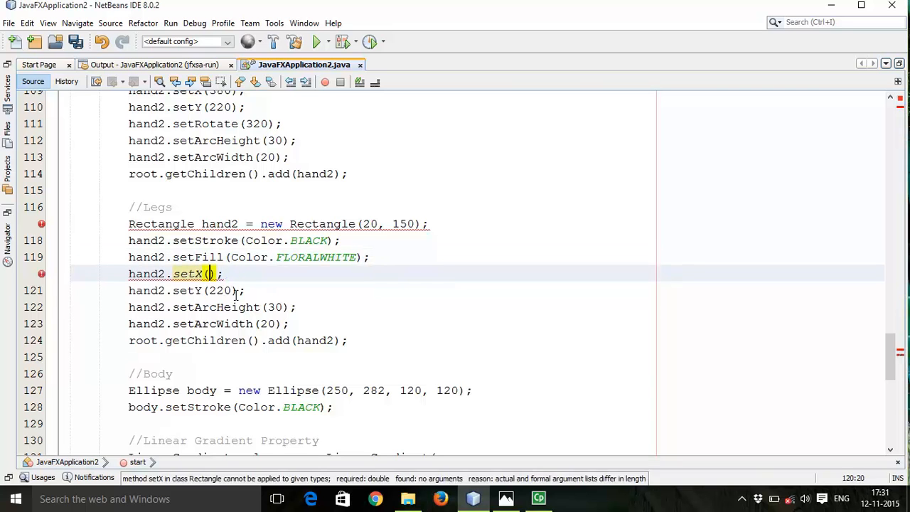
text(200)
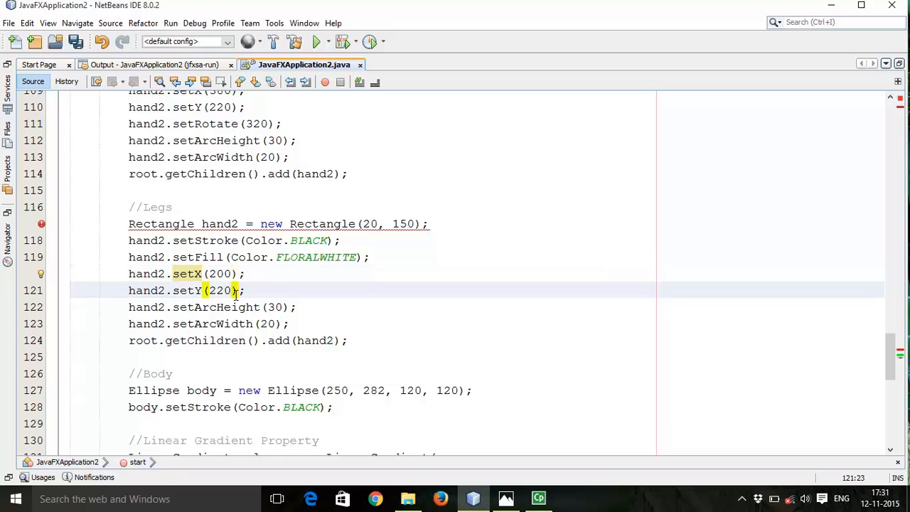
key(Backspace)
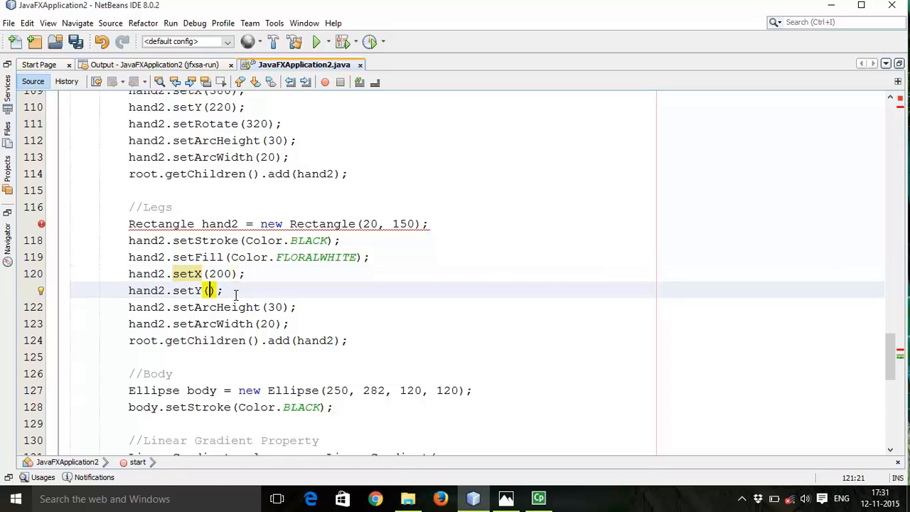
text(380)
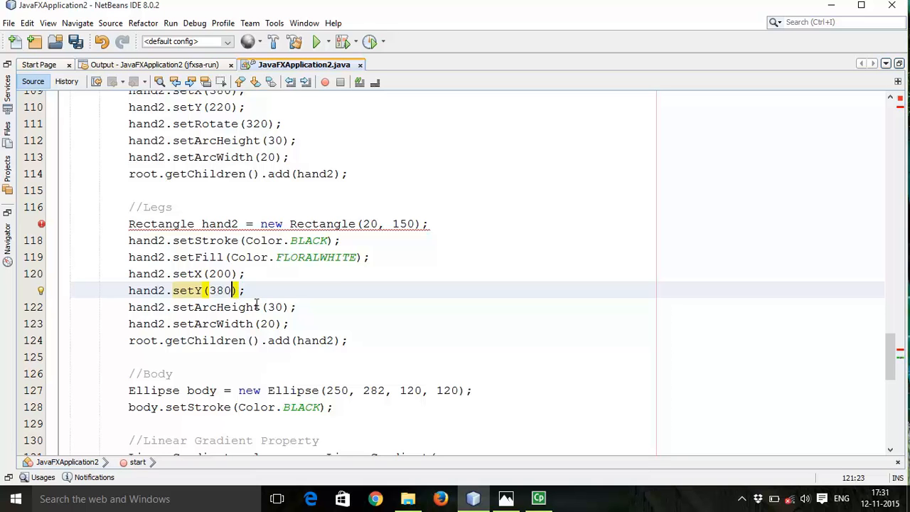
mouse_move(307, 282)
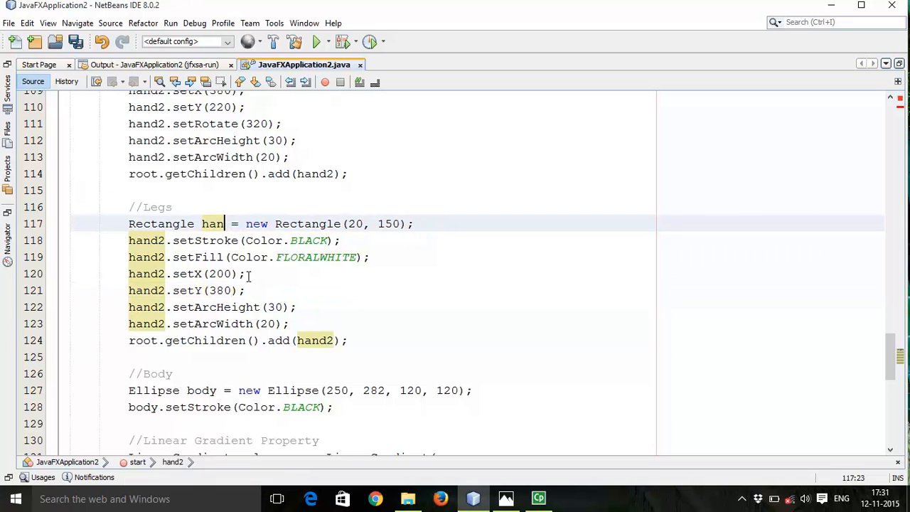
Rename the copied rectangle to leg1 throughout and run to see the leg.
key(BackSpace)
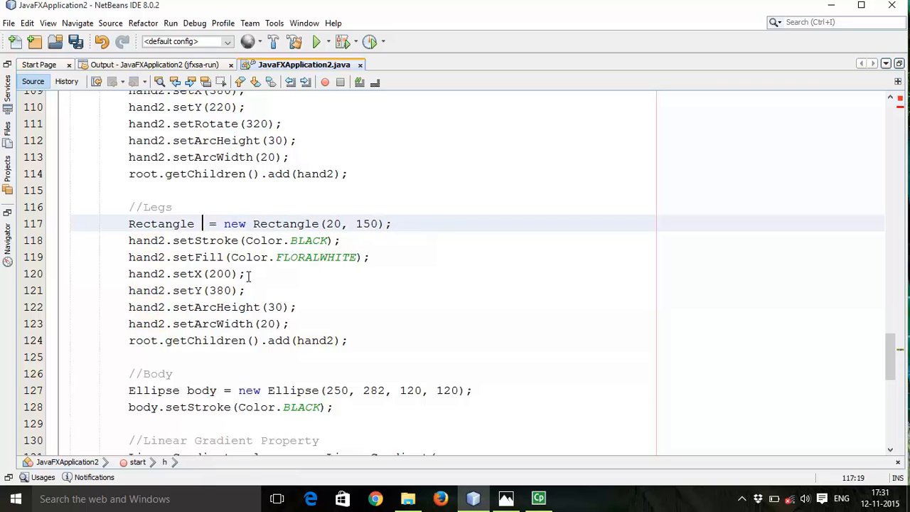
text(leg1)
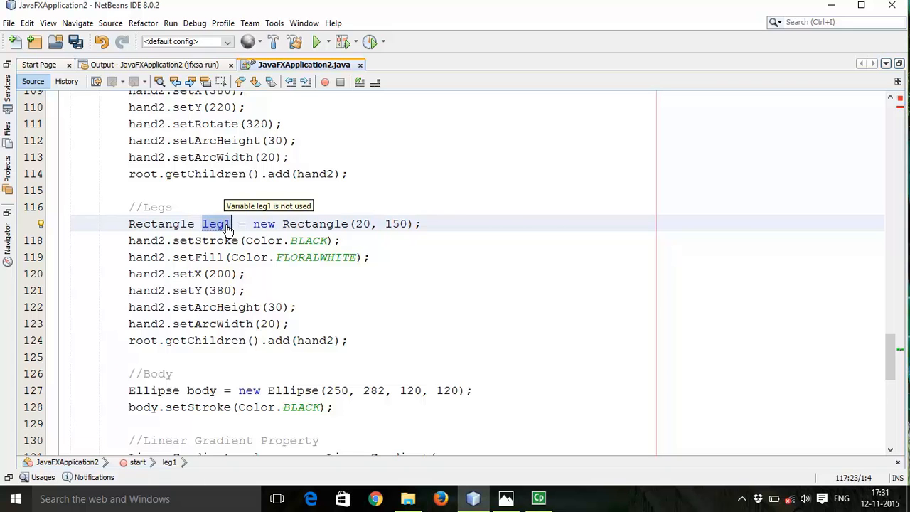
text(leg1)
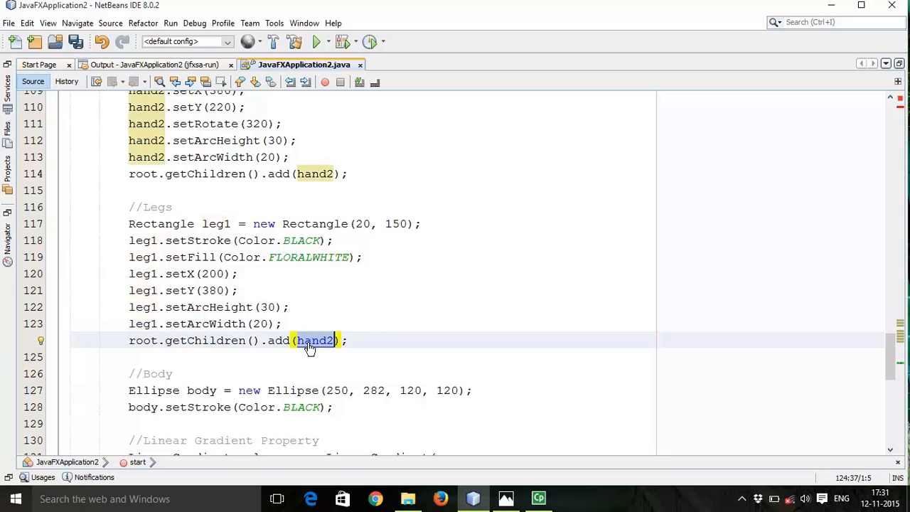
text(leg1)
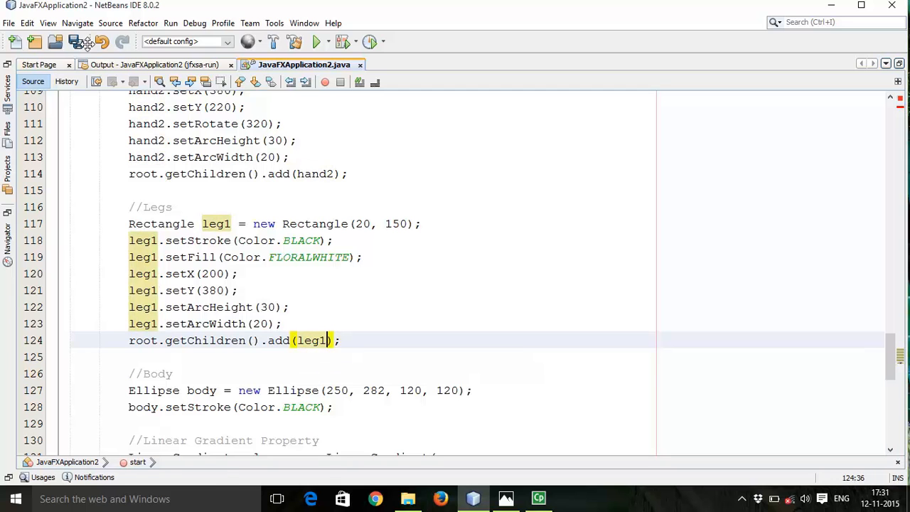
click(315, 41)
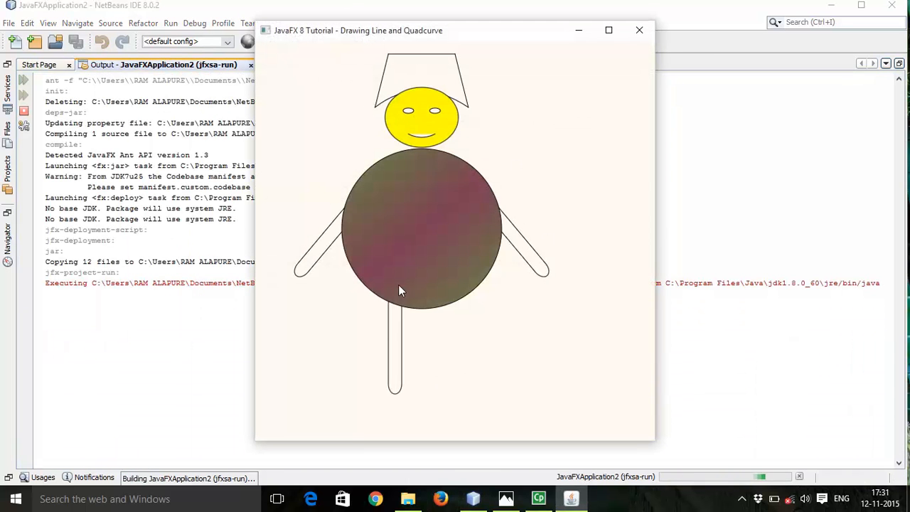
mouse_move(639, 31)
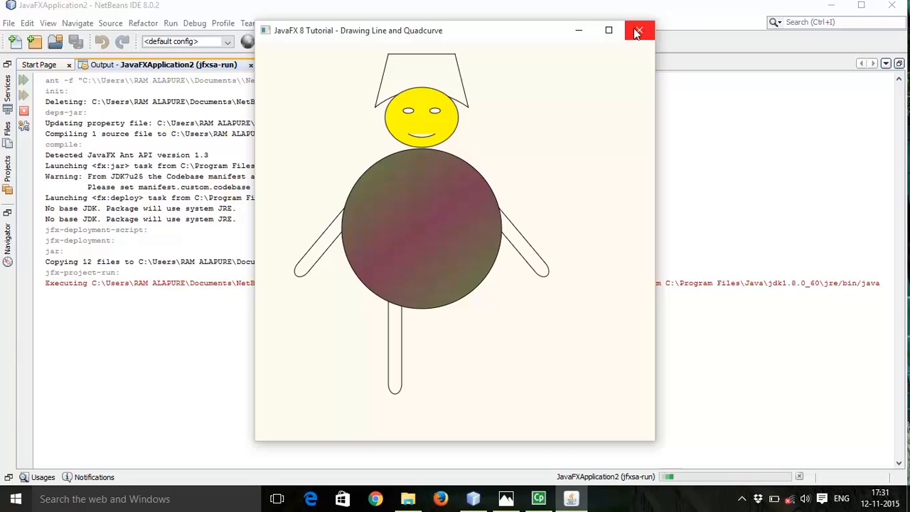
Close the preview and scroll down to duplicate the leg1 block as leg2.
click(639, 31)
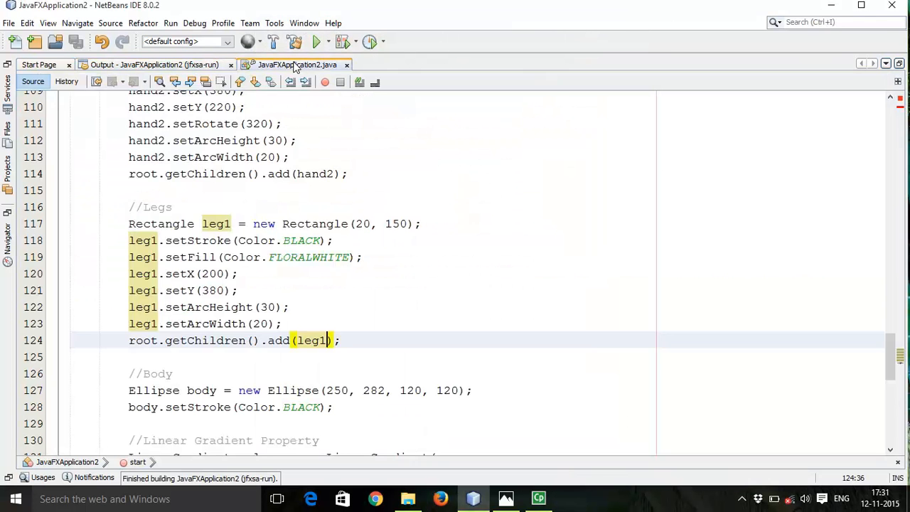
scroll(down, 3)
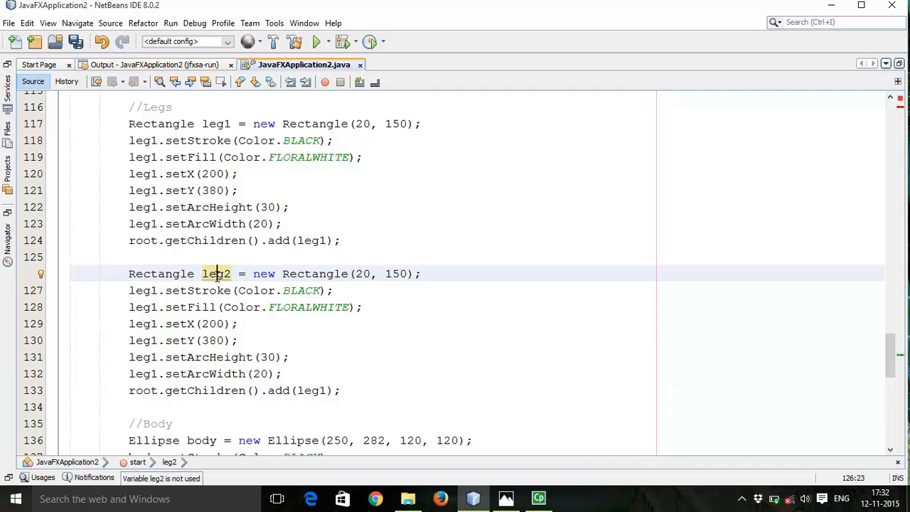
Use leg2 on every copied line and move that leg to x 280, then run.
double_click(215, 274)
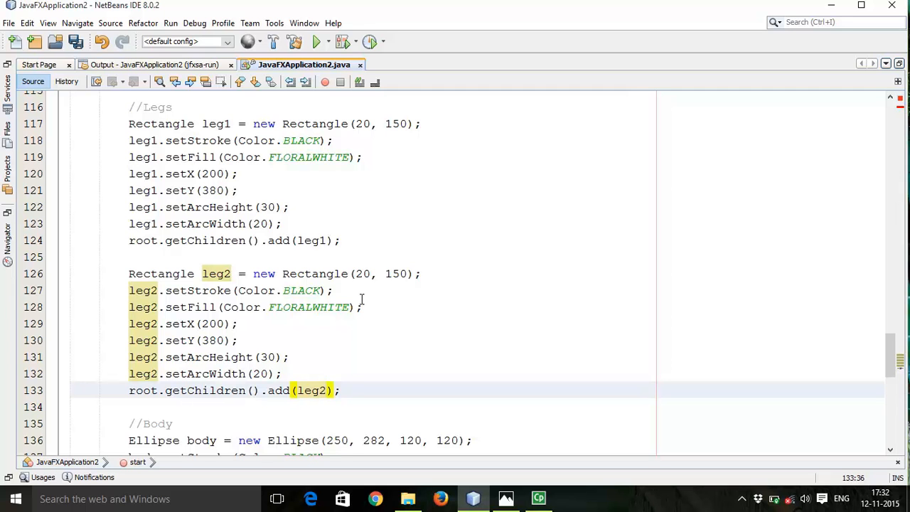
click(218, 324)
text(8)
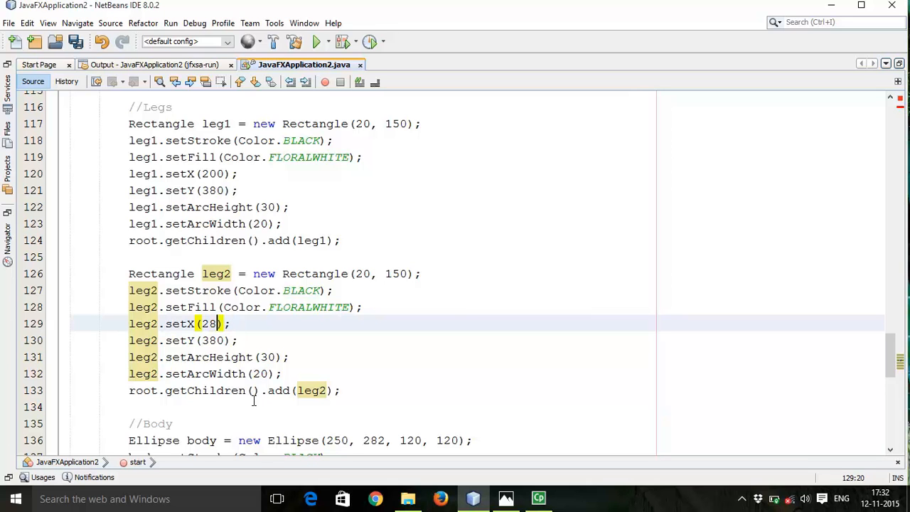
text(0)
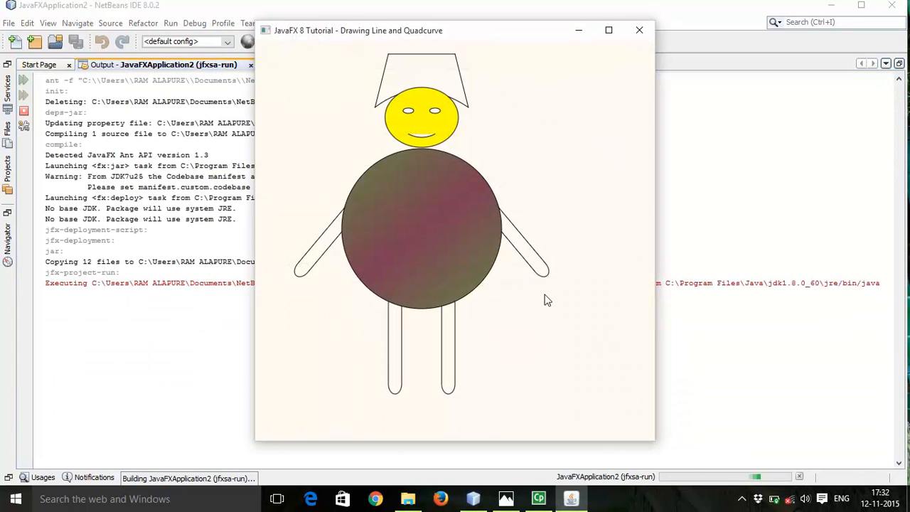
mouse_move(439, 347)
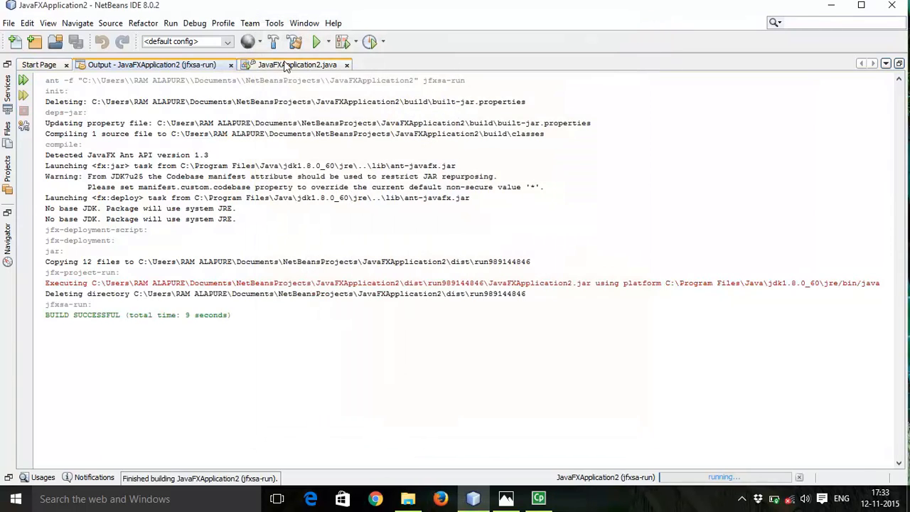
Return to the JavaFXApplication2.java source after viewing the two-legged figure.
click(285, 65)
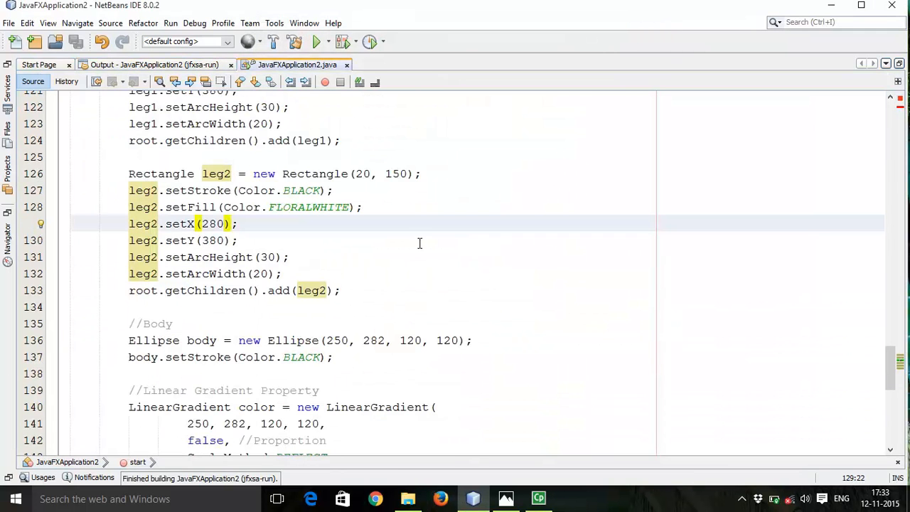
Add a //Tie comment below the body code and copy the leg2 block to reuse.
scroll(down, 3)
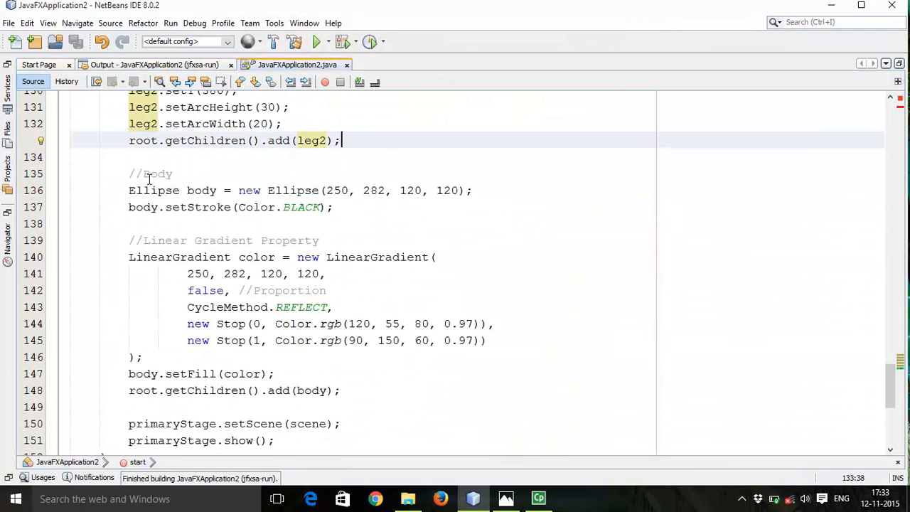
scroll(down, 3)
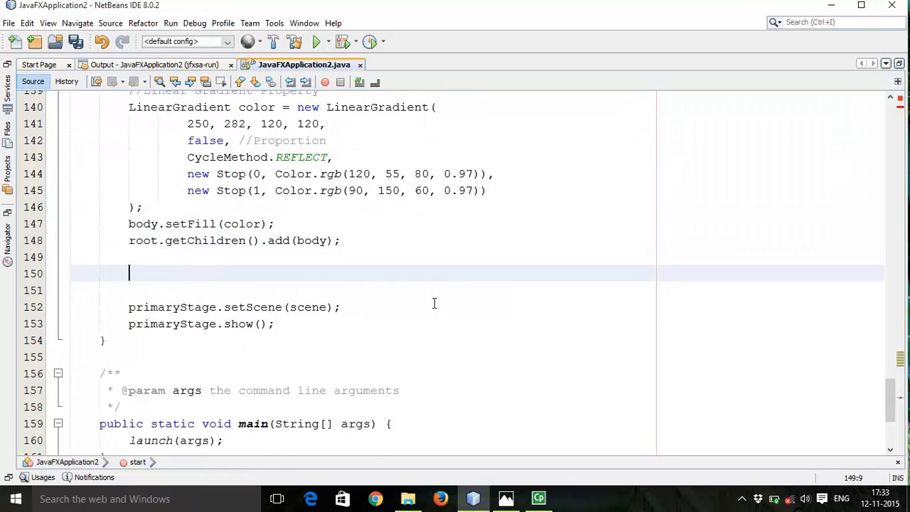
text(//T)
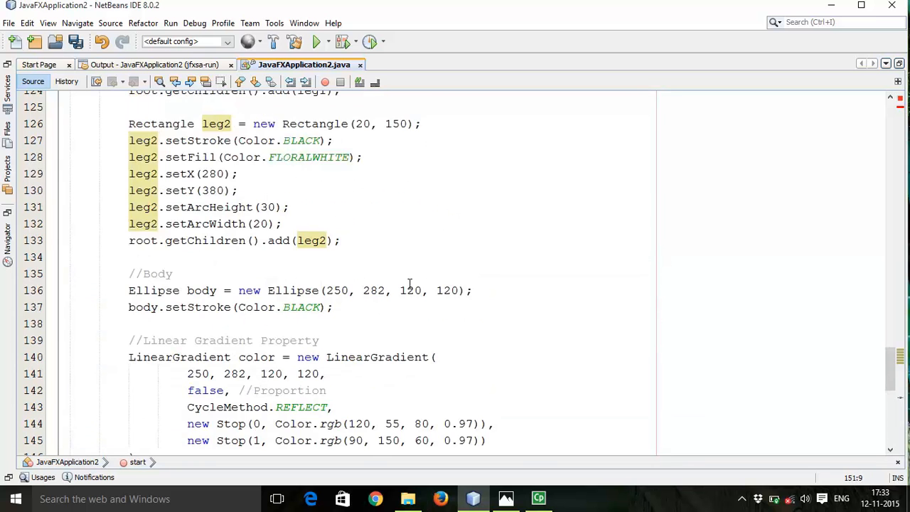
drag(128, 124, 341, 240)
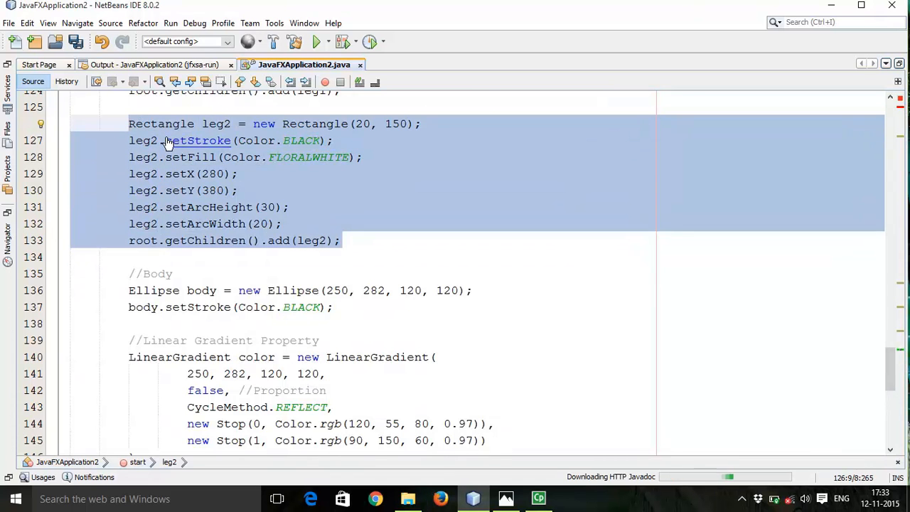
mouse_move(230, 240)
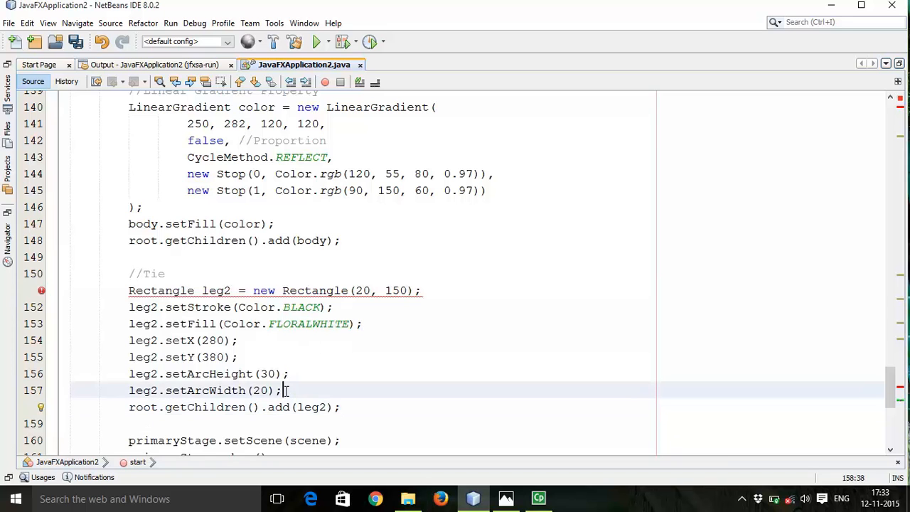
Name the pasted rectangle Tie, 235 tall, at x 240 and y 163.
drag(283, 390, 129, 373)
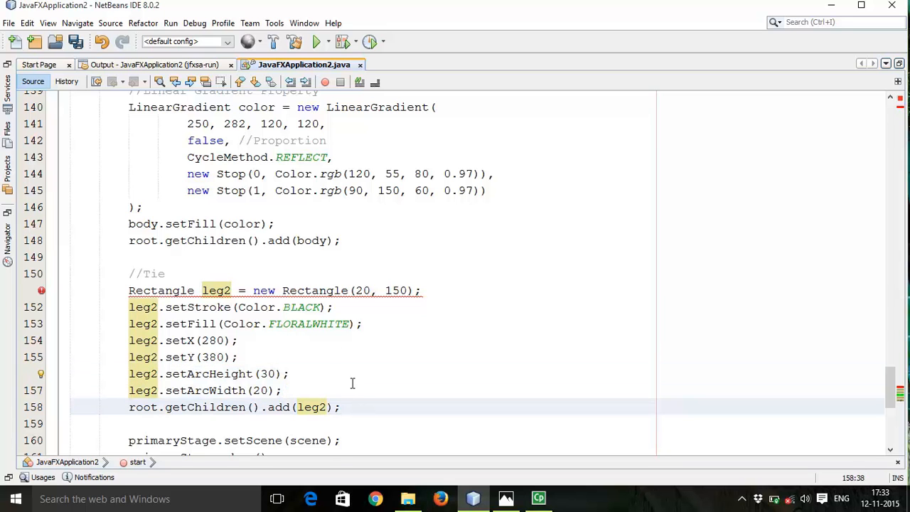
click(231, 290)
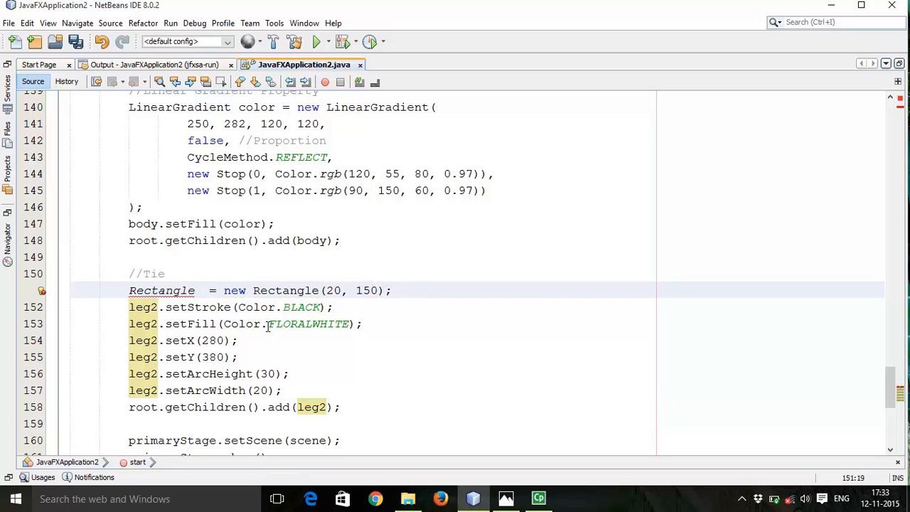
text(Tie)
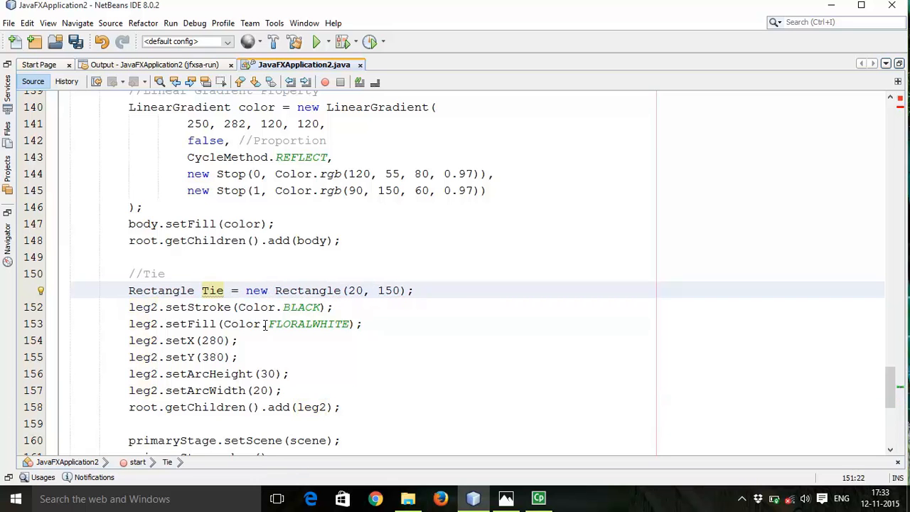
mouse_move(298, 280)
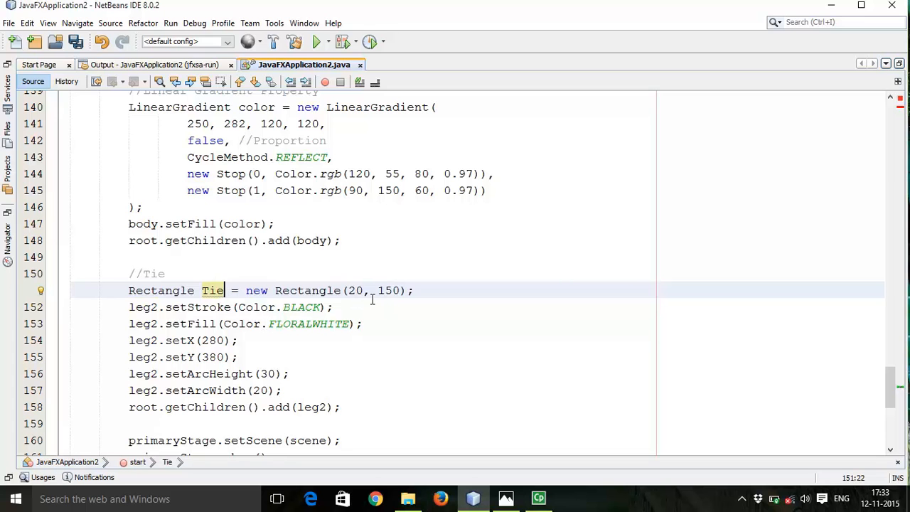
mouse_move(379, 297)
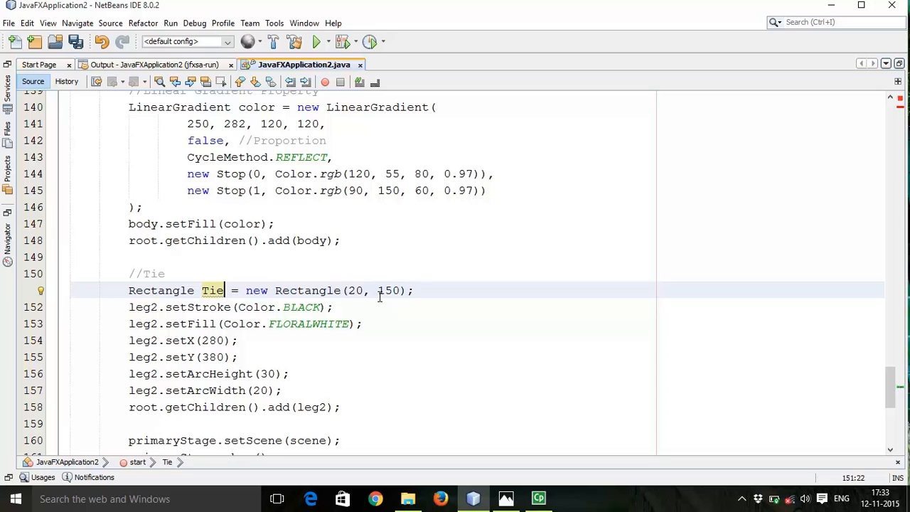
mouse_move(439, 308)
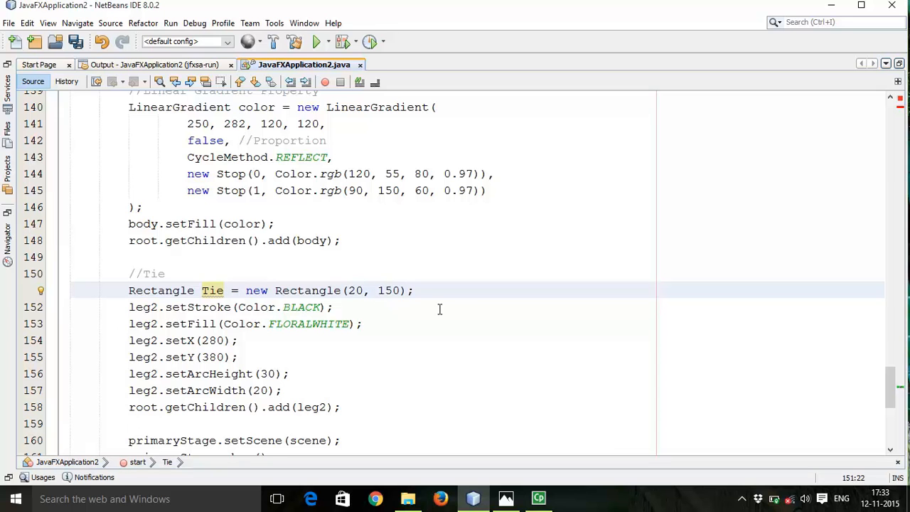
mouse_move(464, 304)
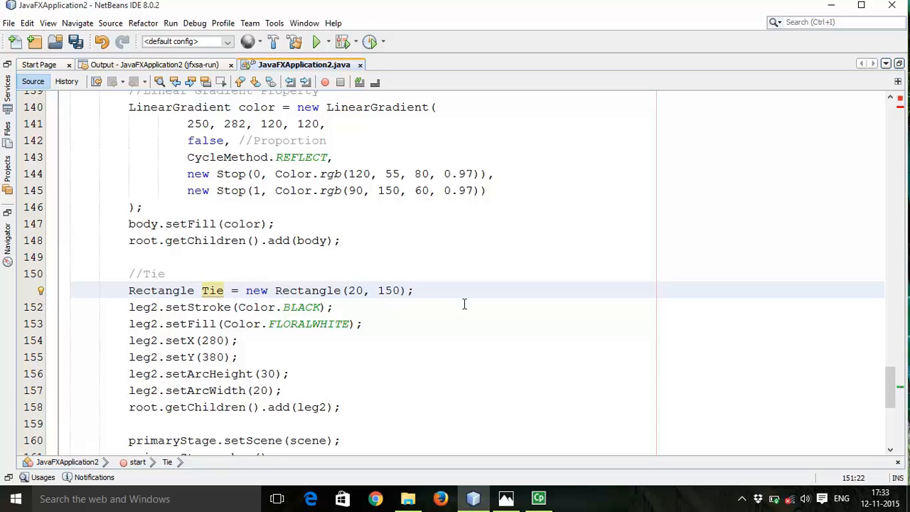
mouse_move(502, 302)
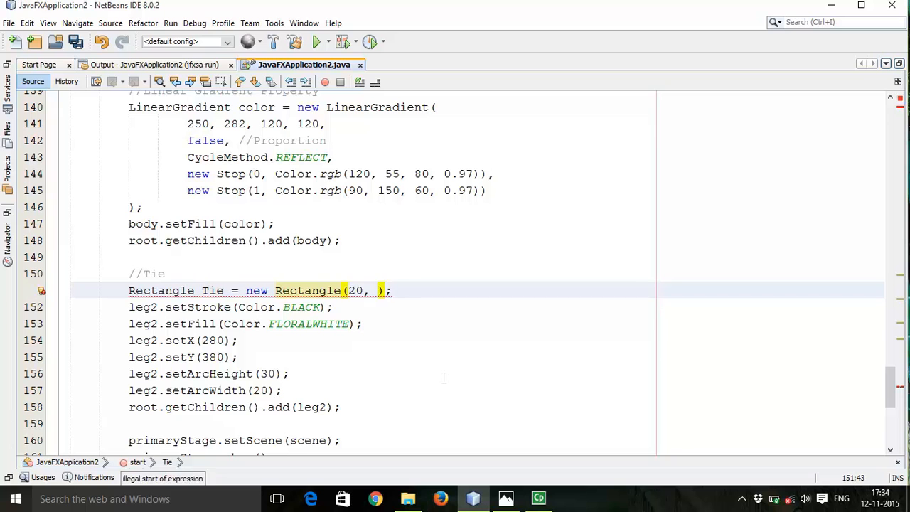
text(235)
click(185, 341)
text(4)
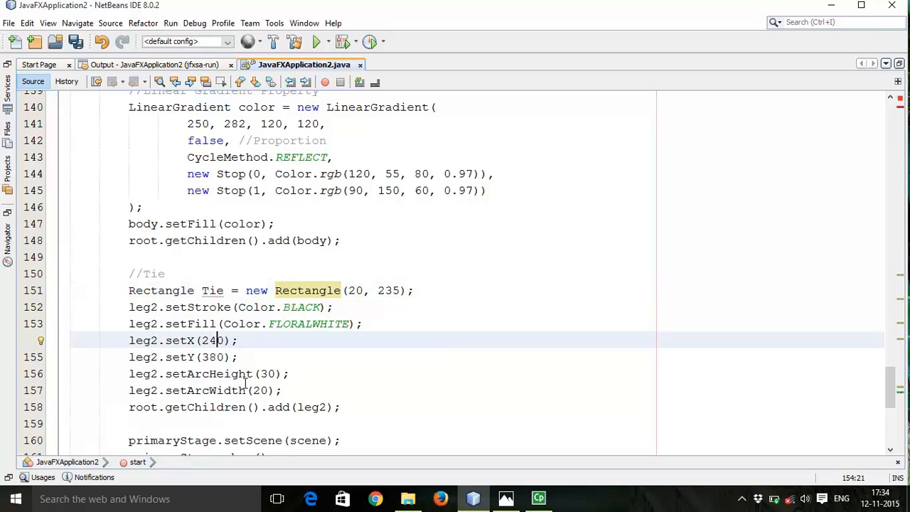
text(0)
click(183, 357)
text(1)
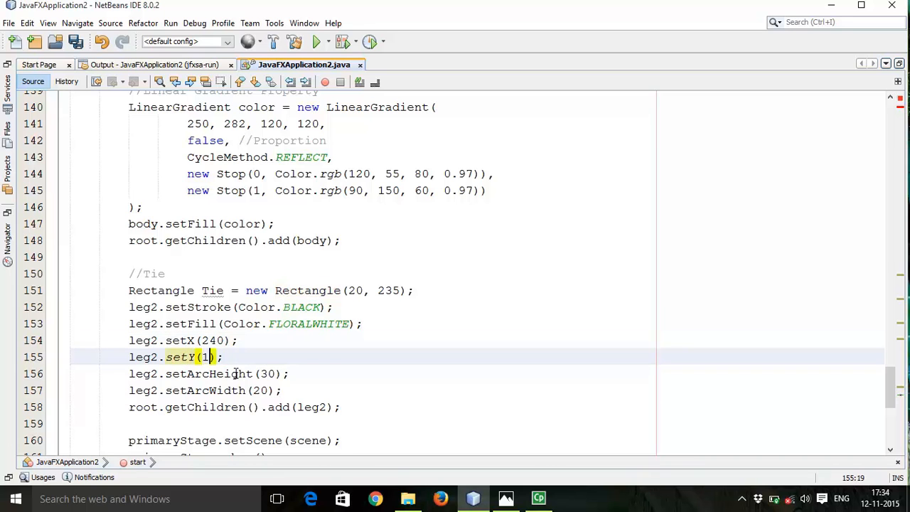
text(63)
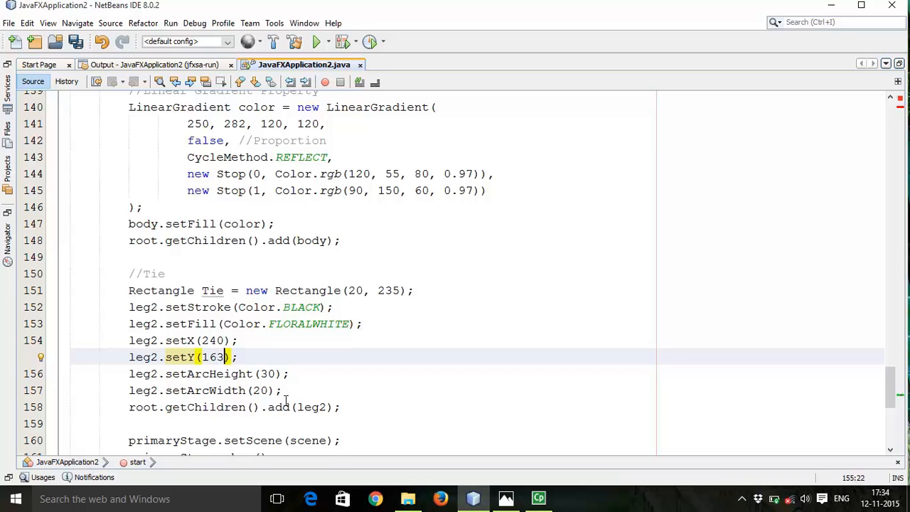
Rename the tie block's leg2 references to Tie, including root.getChildren().add(Tie), and save.
double_click(211, 290)
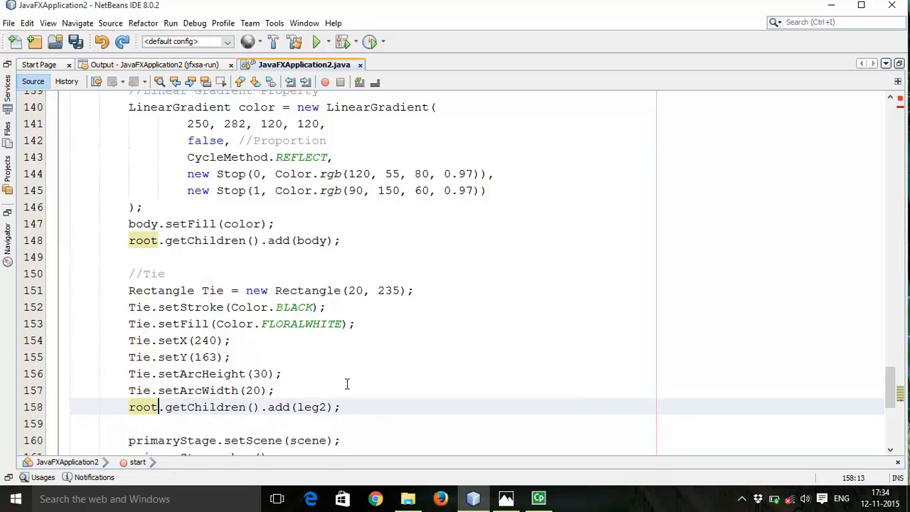
double_click(312, 406)
text(Ti)
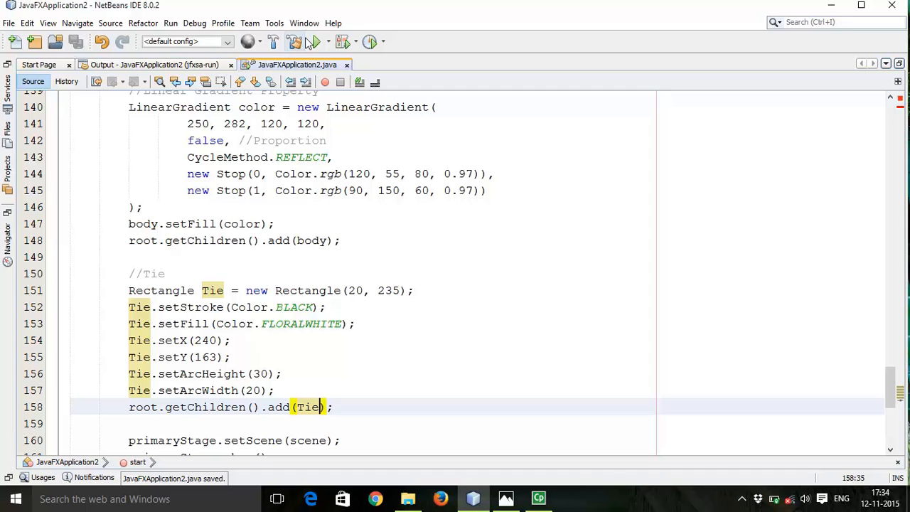
Run the project, check the Drawing Image.png reference in Photos, and close it.
click(312, 41)
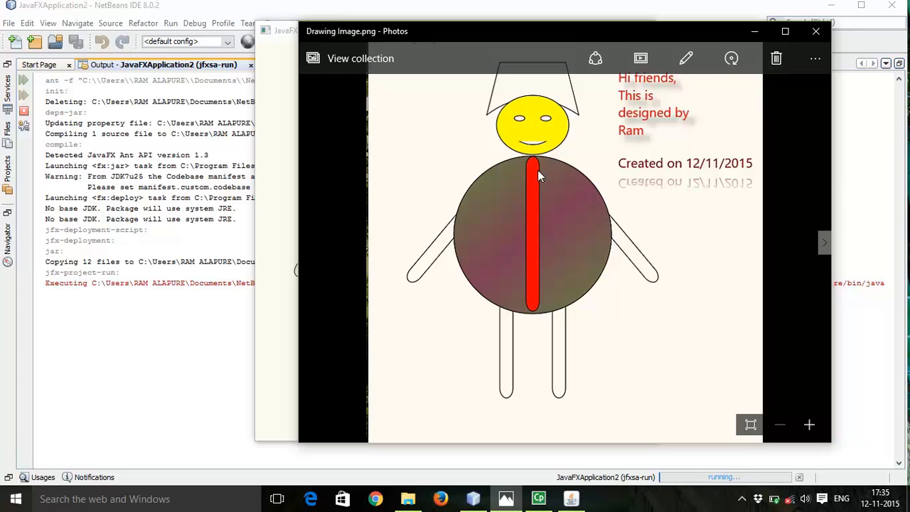
mouse_move(815, 32)
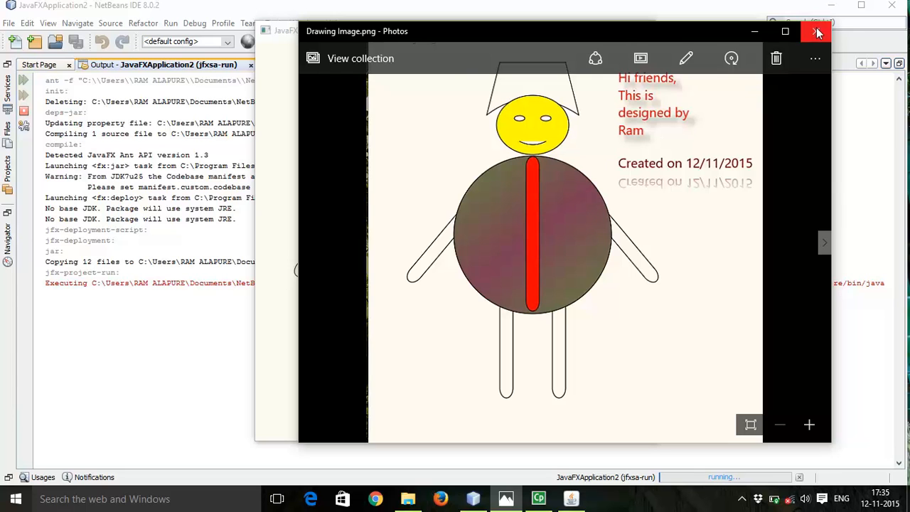
click(818, 31)
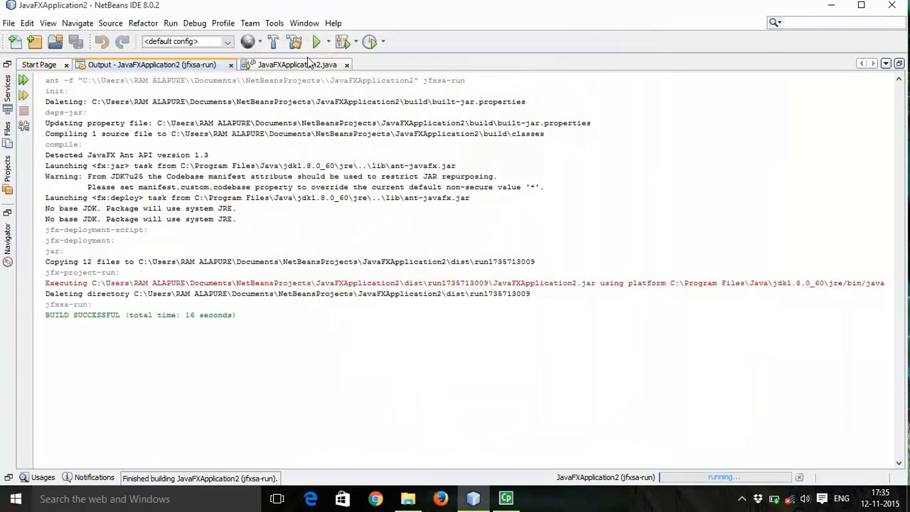
Change the tie's fill from Color.FLORALWHITE to Color.RED in JavaFXApplication2.java.
click(294, 64)
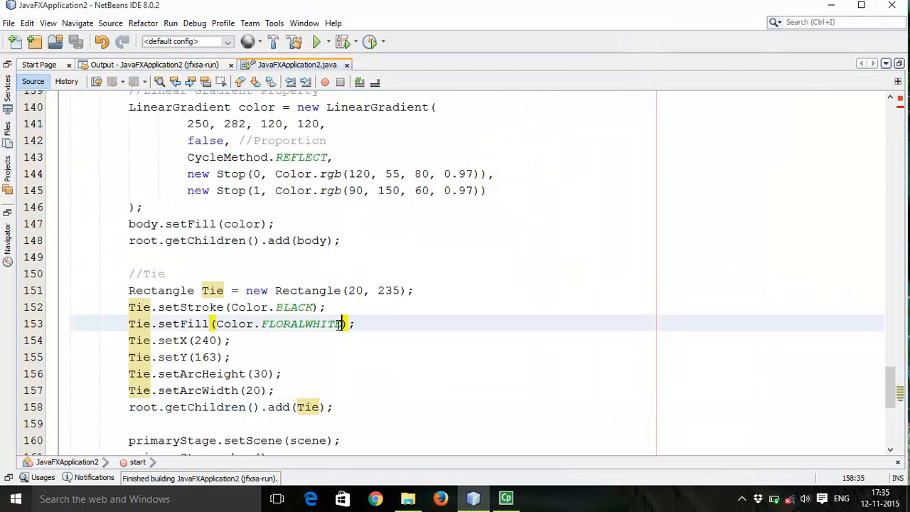
double_click(302, 324)
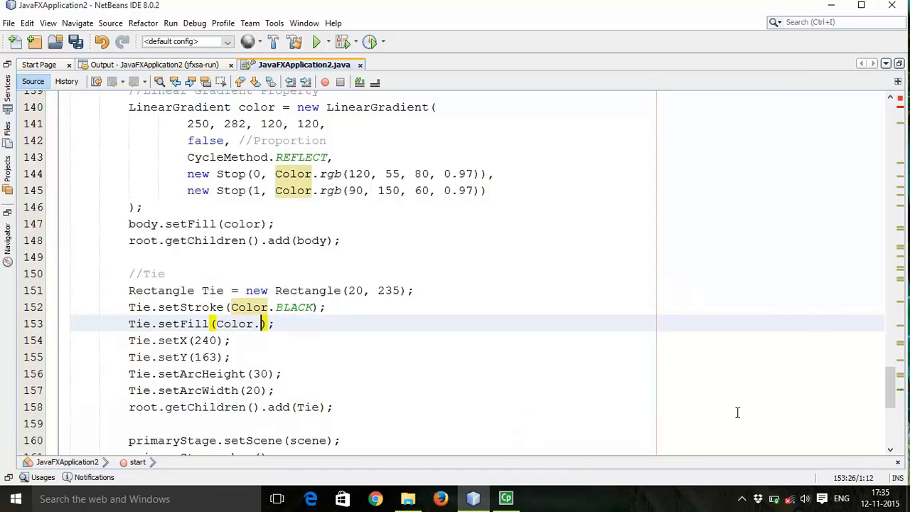
text(r)
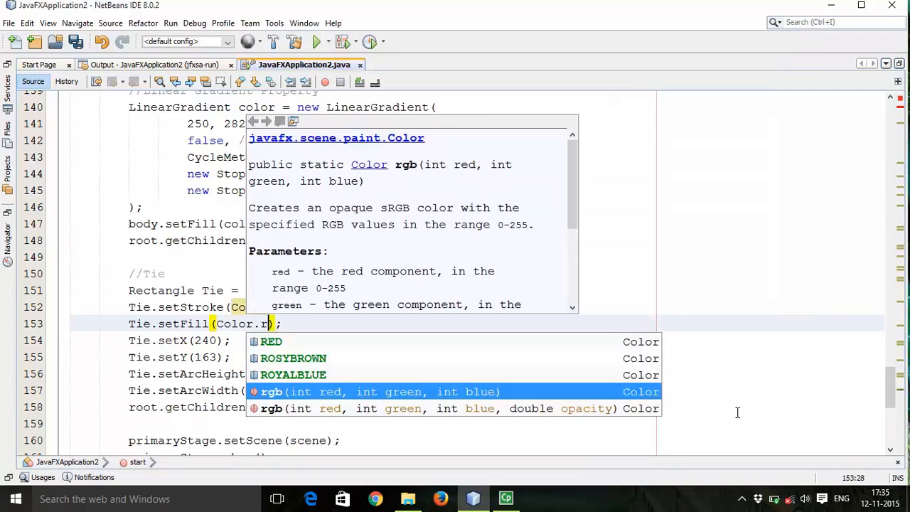
text(e)
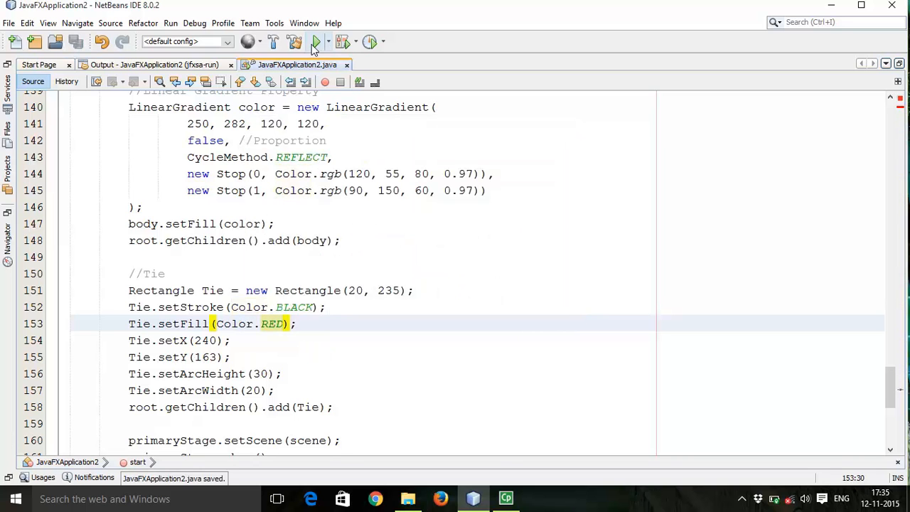
Save, build and run the project again, and view the Output pane.
click(313, 42)
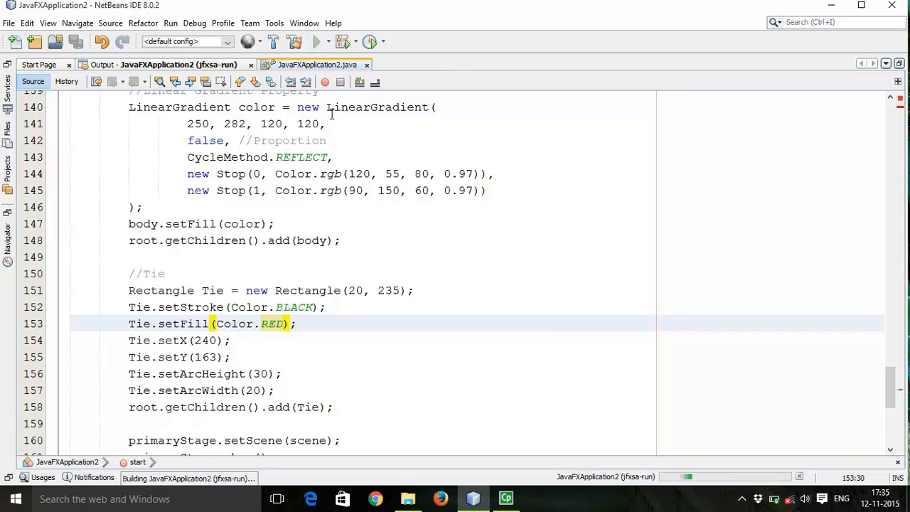
click(138, 64)
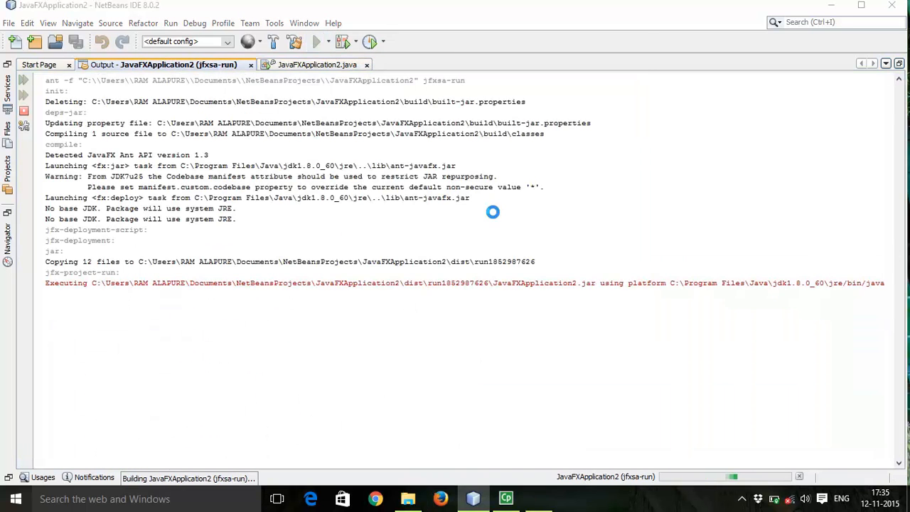